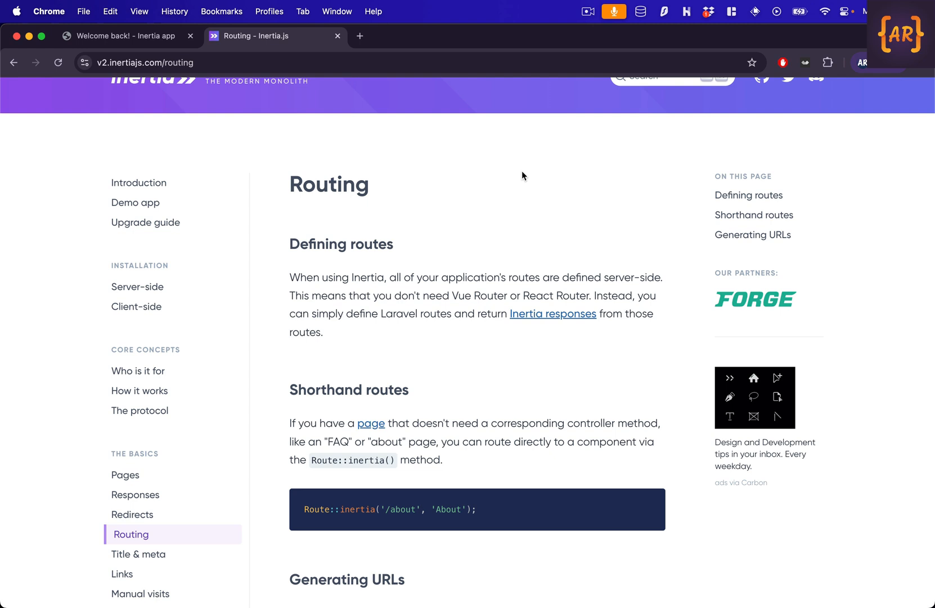
Leave the Inertia docs and bring up the web.php routes file via quick open.
{"action": "scroll", "scroll_direction": "down", "scroll_amount": 3}
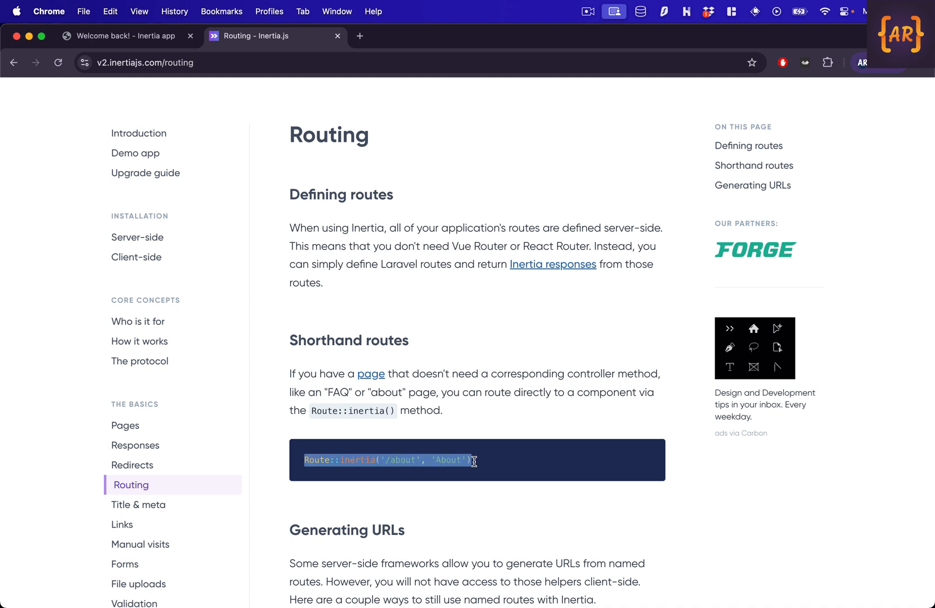
{"action": "left_click", "coordinate": [311, 459]}
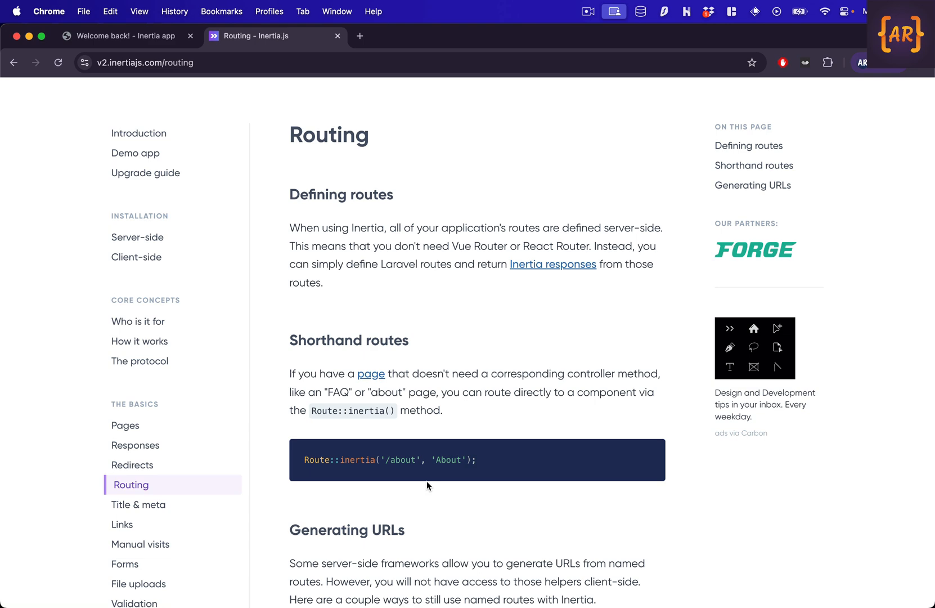
{"action": "key", "text": "Cmd+Tab"}
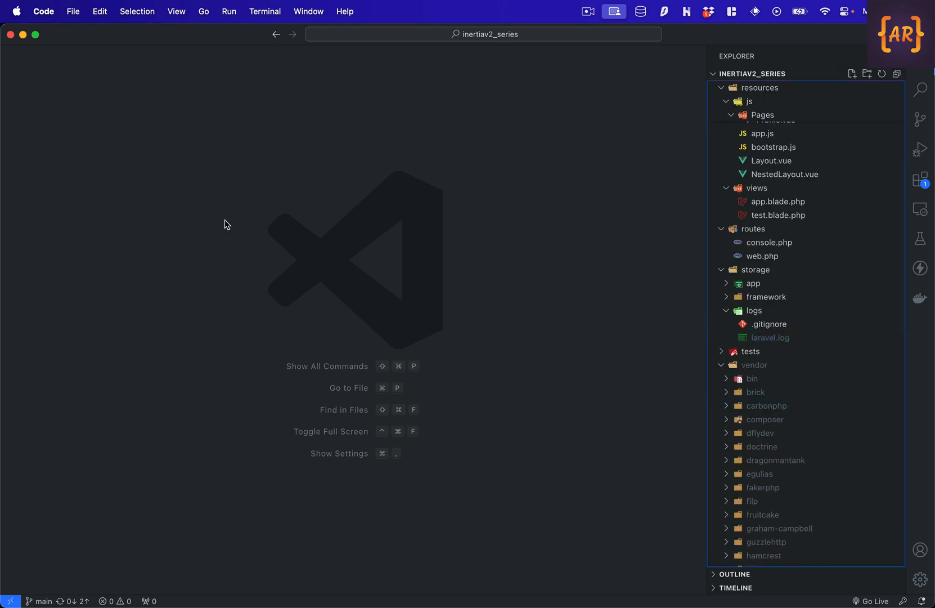
{"action": "key", "text": "Cmd+P"}
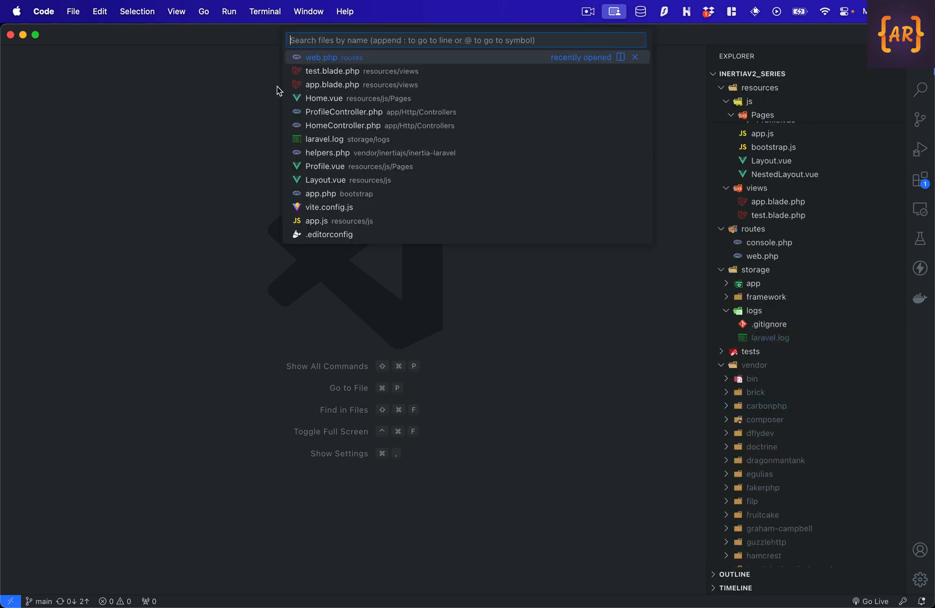
{"action": "left_click", "coordinate": [321, 57]}
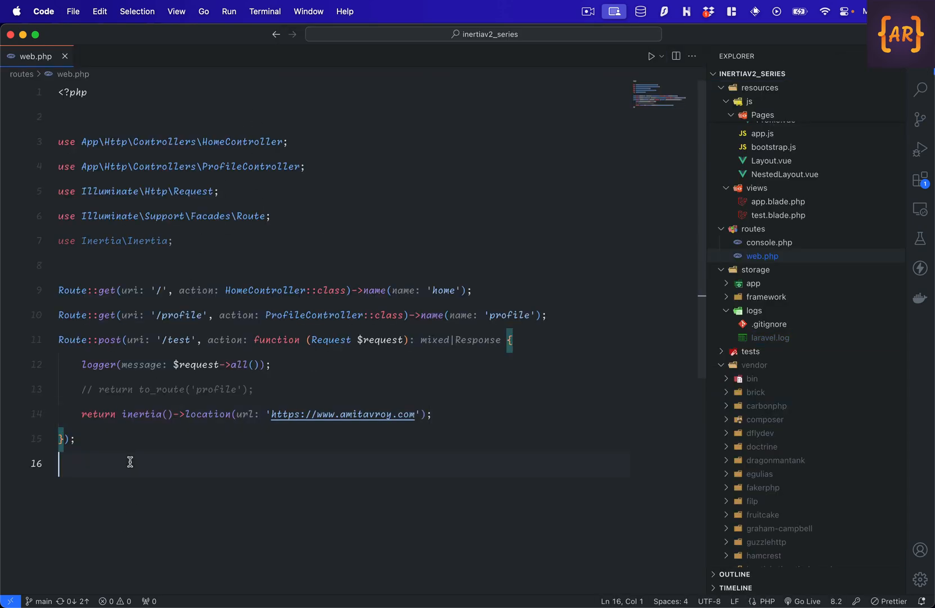
Write Route::view('/view-route', 'test-view'); as a new route line.
{"action": "type", "text": "Rou"}
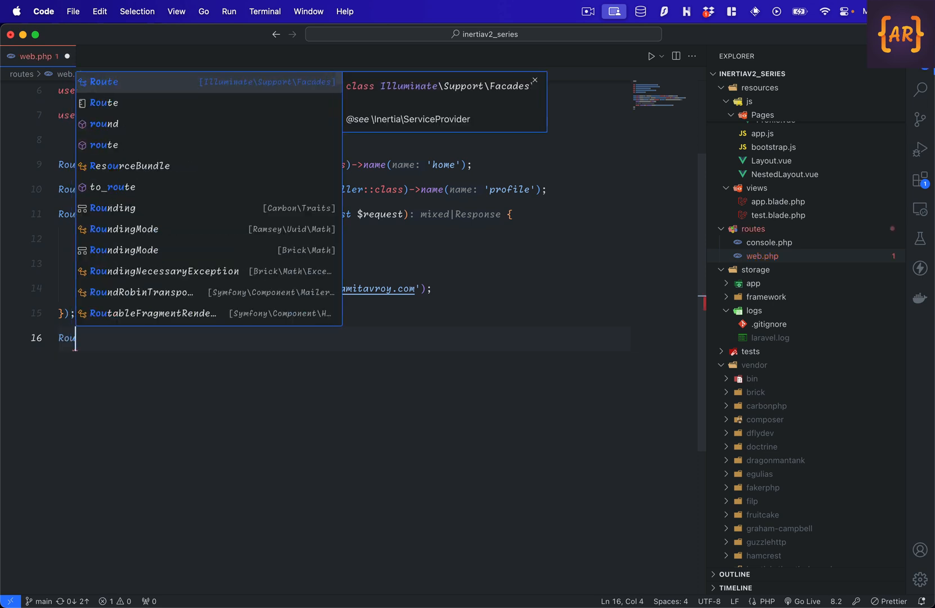
{"action": "type", "text": "te"}
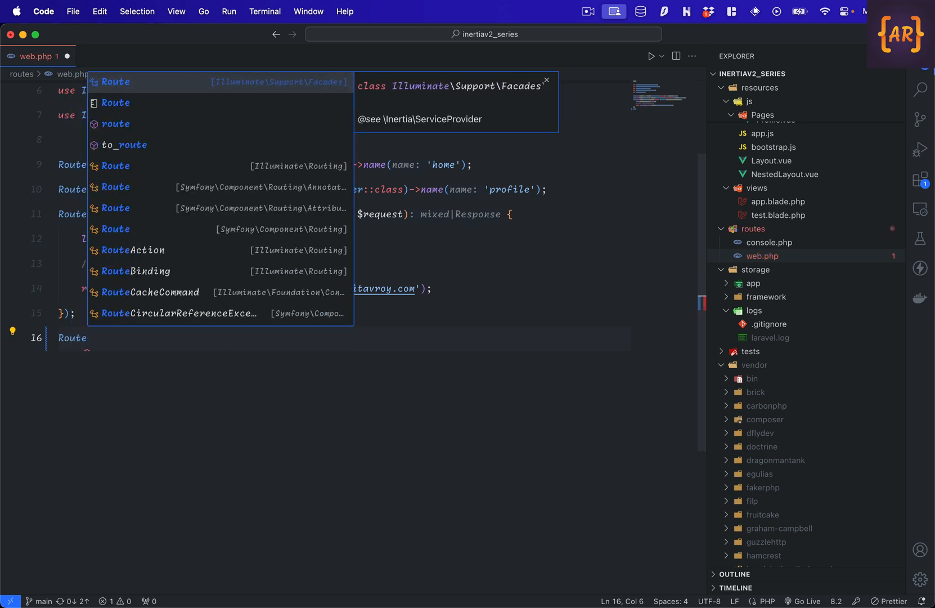
{"action": "key", "text": "Escape"}
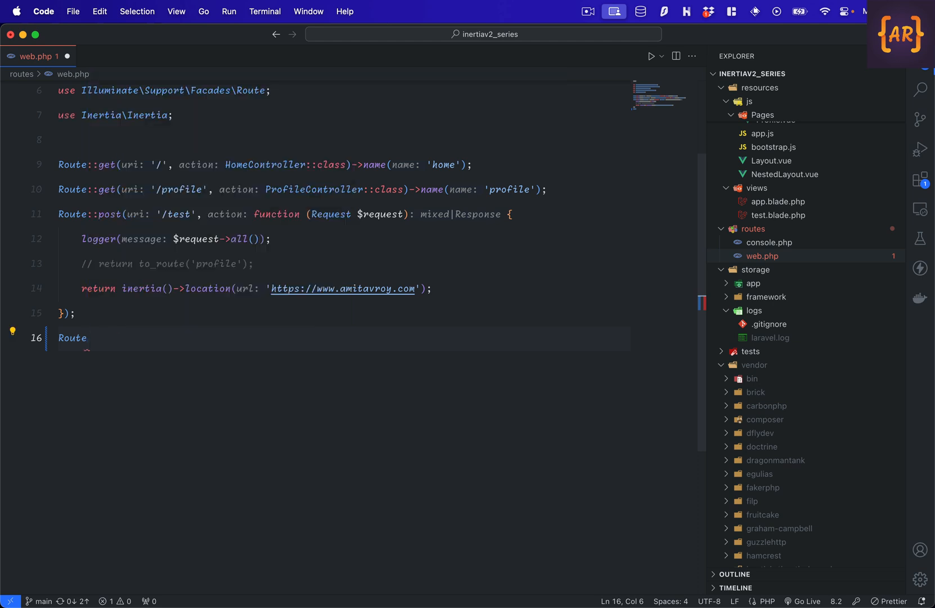
{"action": "type", "text": "::view("}
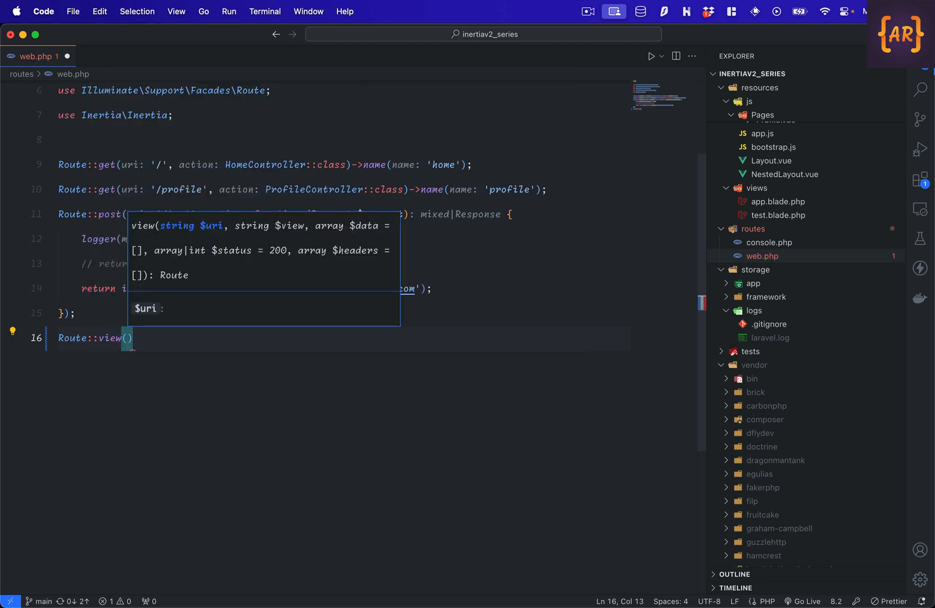
{"action": "type", "text": "'/'"}
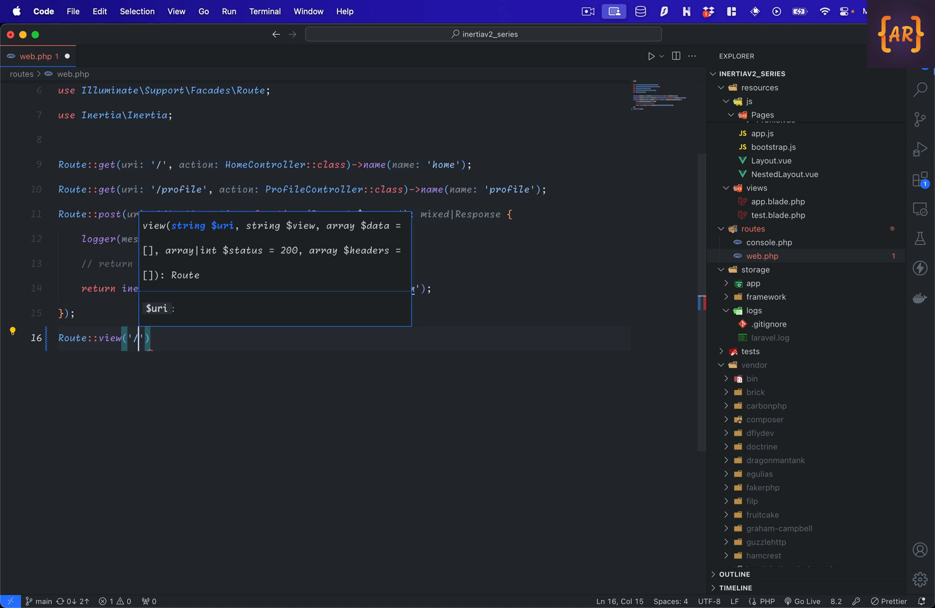
{"action": "type", "text": "view-eroute"}
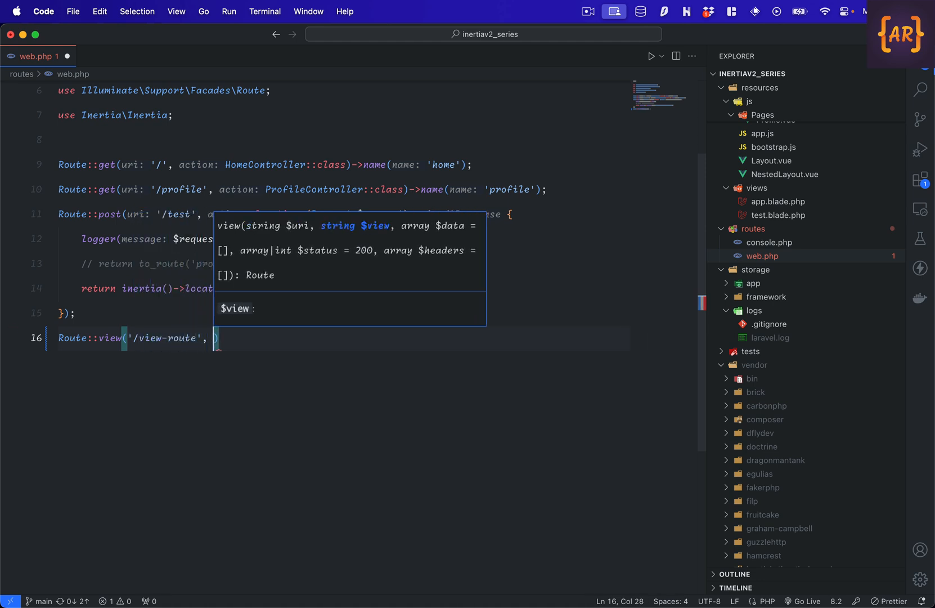
{"action": "type", "text": "'"}
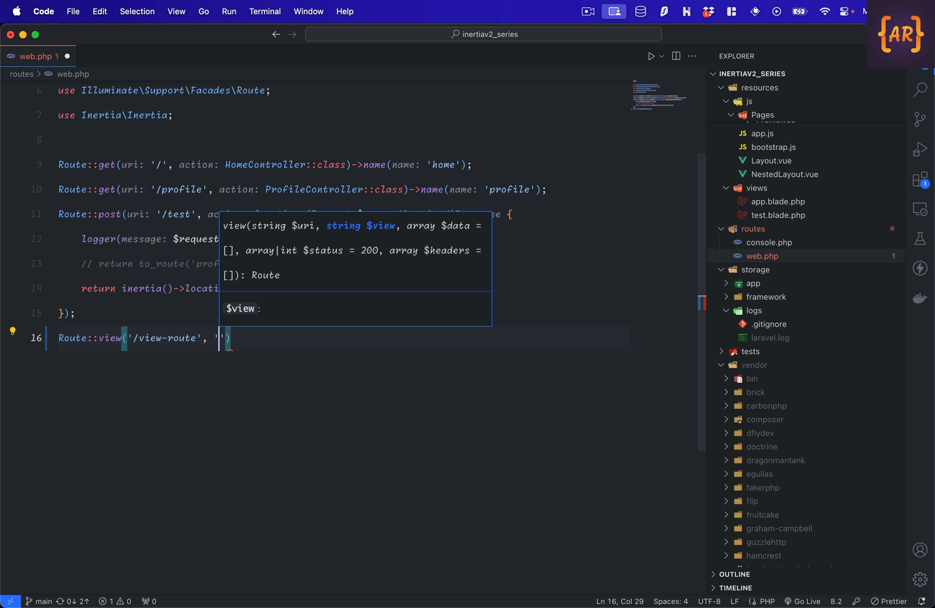
{"action": "type", "text": "te"}
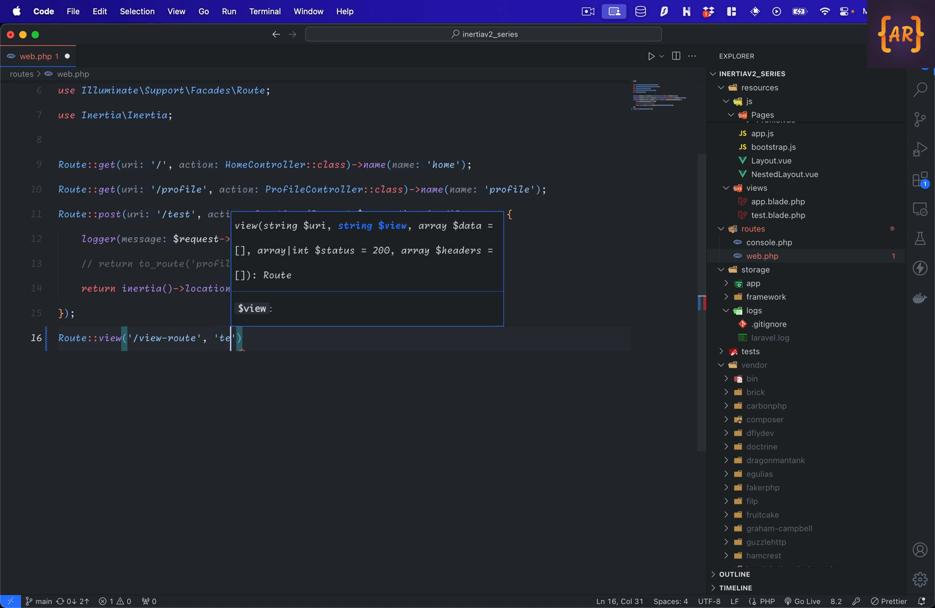
{"action": "type", "text": "st-view"}
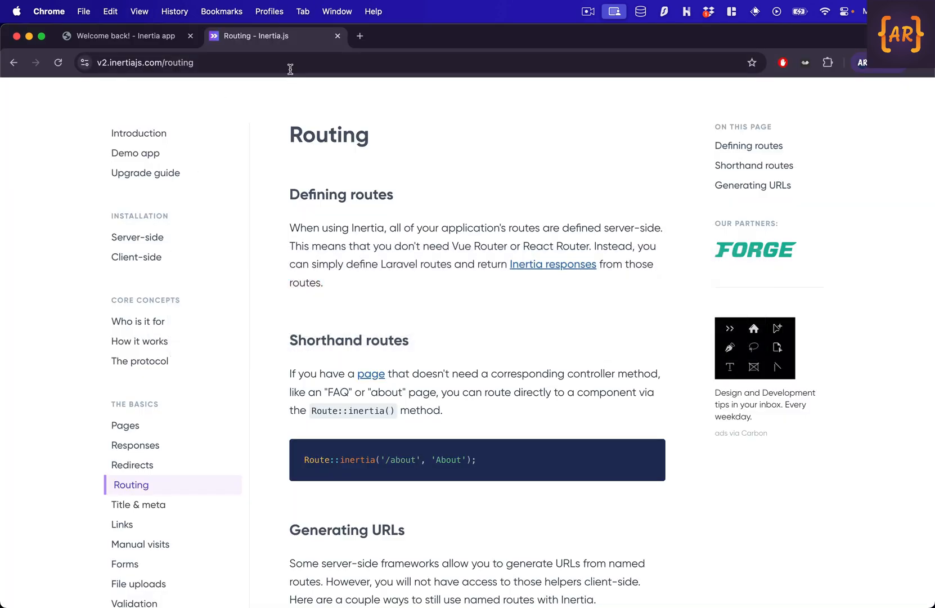
Load /view-route in the browser, then create a new view file in resources/views containing Something.
{"action": "left_click", "coordinate": [125, 36]}
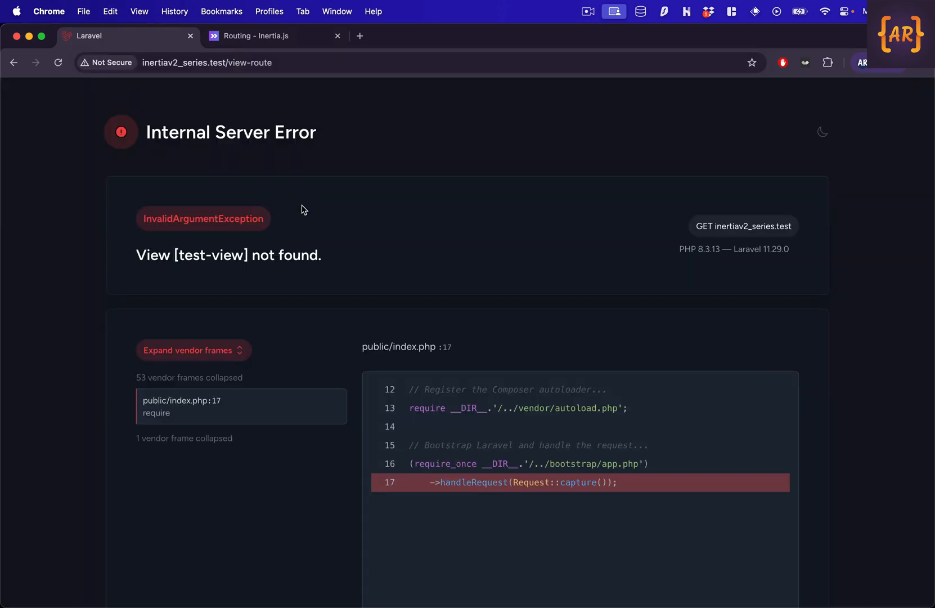
{"action": "key", "text": "cmd+tab"}
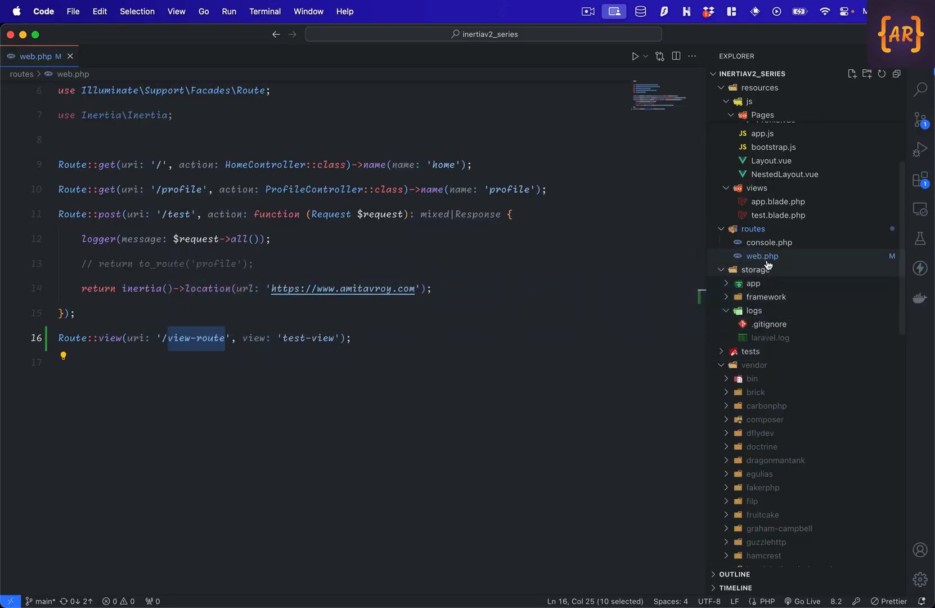
{"action": "right_click", "coordinate": [756, 188]}
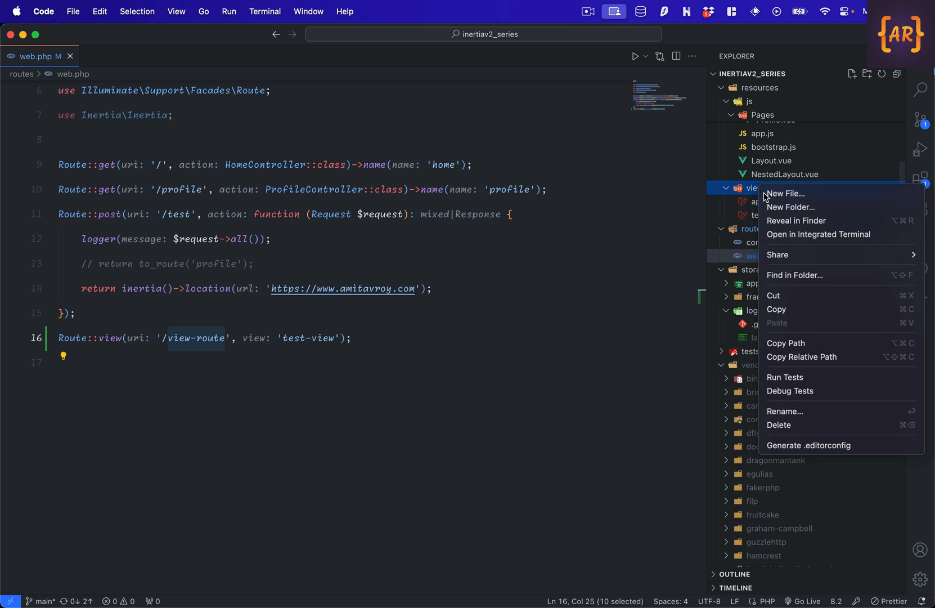
{"action": "left_click", "coordinate": [787, 194]}
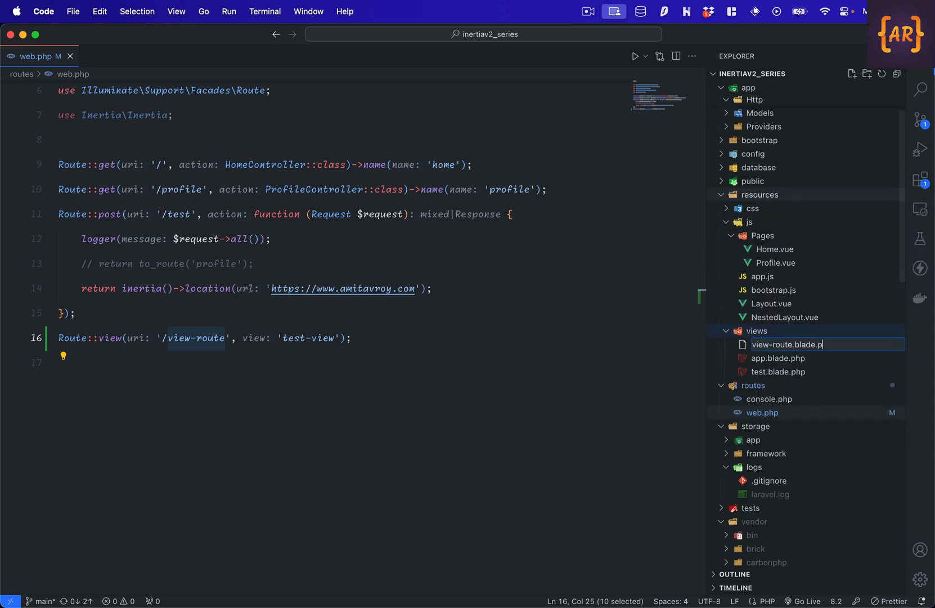
{"action": "type", "text": "Somet"}
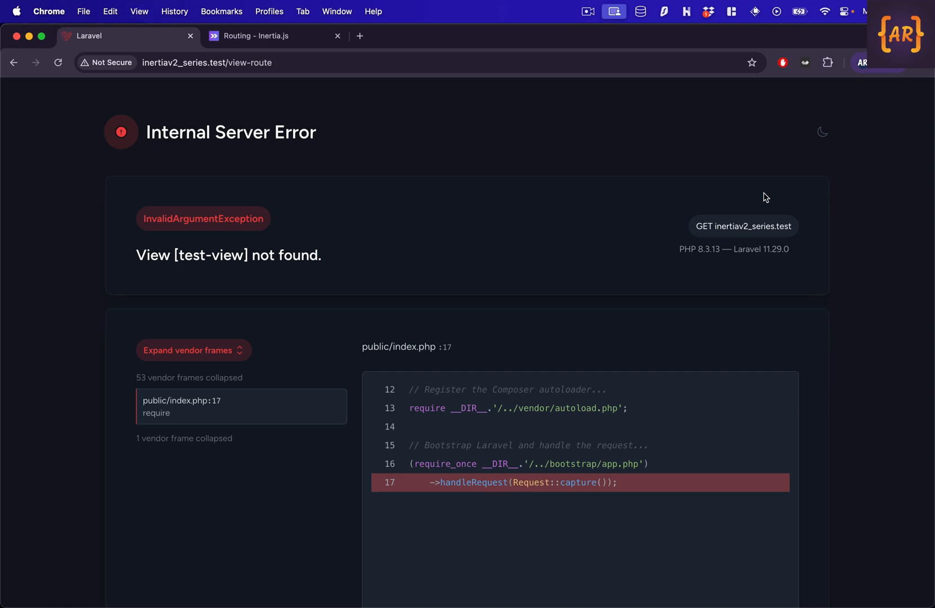
Rename the new Blade view file to test-view.blade.php.
{"action": "key", "text": "cmd+tab"}
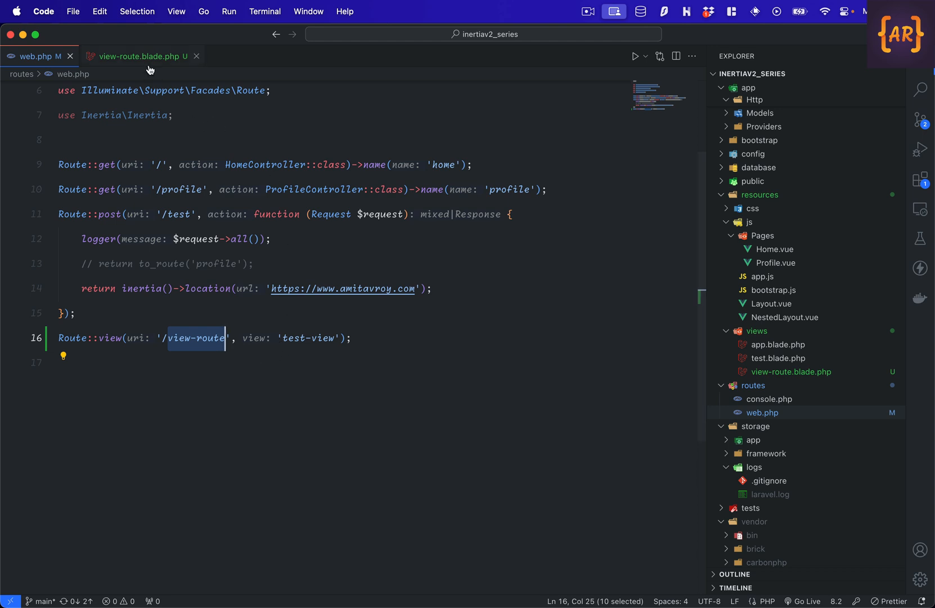
{"action": "left_click", "coordinate": [142, 56]}
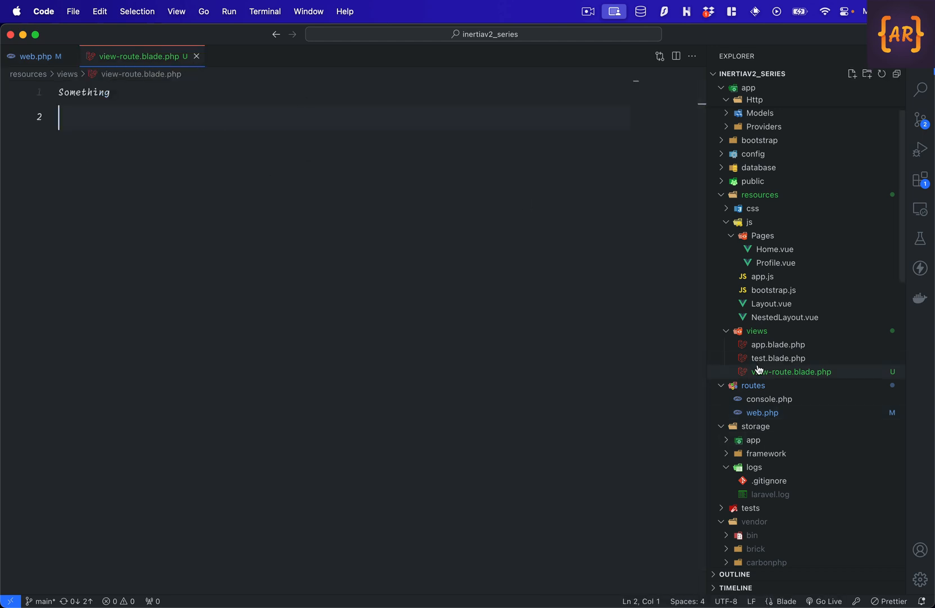
{"action": "right_click", "coordinate": [793, 371]}
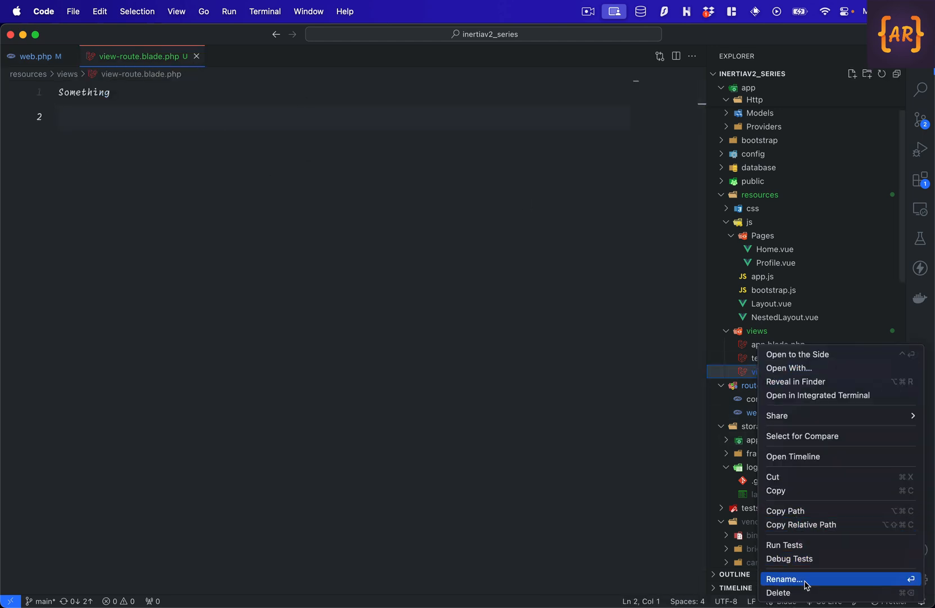
{"action": "left_click", "coordinate": [787, 579]}
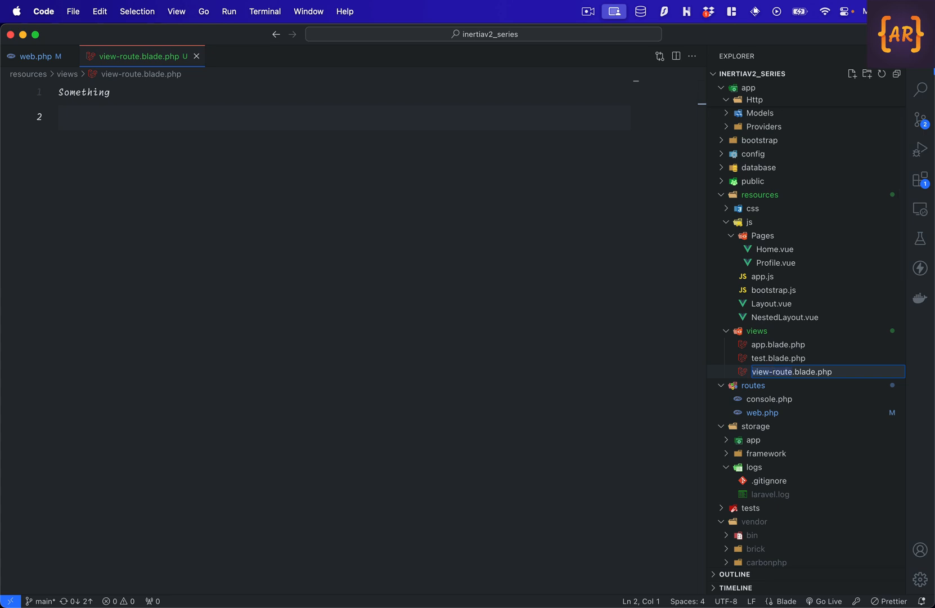
{"action": "type", "text": "test-view');"}
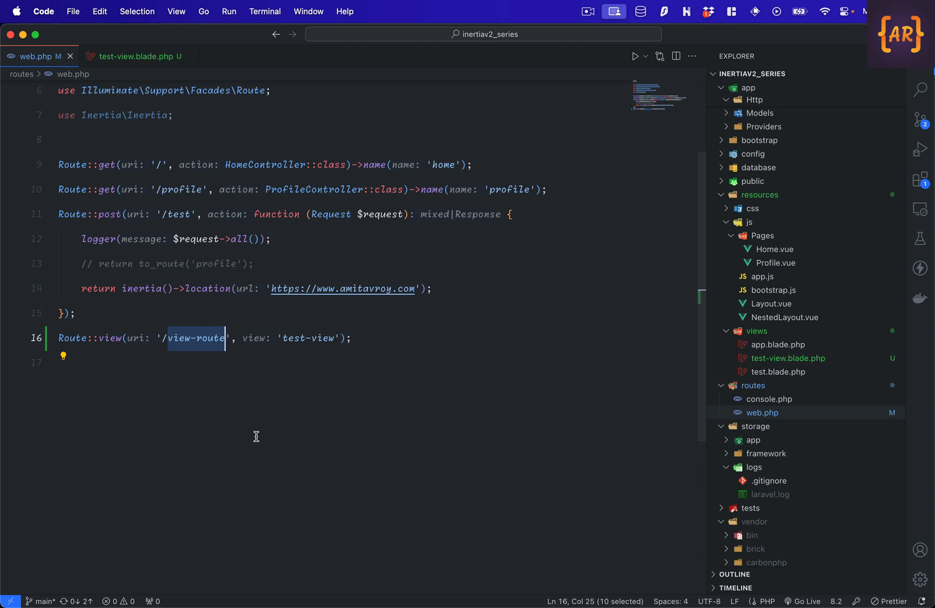
{"action": "mouse_move", "coordinate": [244, 429]}
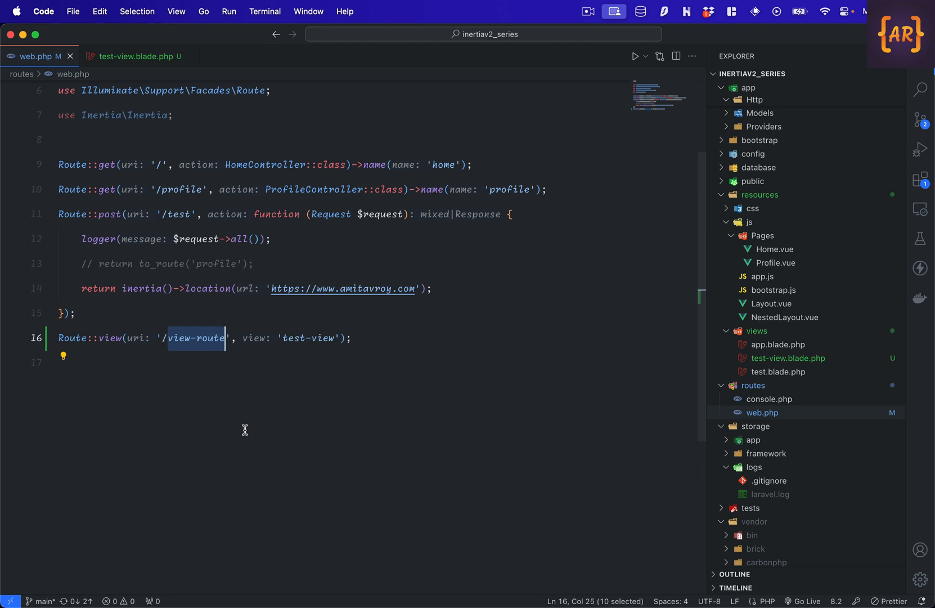
{"action": "mouse_move", "coordinate": [108, 338]}
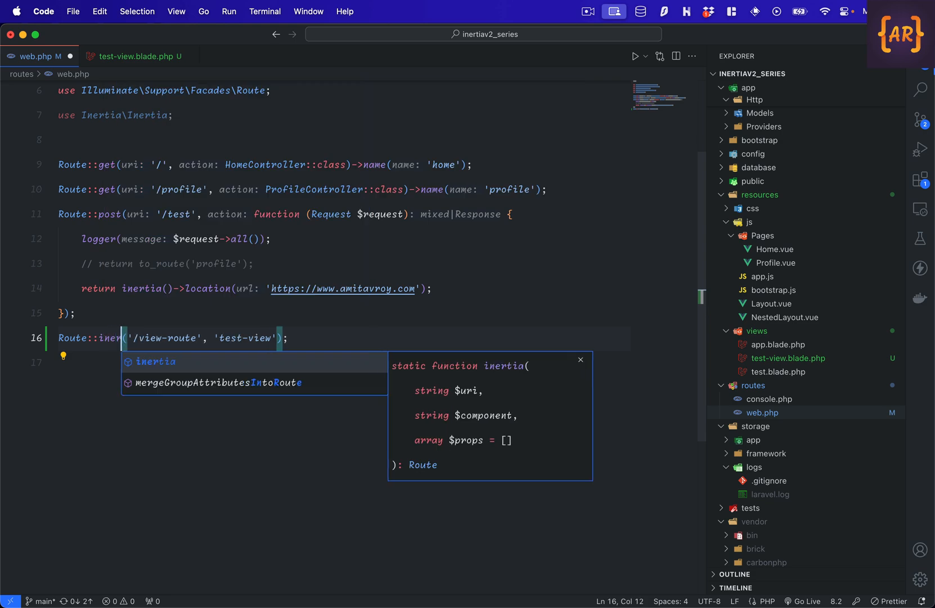
Accept the Route::inertia suggestion and create a Test.vue file in resources/js/Pages.
{"action": "key", "text": "Tab"}
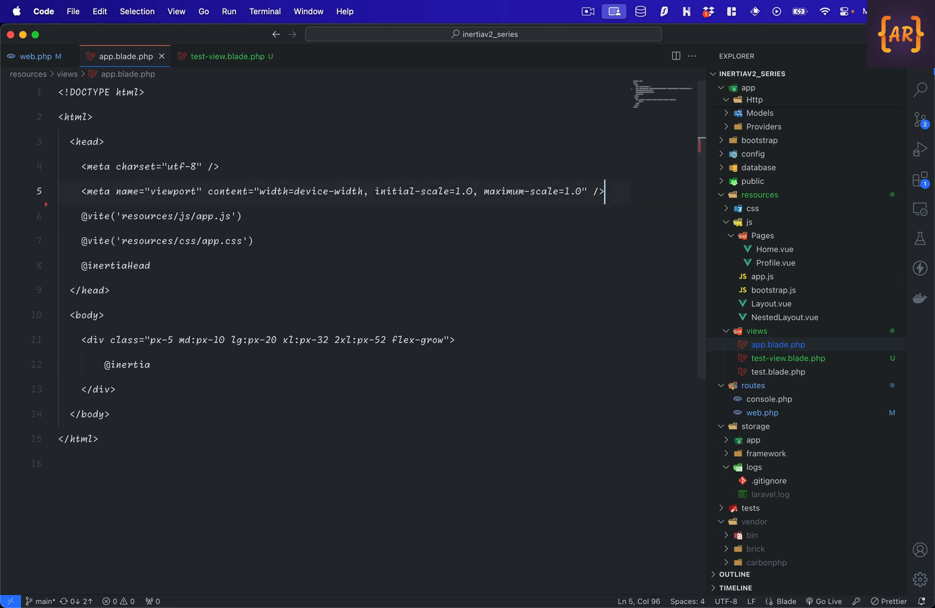
{"action": "key", "text": "cmd+tab"}
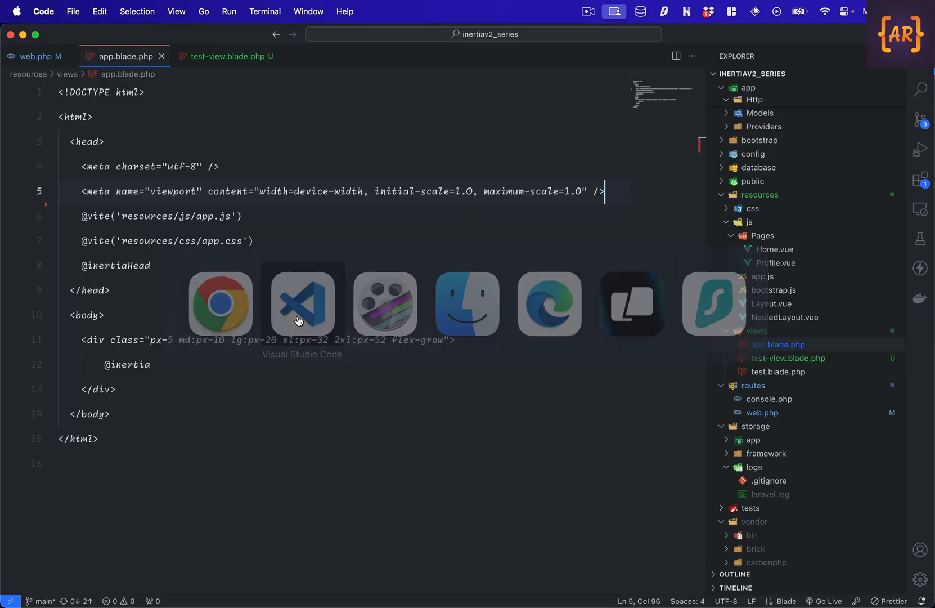
{"action": "right_click", "coordinate": [760, 235]}
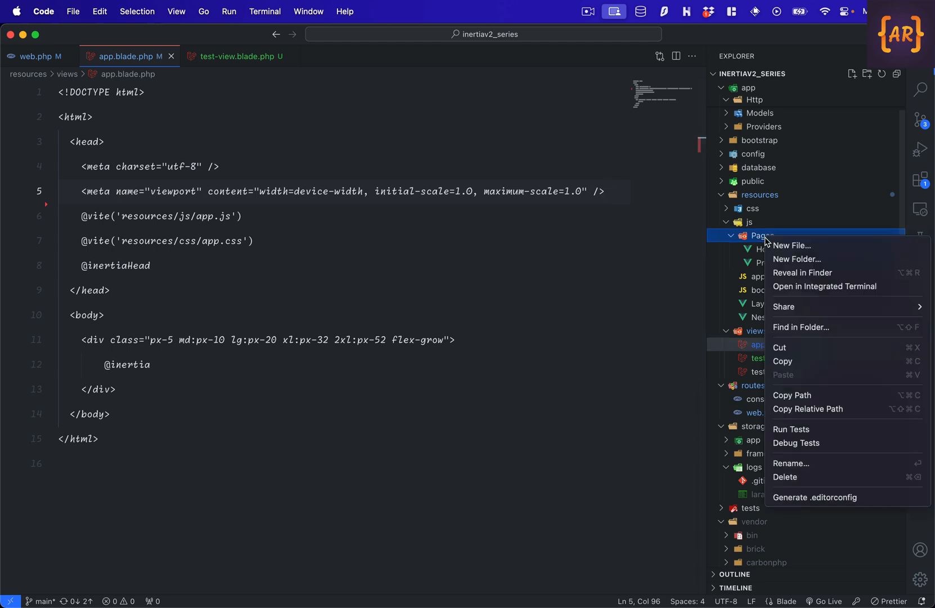
{"action": "left_click", "coordinate": [791, 245]}
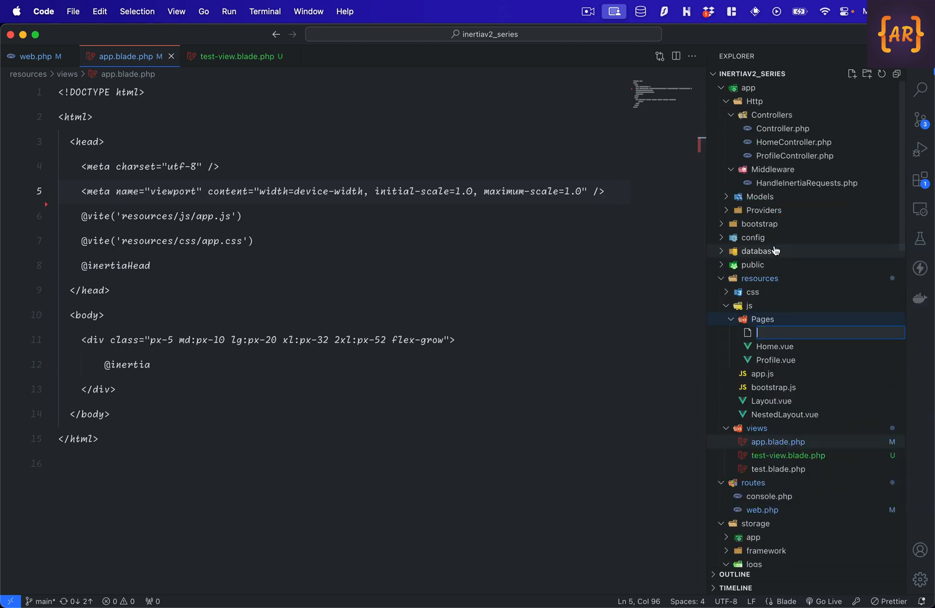
{"action": "mouse_move", "coordinate": [761, 251]}
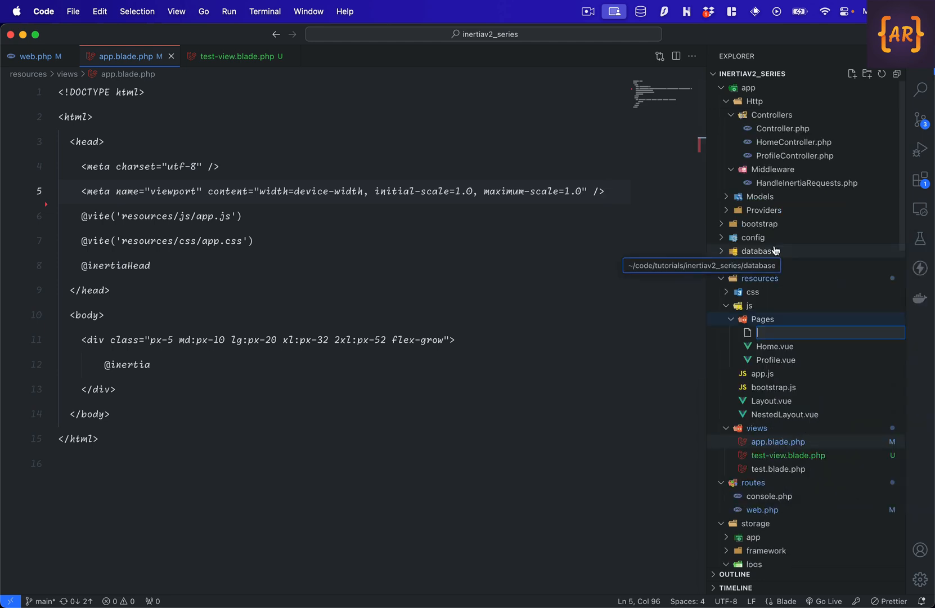
{"action": "type", "text": "Test.v"}
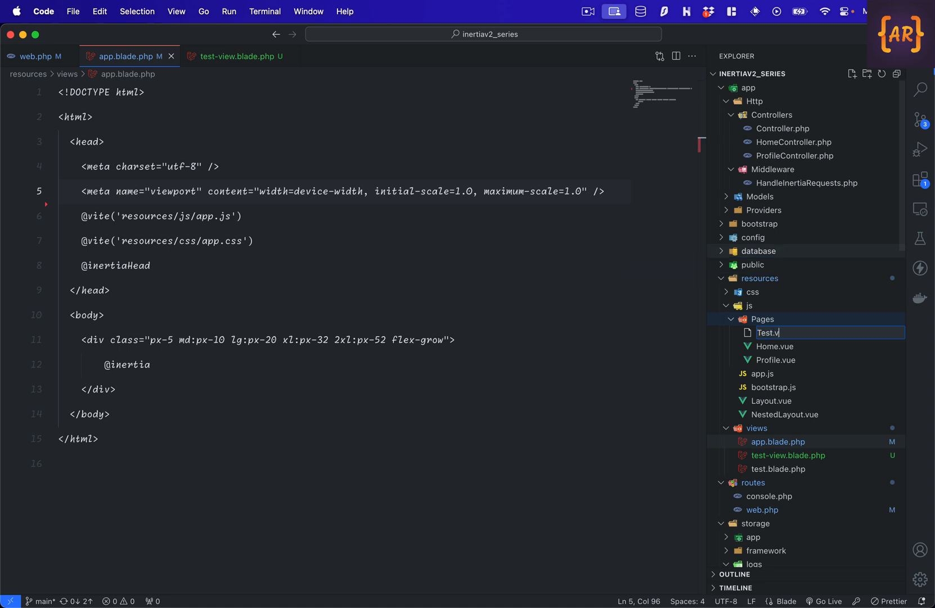
{"action": "key", "text": "Enter"}
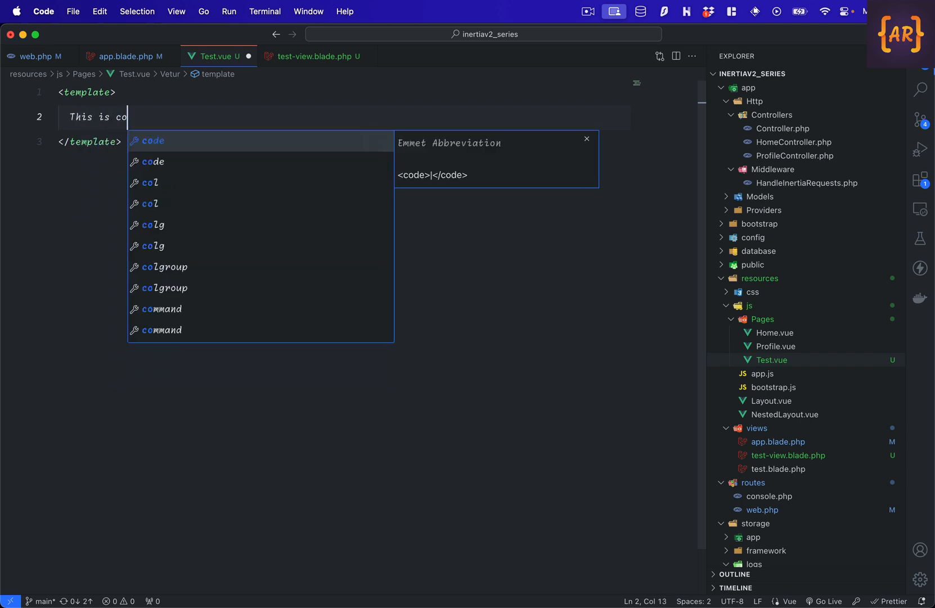
Fill Test.vue's template with 'This is coming from Test view vue file'.
{"action": "type", "text": "ming from Test view vu"}
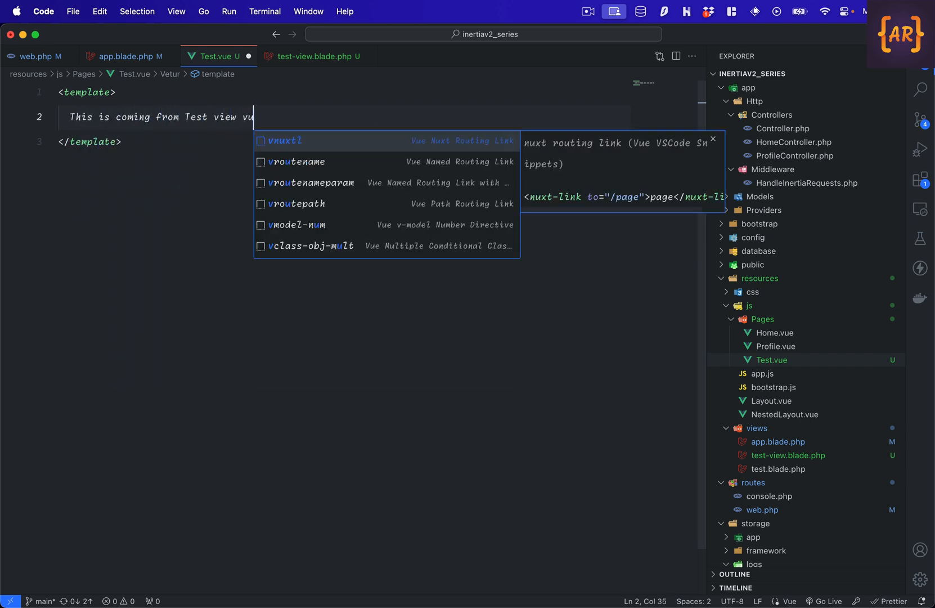
{"action": "type", "text": "file"}
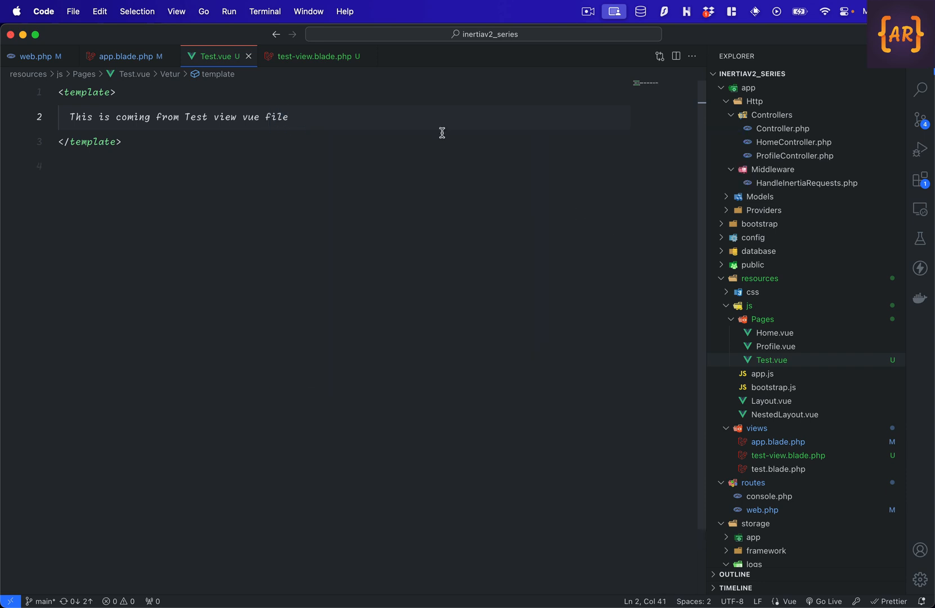
Change the view-route line's page name from test-view to Test before discarding the changes.
{"action": "left_click", "coordinate": [33, 57]}
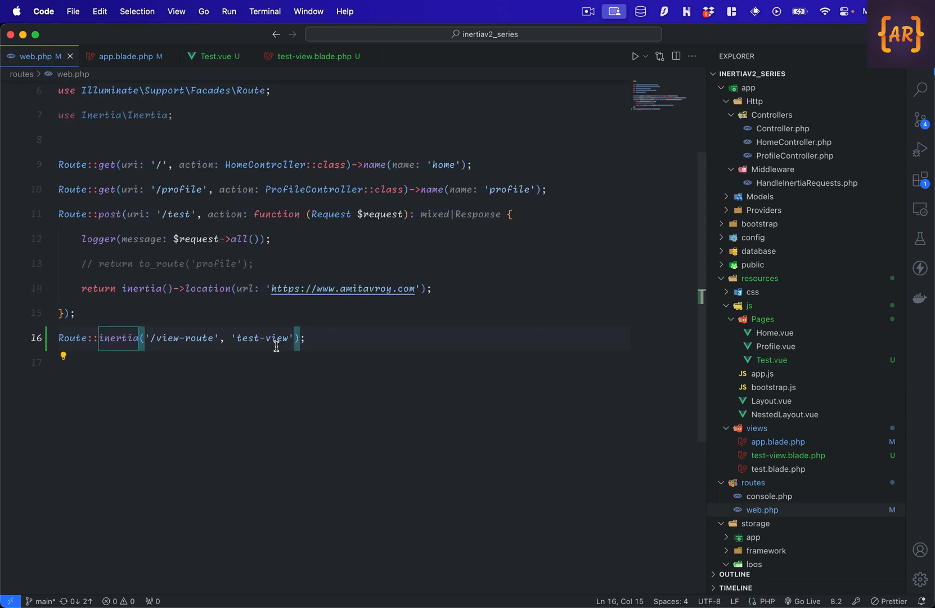
{"action": "double_click", "coordinate": [261, 337]}
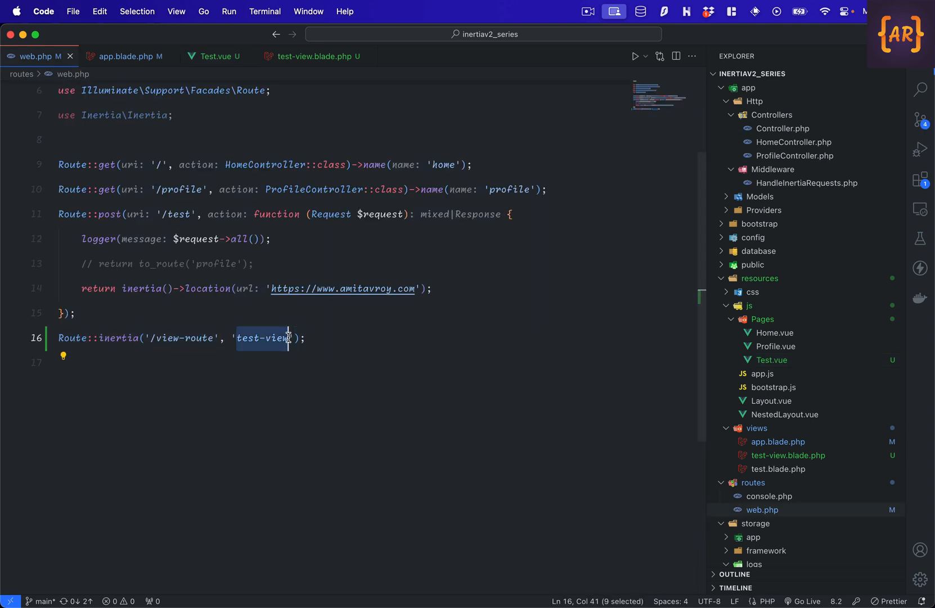
{"action": "type", "text": "Test"}
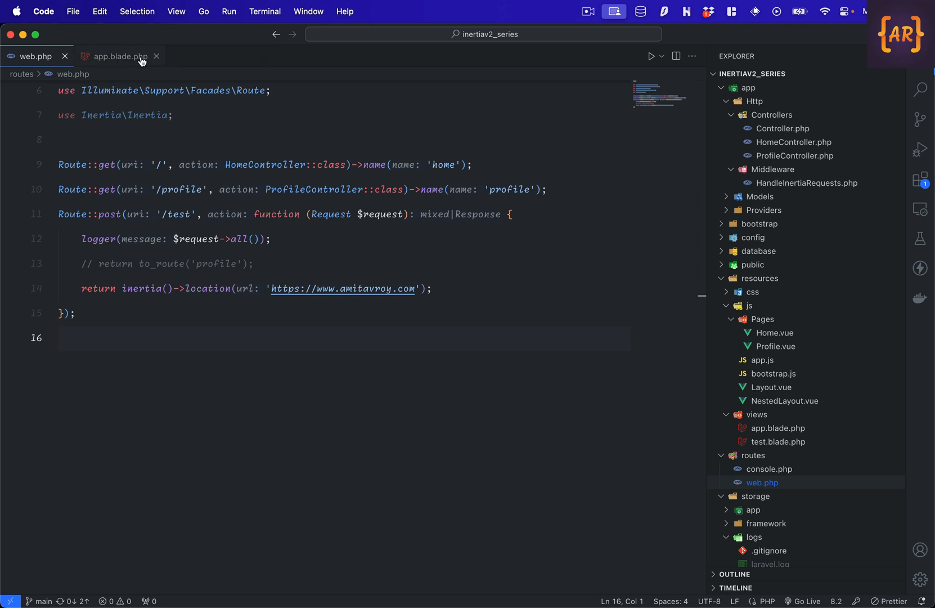
Close app.blade.php and scroll the Inertia Routing docs to the Generating URLs section.
{"action": "left_click", "coordinate": [156, 57]}
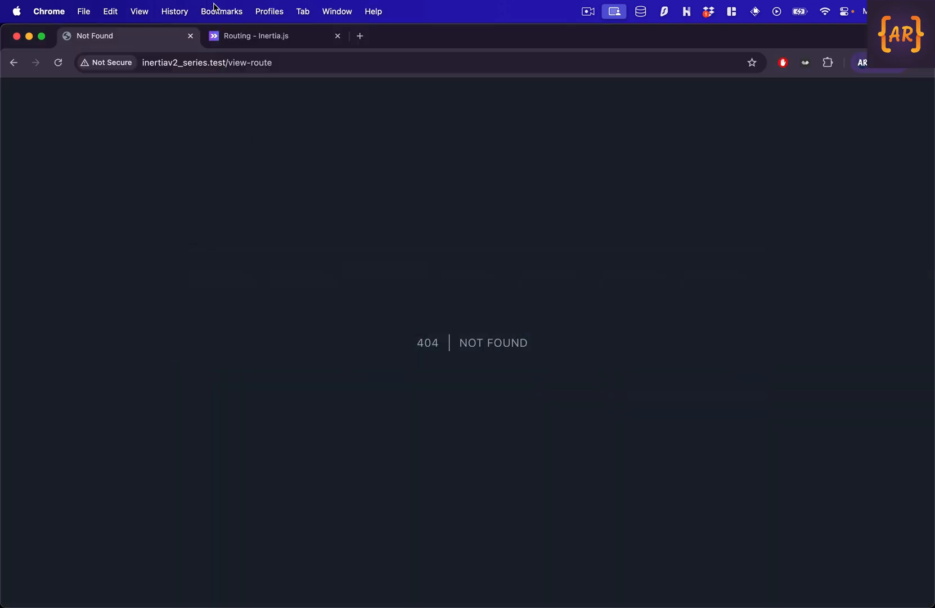
{"action": "left_click", "coordinate": [251, 62]}
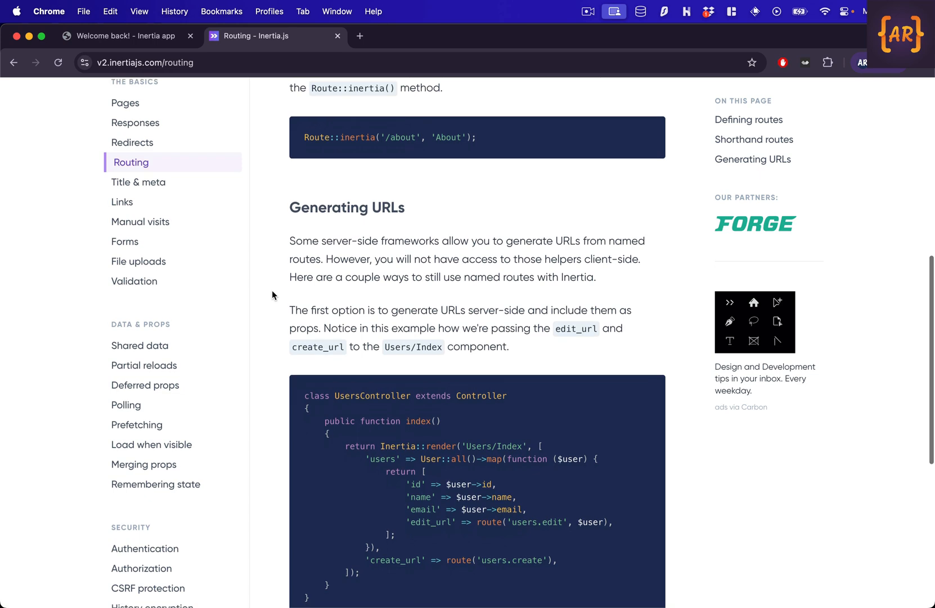
{"action": "scroll", "scroll_direction": "down", "scroll_amount": 3}
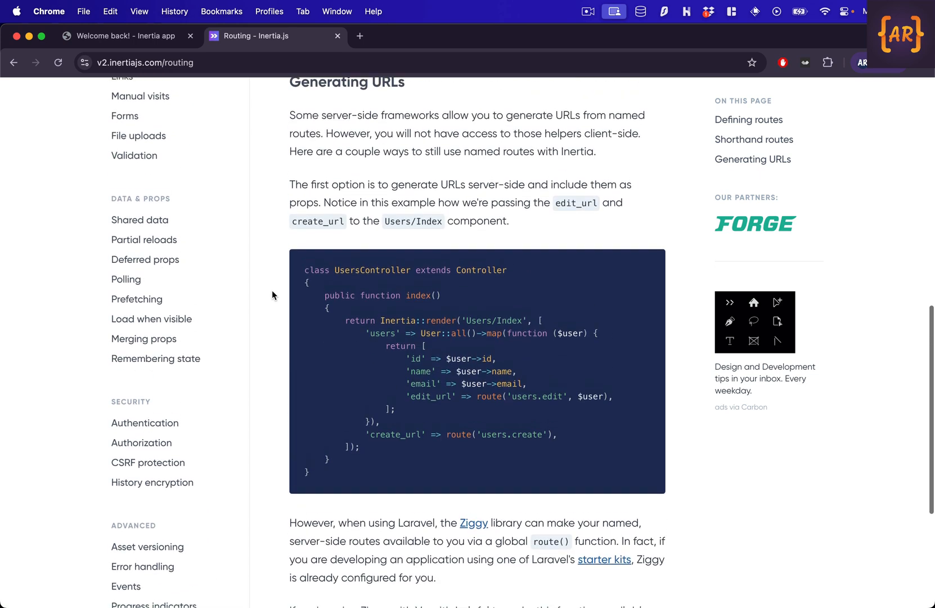
{"action": "scroll", "scroll_direction": "down", "scroll_amount": 3}
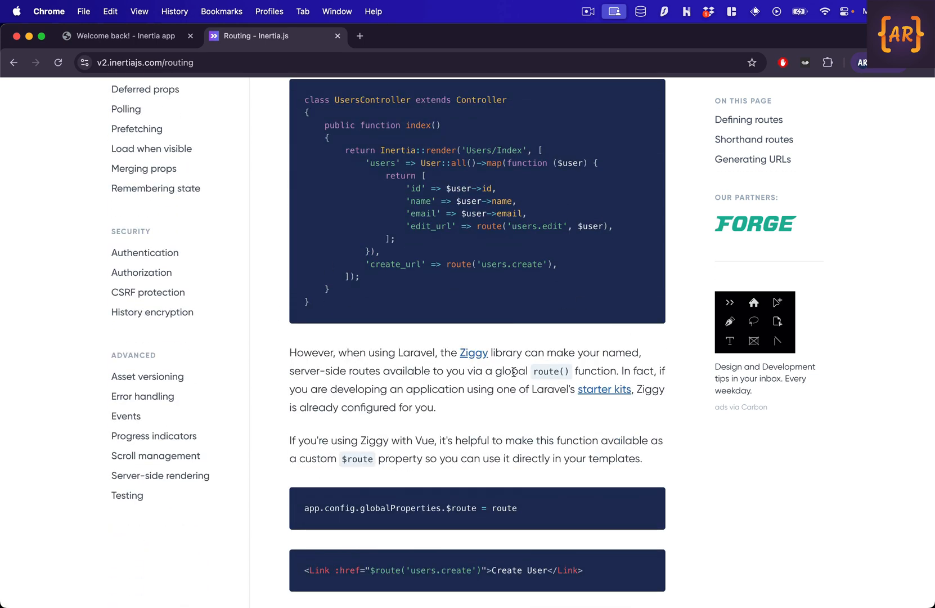
{"action": "scroll", "scroll_direction": "up", "scroll_amount": 3}
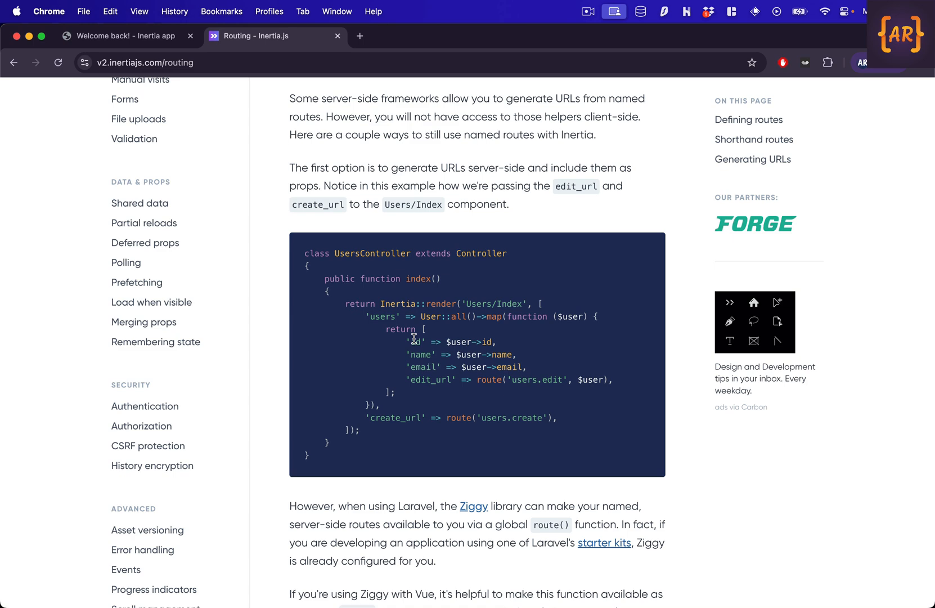
Switch to VS Code and highlight the ->name('home') call and the profile route line in web.php.
{"action": "key", "text": "cmd+tab"}
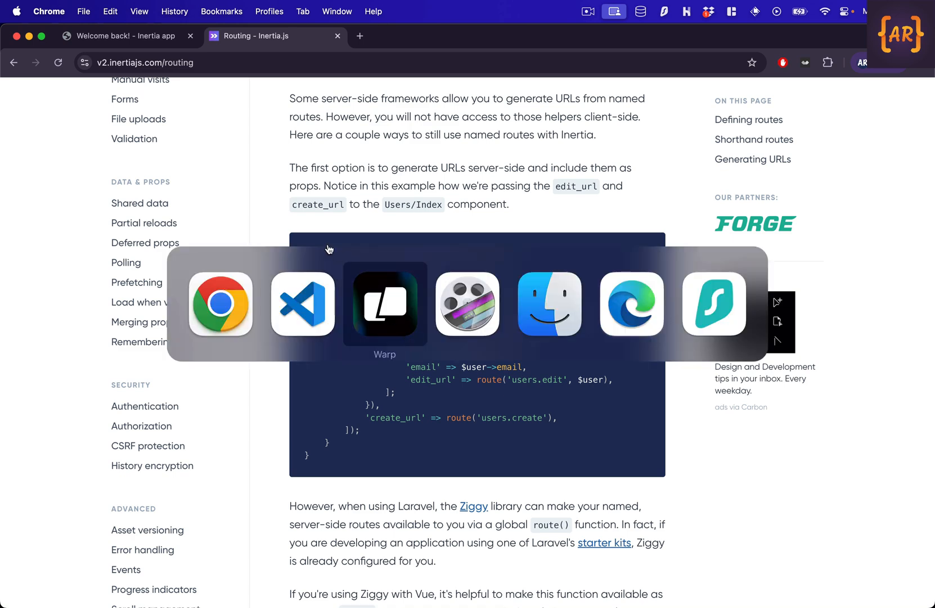
{"action": "left_click", "coordinate": [303, 303]}
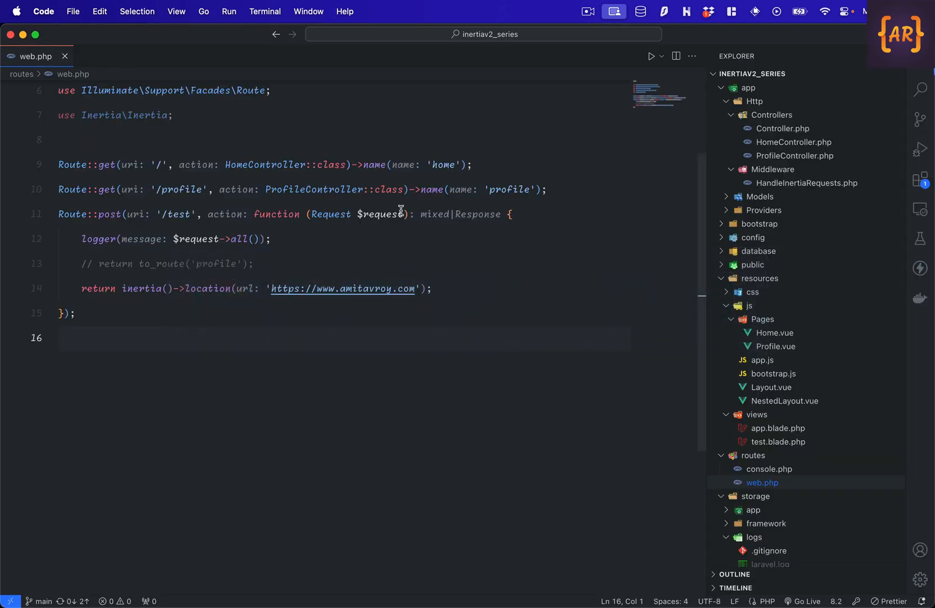
{"action": "left_click_drag", "start_coordinate": [417, 190], "coordinate": [546, 190]}
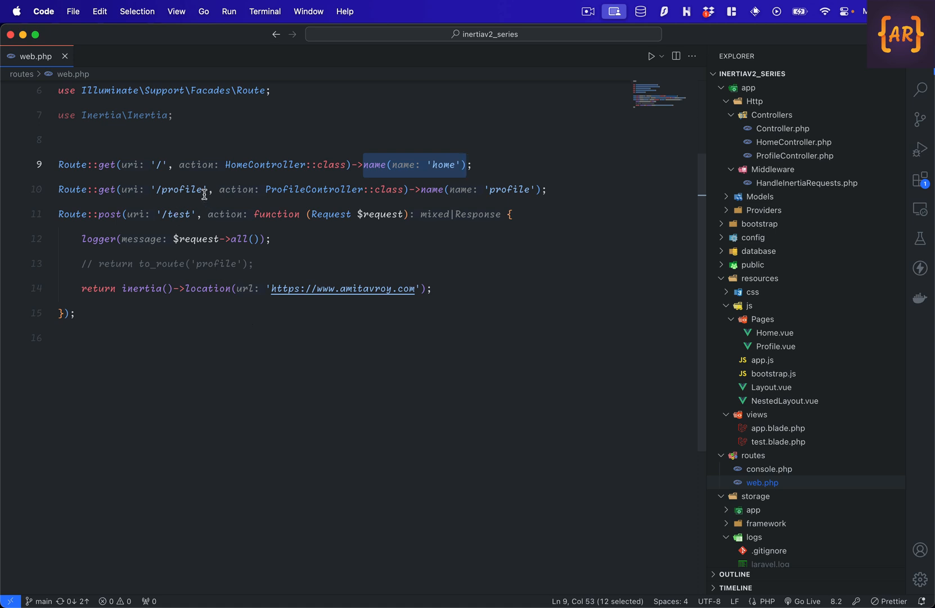
{"action": "left_click", "coordinate": [508, 189]}
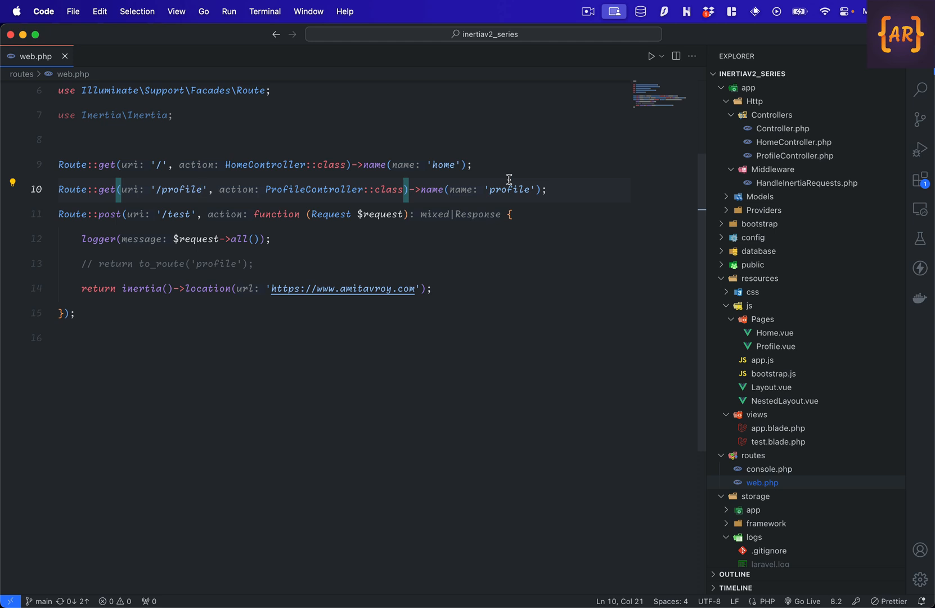
{"action": "mouse_move", "coordinate": [418, 193]}
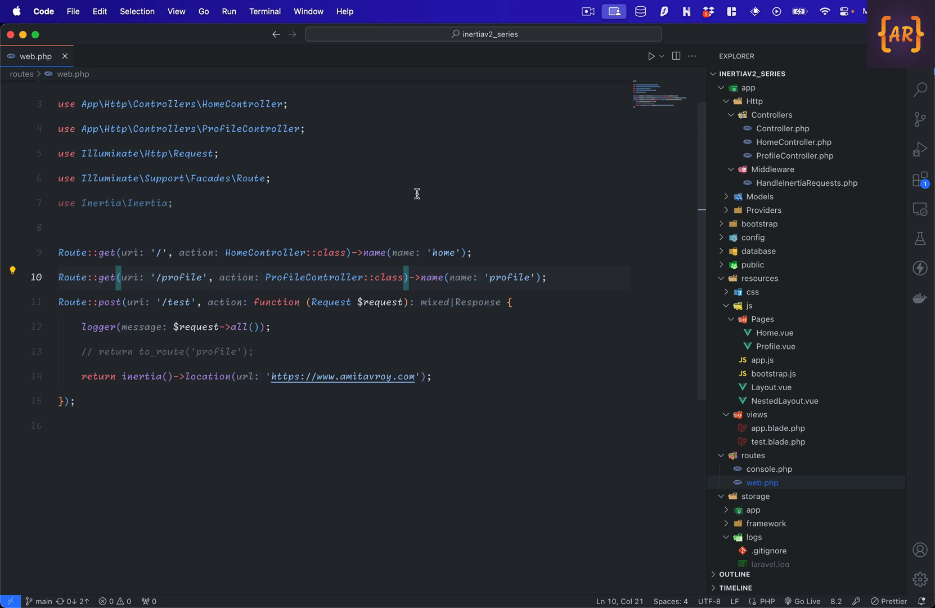
Look over Home.vue and the hard-coded Home and Profile Link hrefs in Layout.vue.
{"action": "left_click", "coordinate": [774, 331]}
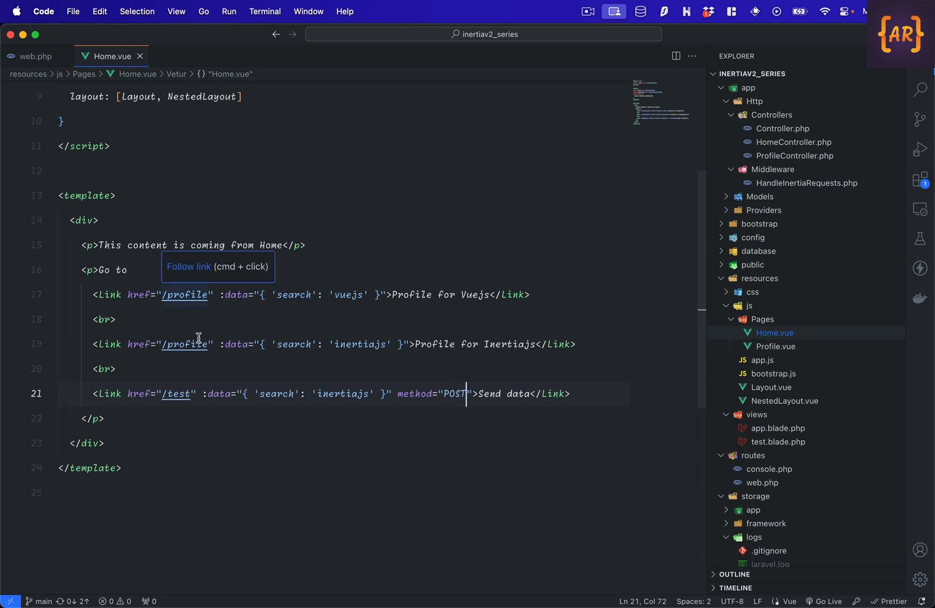
{"action": "mouse_move", "coordinate": [38, 62]}
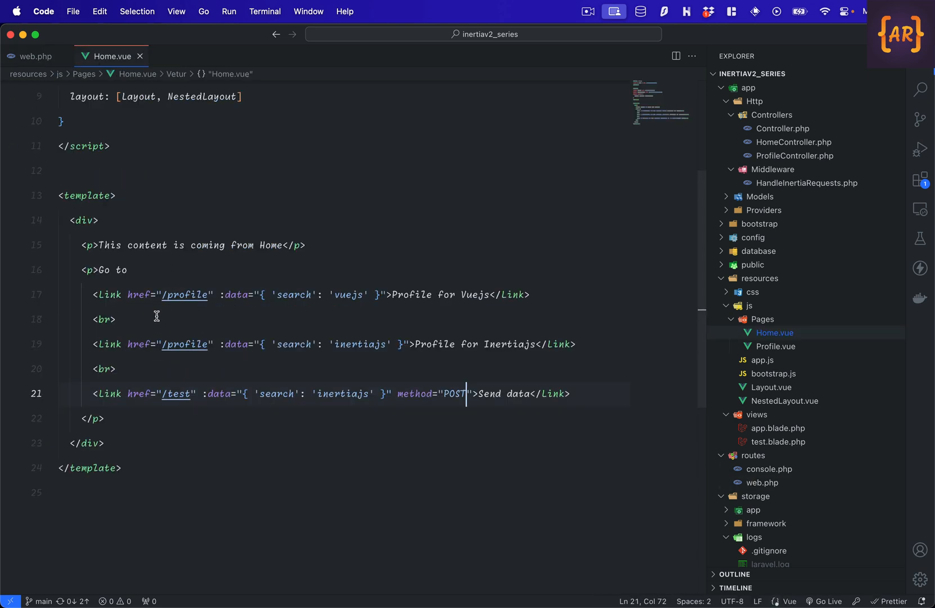
{"action": "mouse_move", "coordinate": [770, 373]}
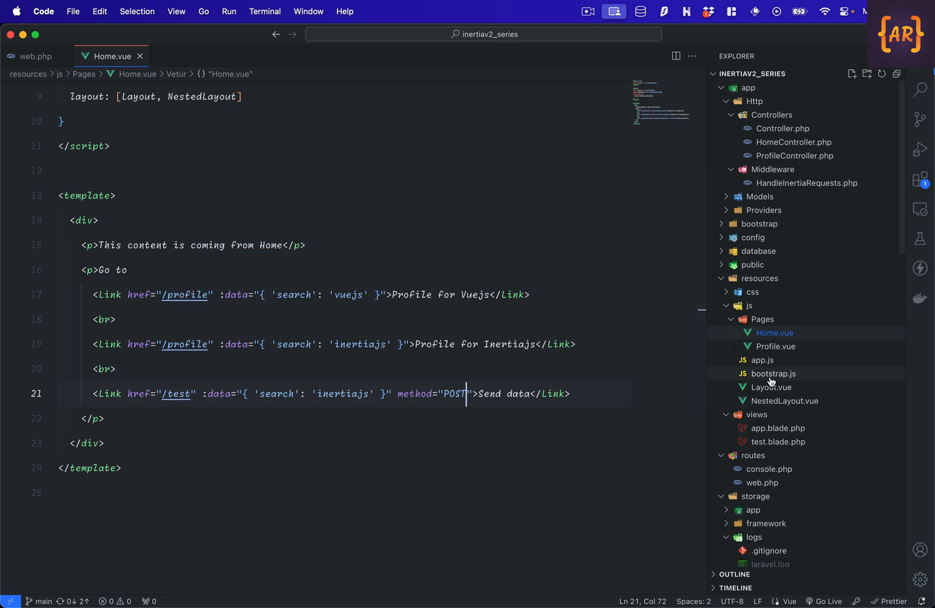
{"action": "left_click", "coordinate": [770, 386]}
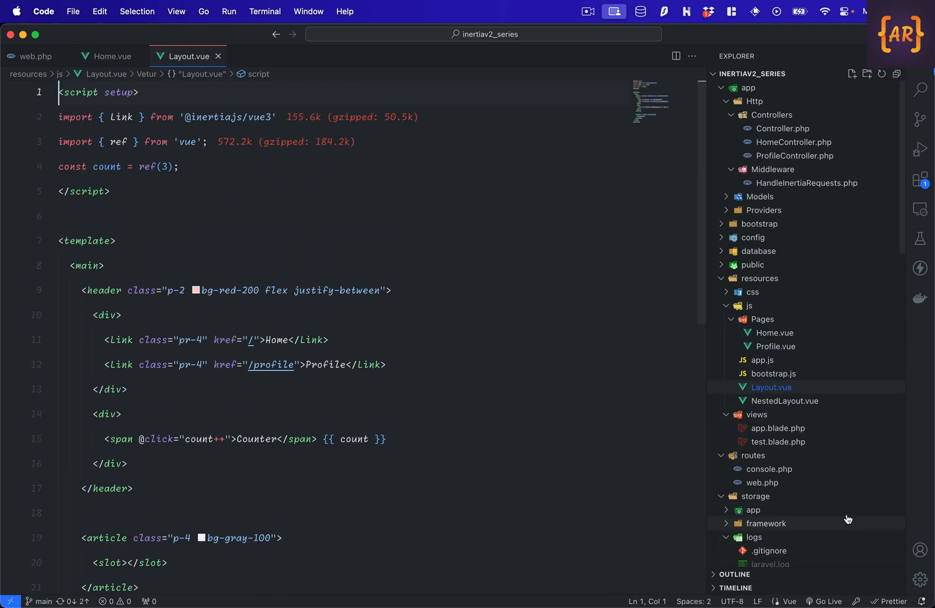
{"action": "mouse_move", "coordinate": [792, 462]}
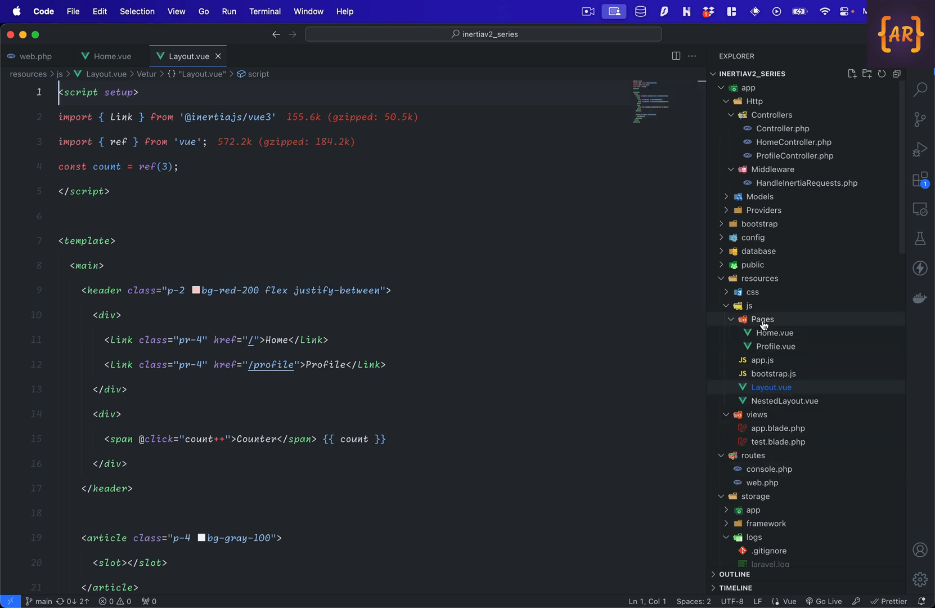
{"action": "scroll", "scroll_direction": "down", "scroll_amount": 3}
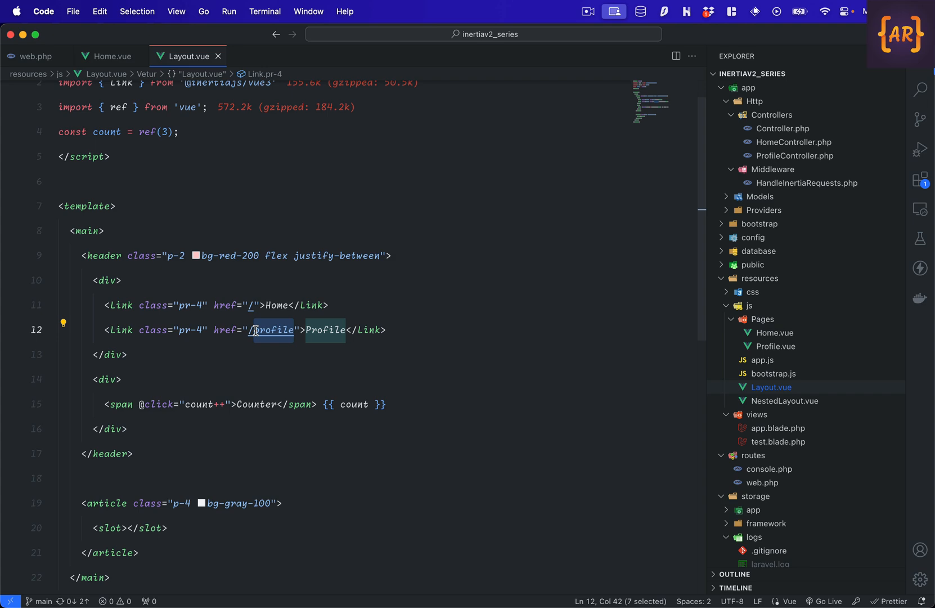
{"action": "mouse_move", "coordinate": [225, 305]}
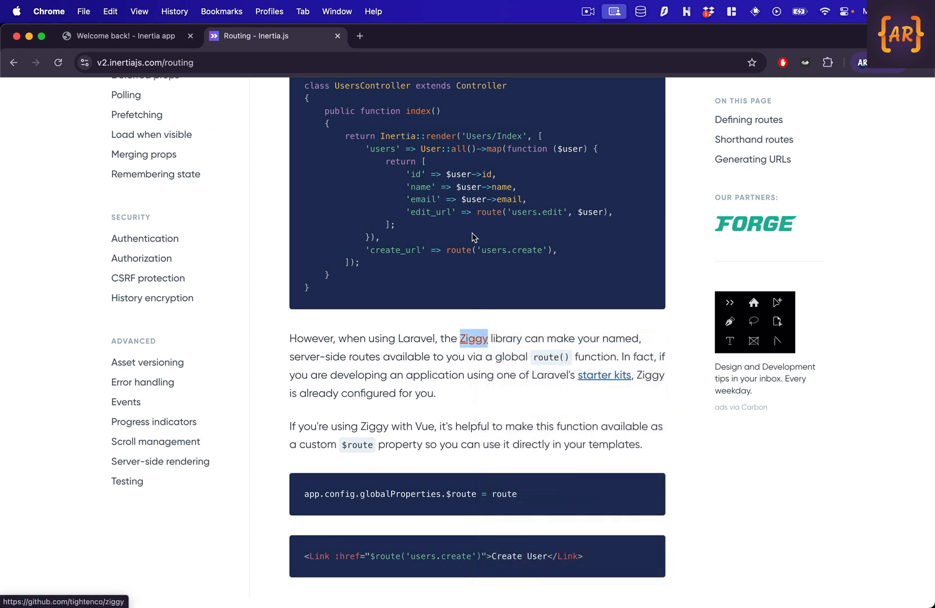
Open the tighten/ziggy GitHub README and copy its composer require install command.
{"action": "left_click", "coordinate": [474, 338]}
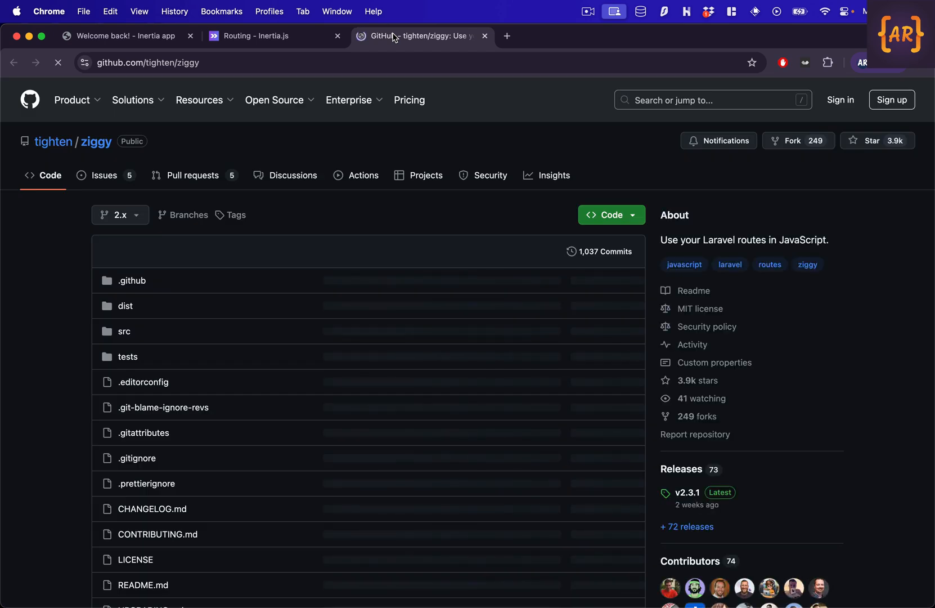
{"action": "scroll", "scroll_direction": "down", "scroll_amount": 3}
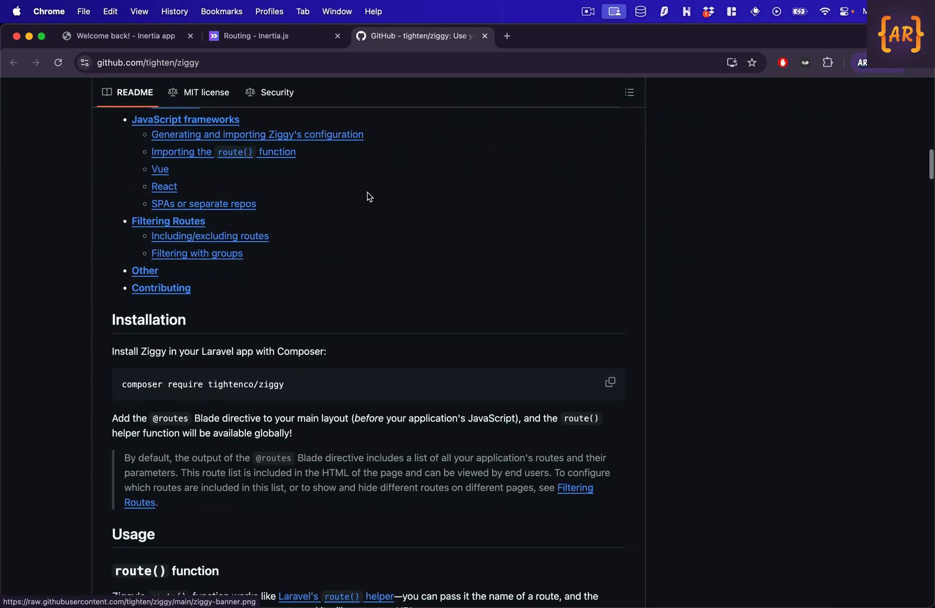
{"action": "scroll", "scroll_direction": "down", "scroll_amount": 3}
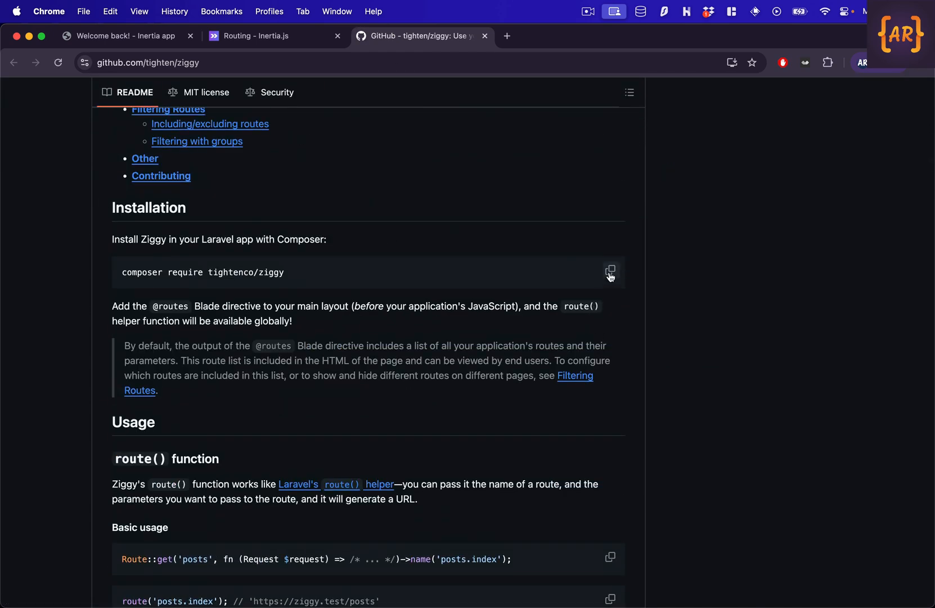
{"action": "left_click", "coordinate": [609, 273]}
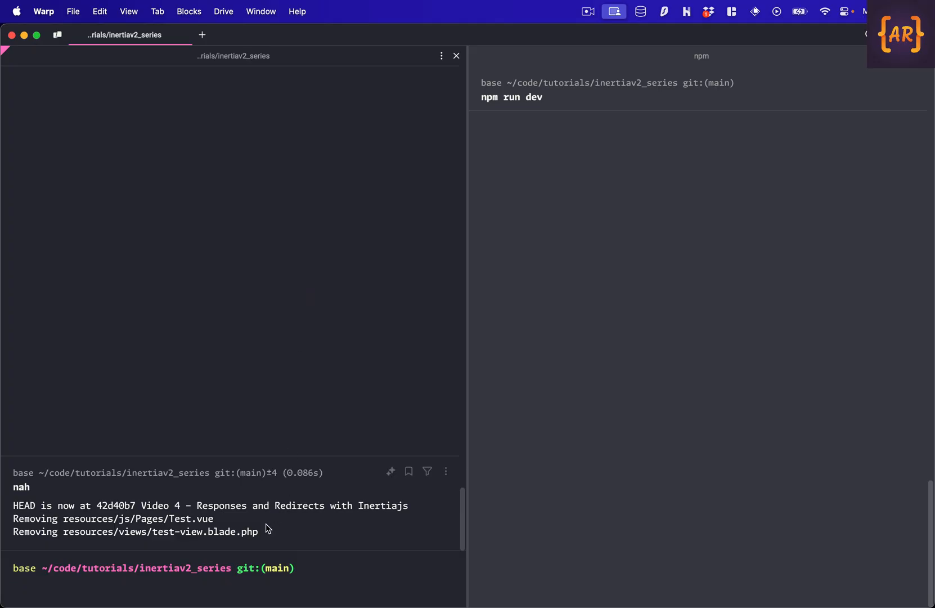
Run composer require tightenco/ziggy and watch tighten/ziggy v2.3.1 install.
{"action": "type", "text": "composer require tightenco/ziggy"}
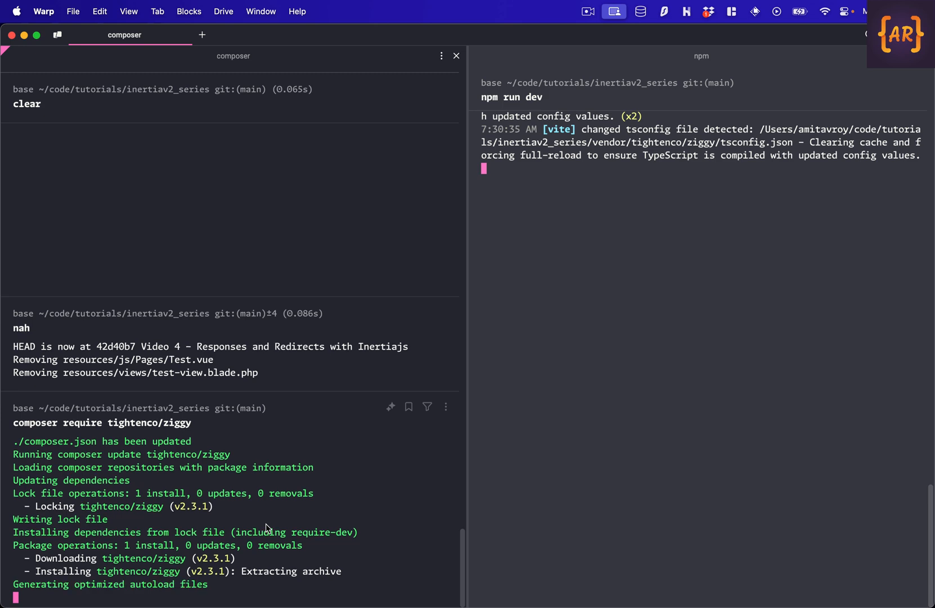
{"action": "scroll", "scroll_direction": "down", "scroll_amount": 3}
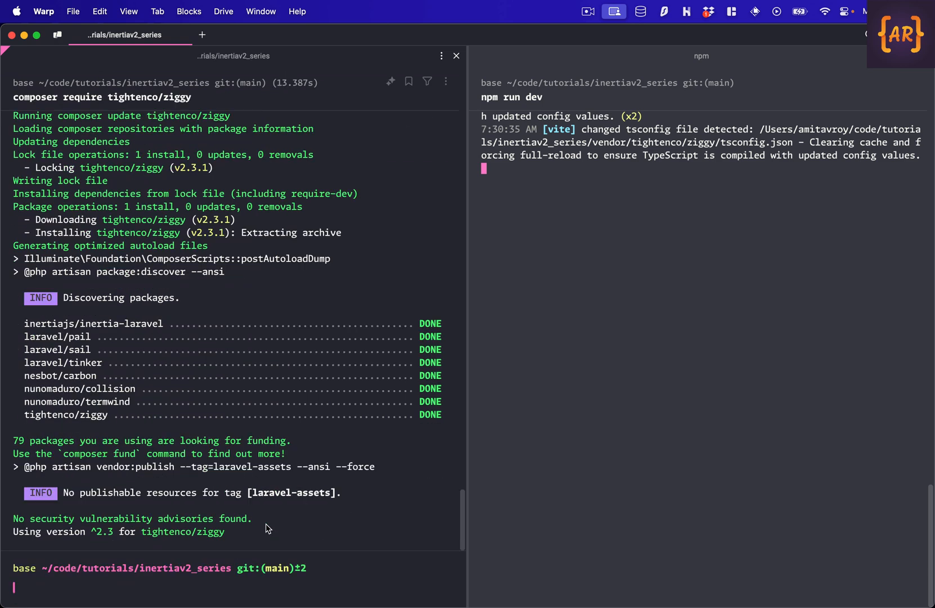
{"action": "mouse_move", "coordinate": [377, 541]}
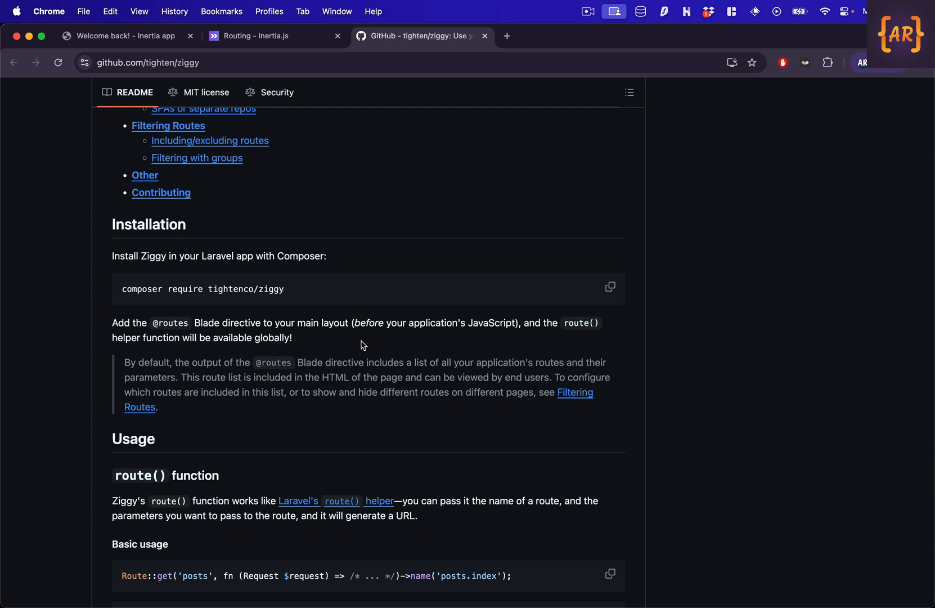
{"action": "mouse_move", "coordinate": [499, 335]}
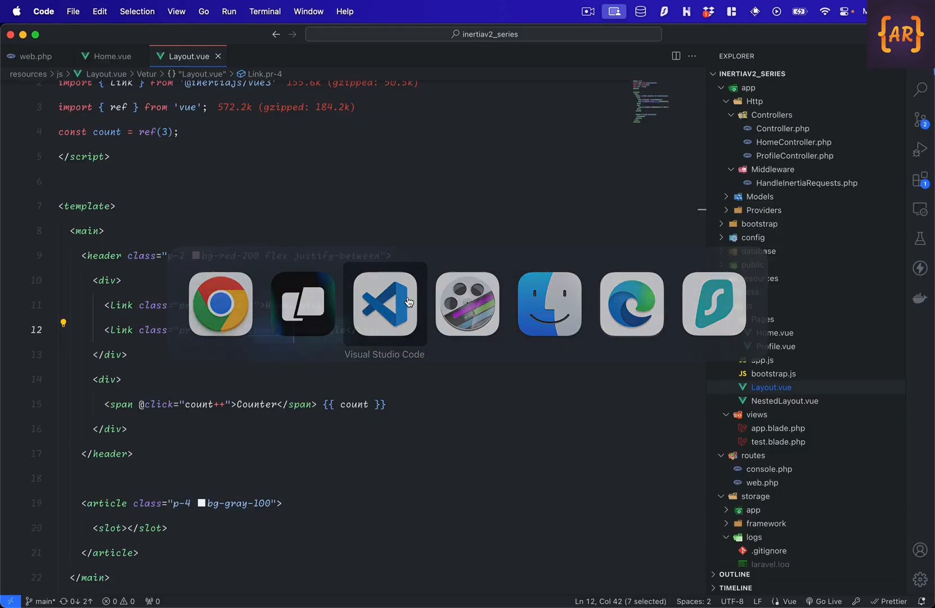
{"action": "type", "text": "app."}
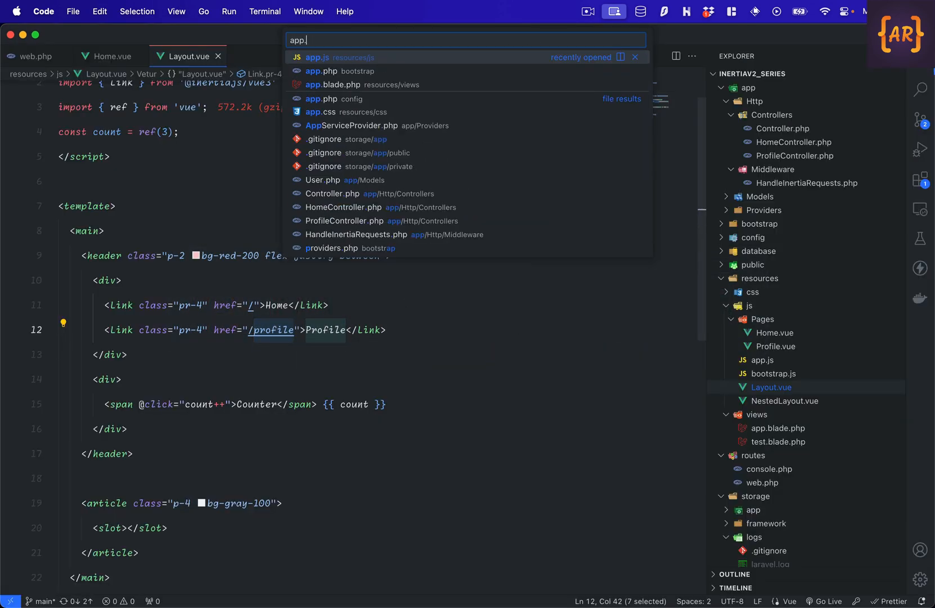
{"action": "left_click", "coordinate": [334, 84]}
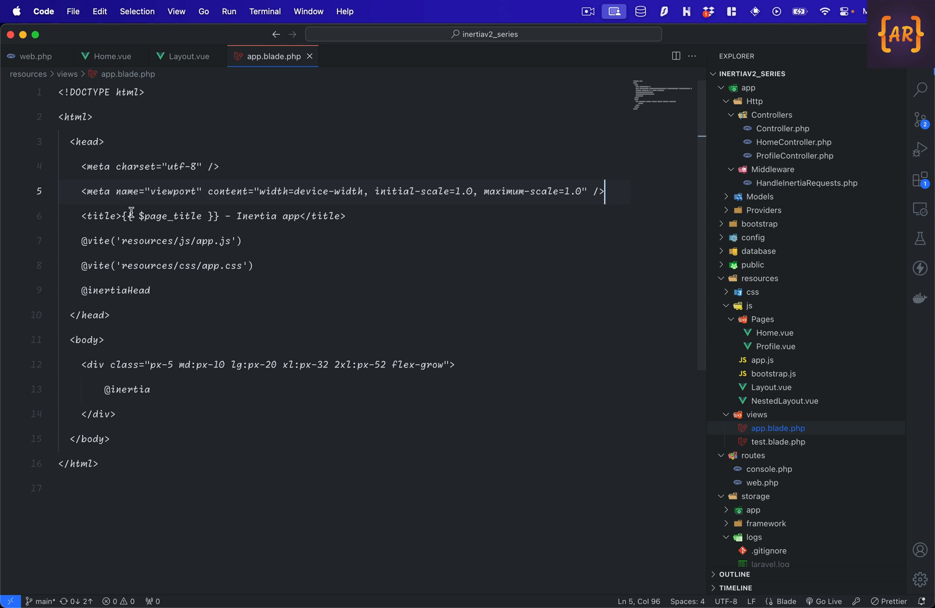
{"action": "left_click", "coordinate": [344, 216]}
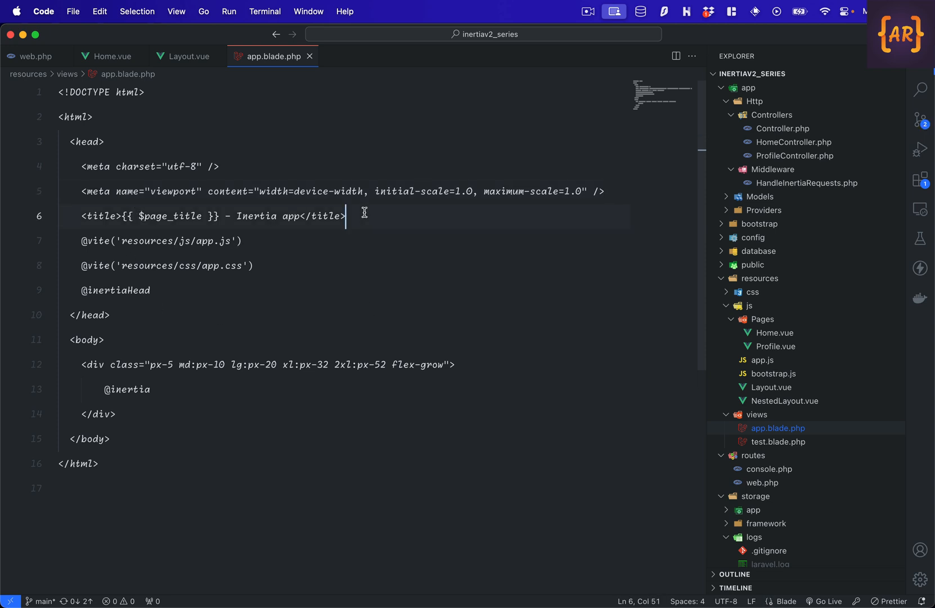
{"action": "type", "text": "@routes"}
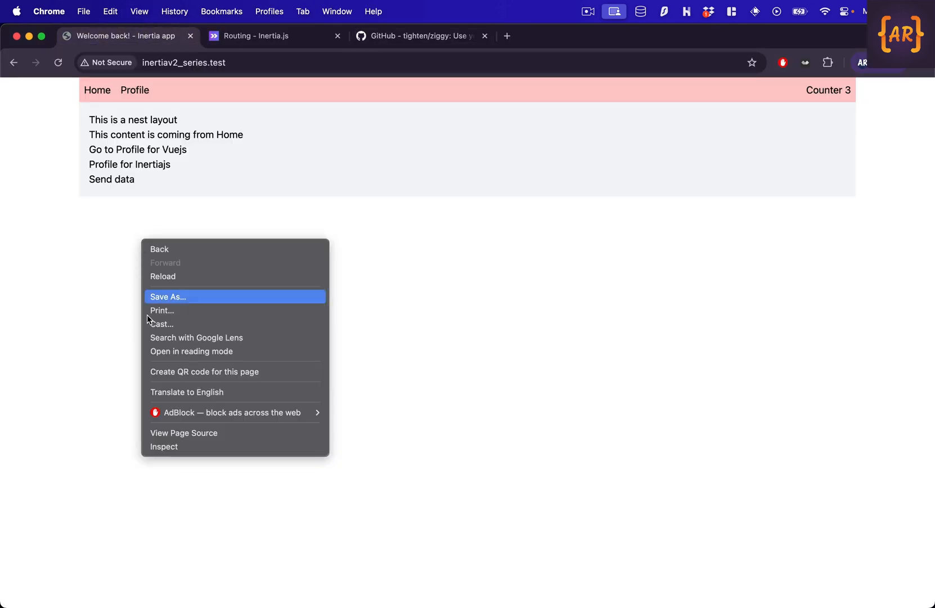
Inspect the app page and scroll through the Ziggy routes script injected into <head>.
{"action": "left_click", "coordinate": [163, 445]}
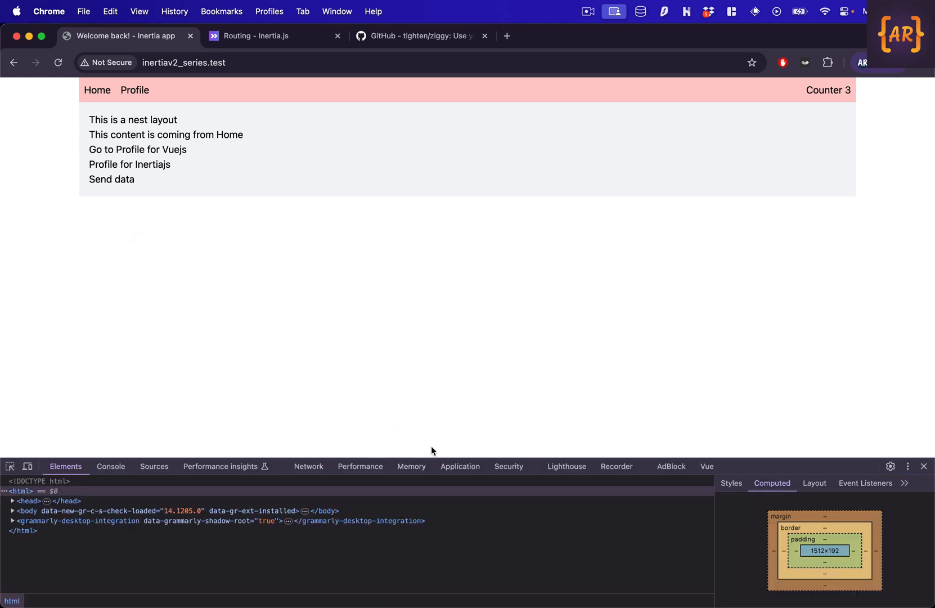
{"action": "mouse_move", "coordinate": [638, 459]}
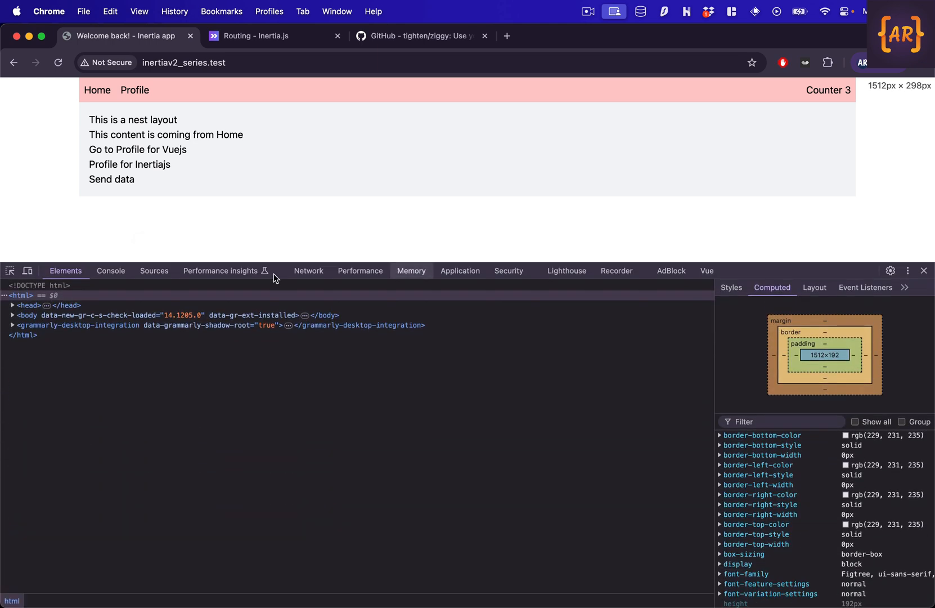
{"action": "left_click", "coordinate": [14, 305]}
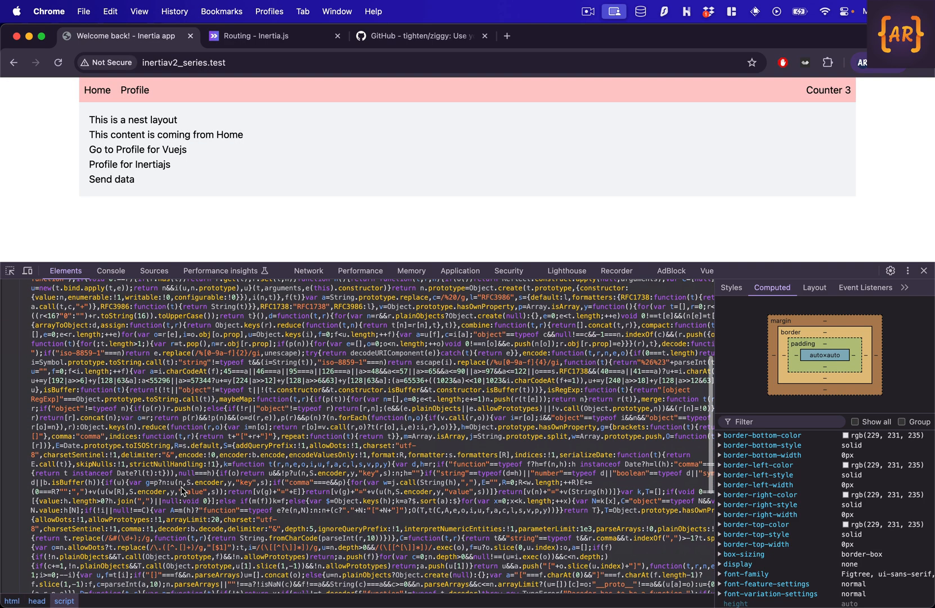
{"action": "scroll", "scroll_direction": "down", "scroll_amount": 3}
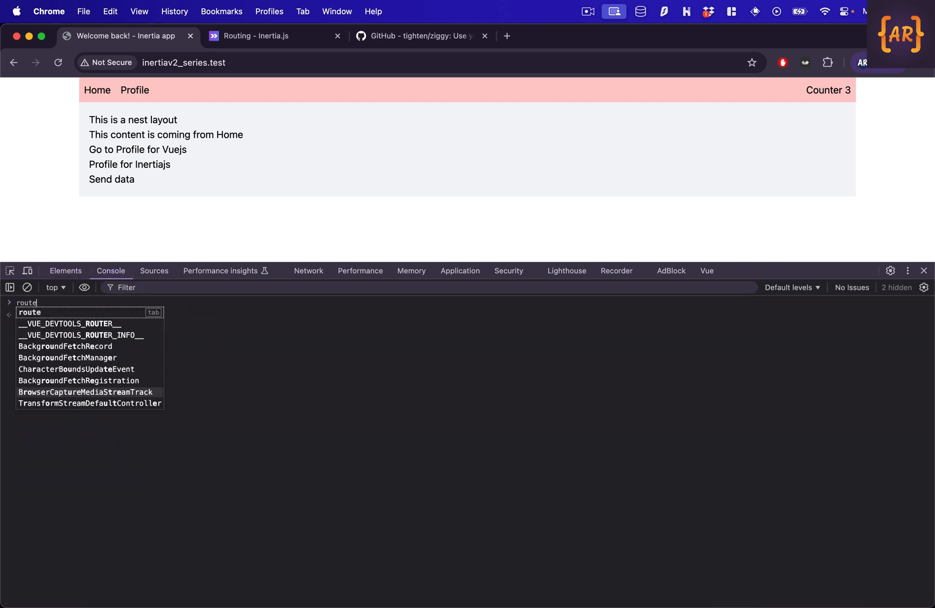
Evaluate route() and route('profile') in the console, expanding the returned route object.
{"action": "type", "text": "()"}
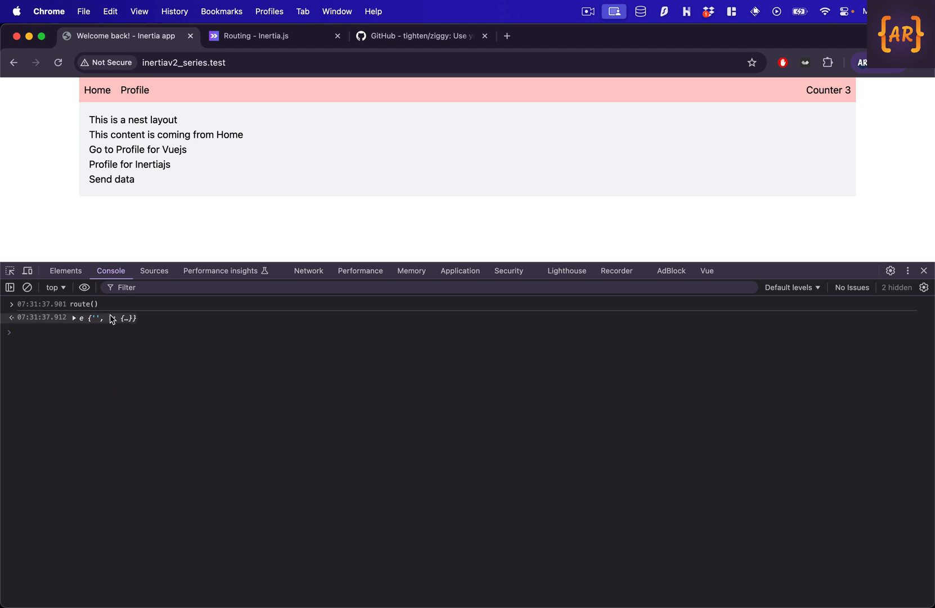
{"action": "left_click", "coordinate": [74, 317]}
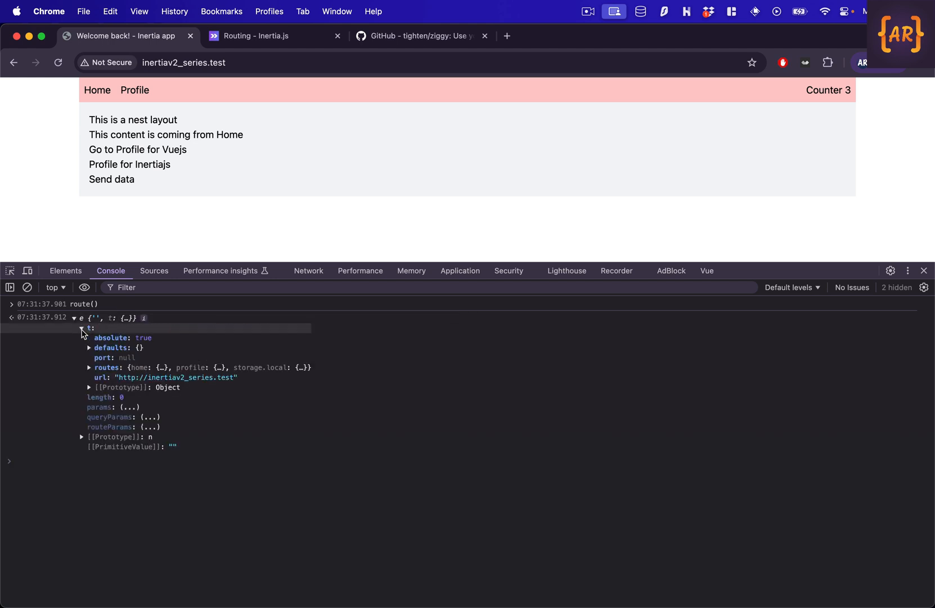
{"action": "left_click", "coordinate": [88, 367]}
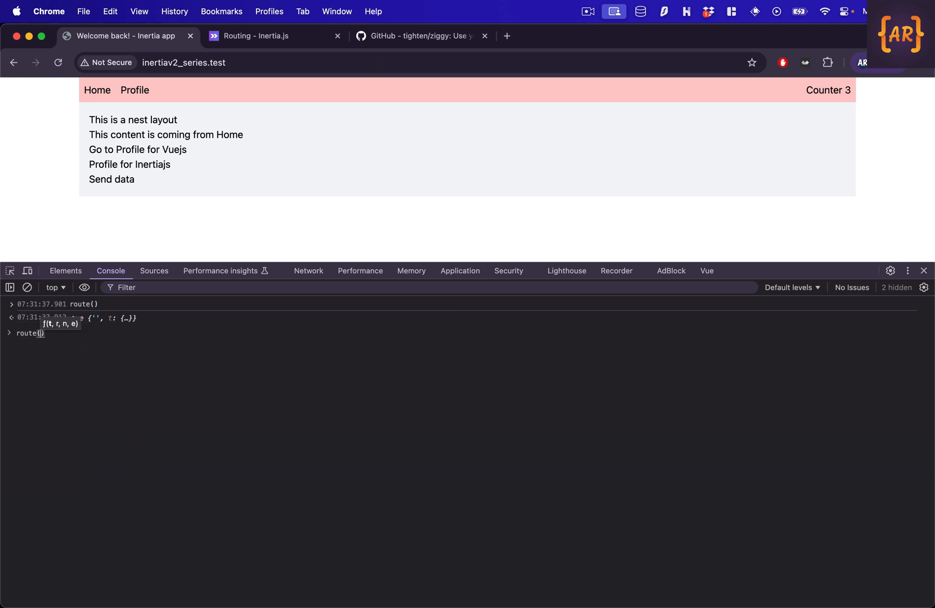
{"action": "type", "text": "''"}
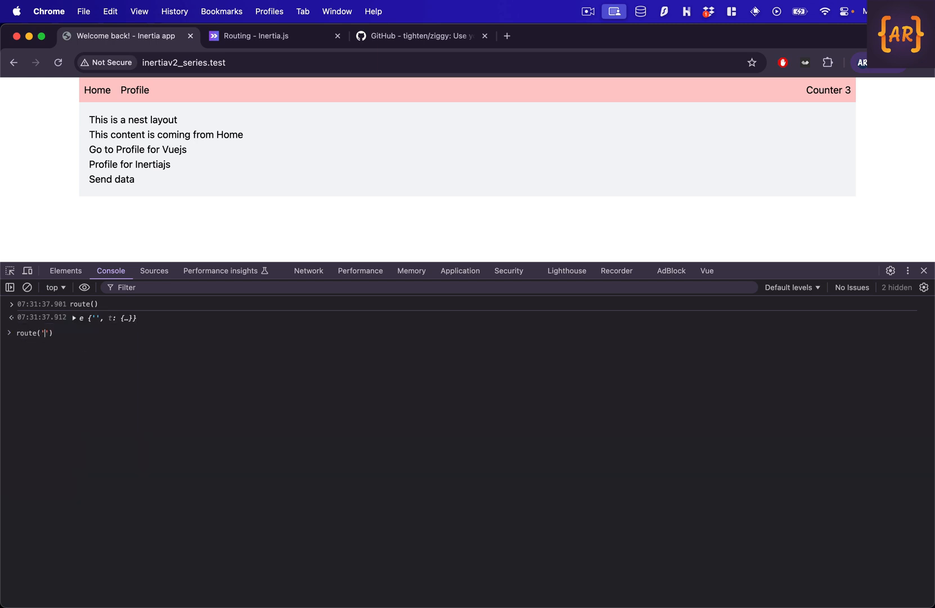
{"action": "type", "text": "profile"}
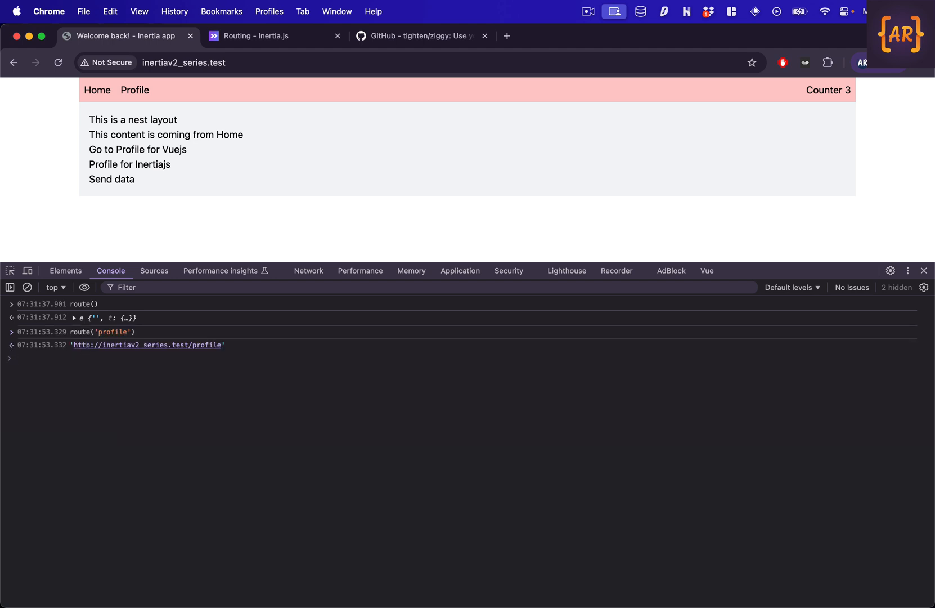
{"action": "key", "text": "Cmd+Tab"}
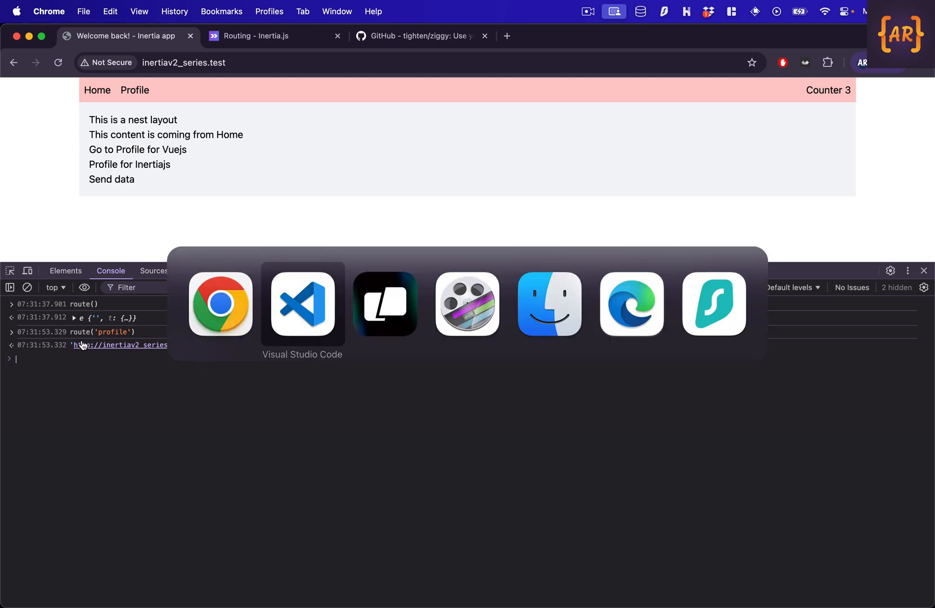
Change the profile route URI to my-profile and enter route('profile') for the link href.
{"action": "left_click", "coordinate": [302, 303]}
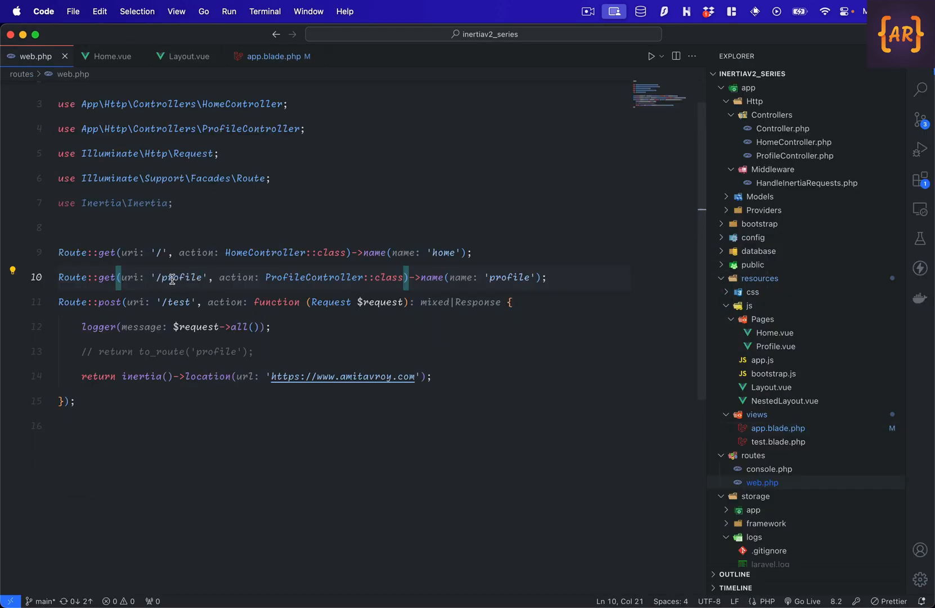
{"action": "type", "text": "my-"}
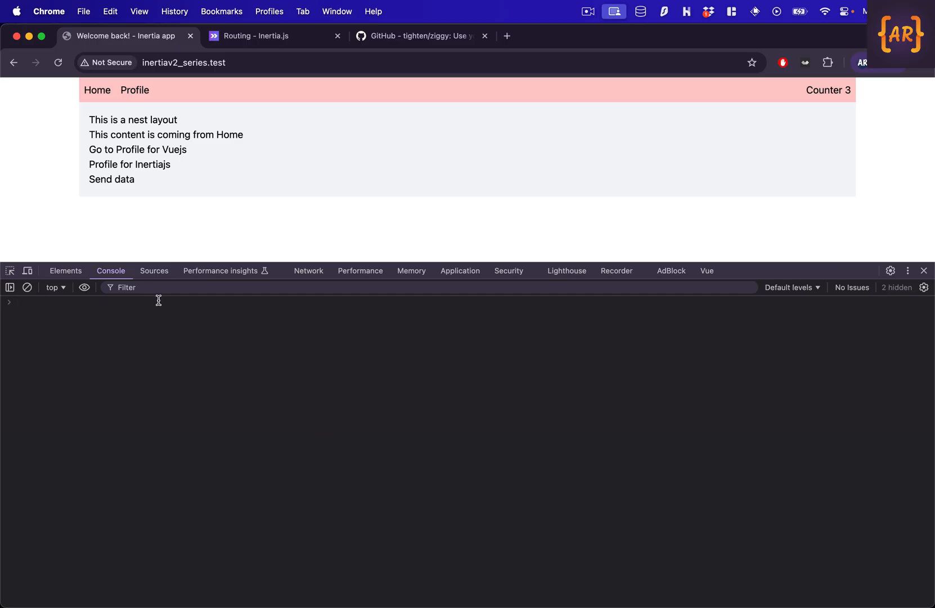
{"action": "type", "text": "route('profile')"}
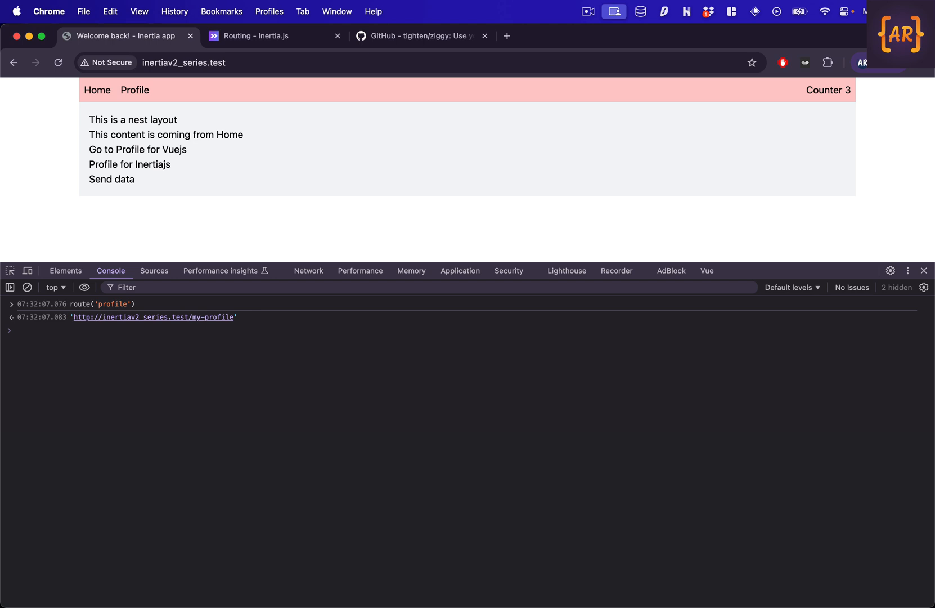
{"action": "mouse_move", "coordinate": [250, 331]}
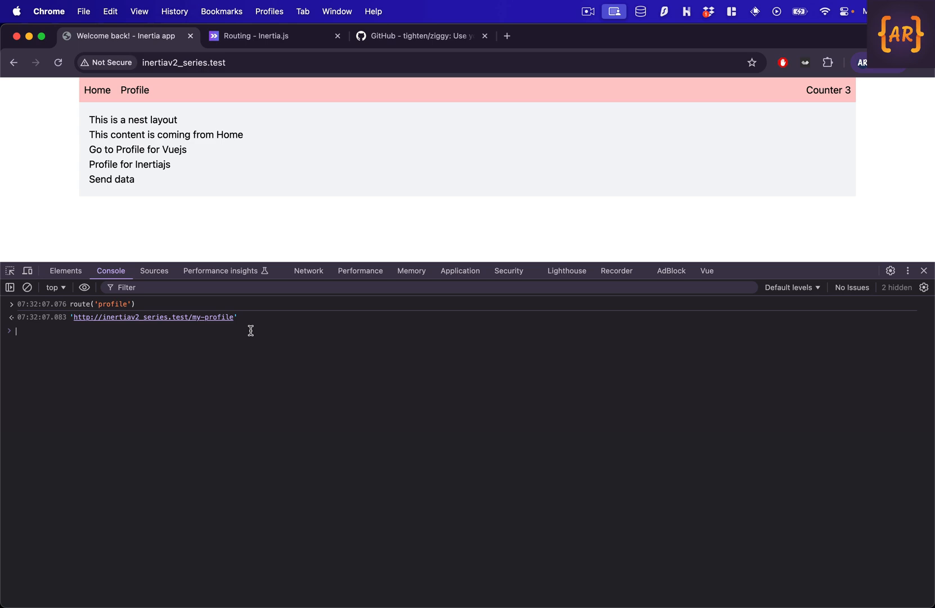
{"action": "key", "text": "cmd+tab"}
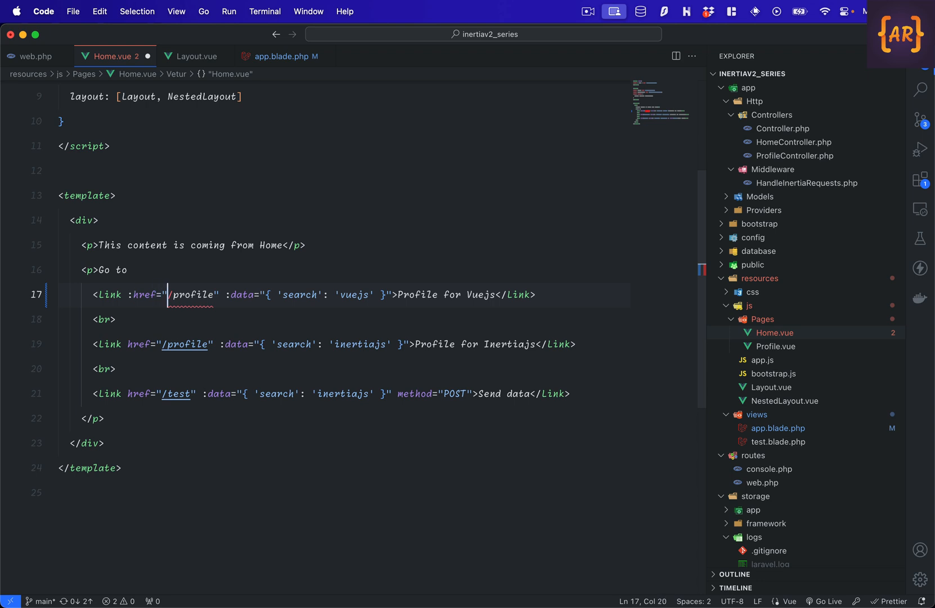
Try route() on Home.vue's first link, revert it to href="/profile", save, and bring up app.blade.php.
{"action": "double_click", "coordinate": [192, 293]}
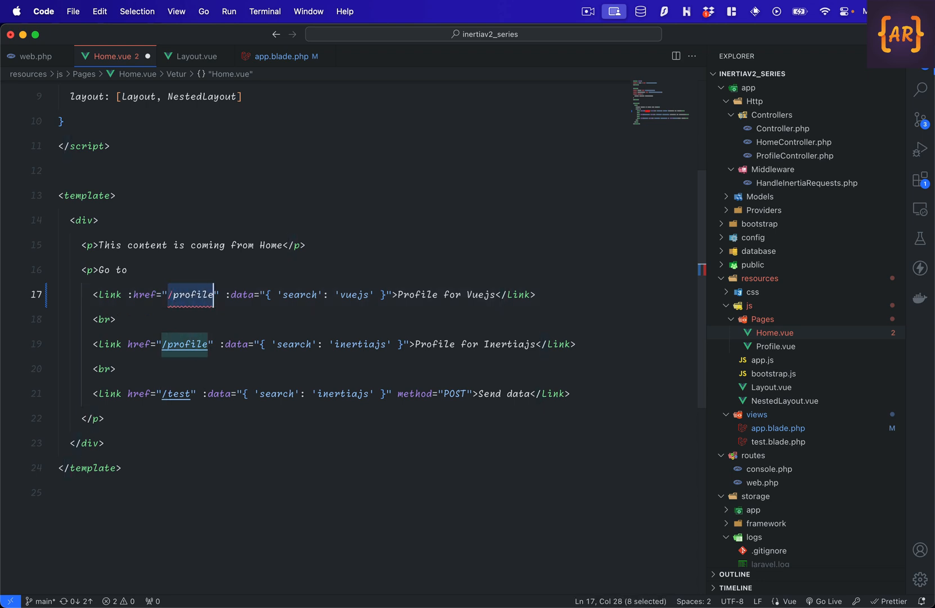
{"action": "type", "text": "route"}
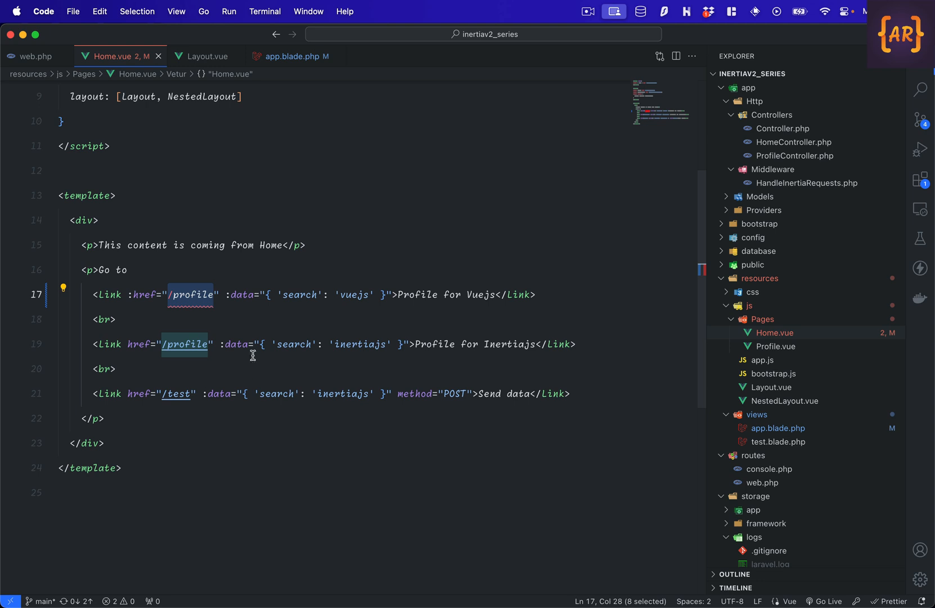
{"action": "left_click", "coordinate": [127, 294]}
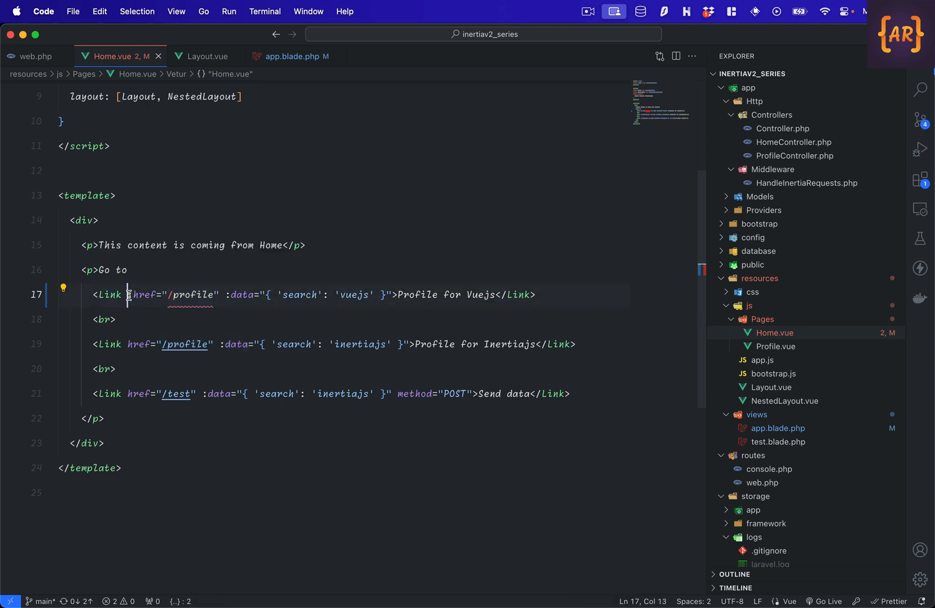
{"action": "key", "text": "cmd+s"}
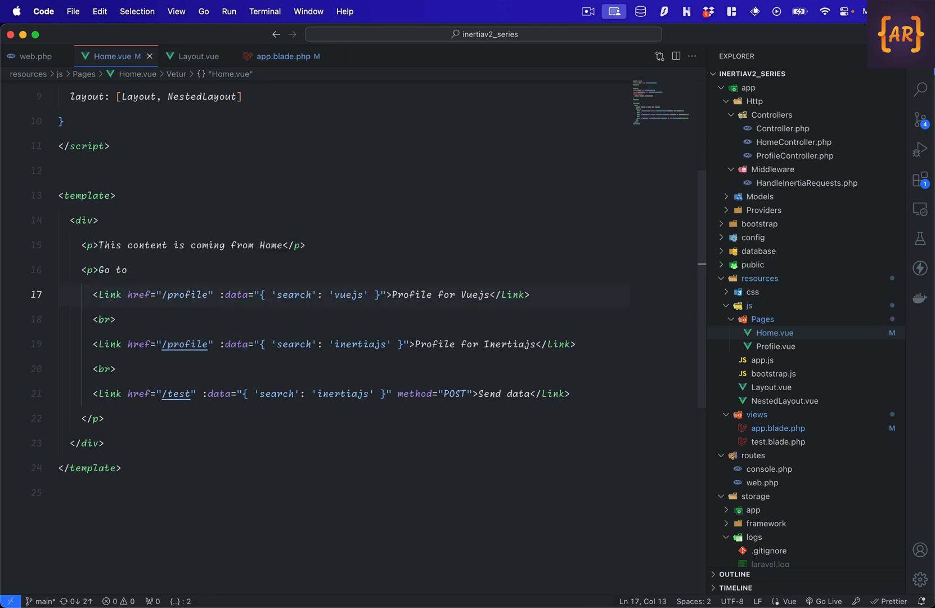
{"action": "left_click", "coordinate": [285, 56]}
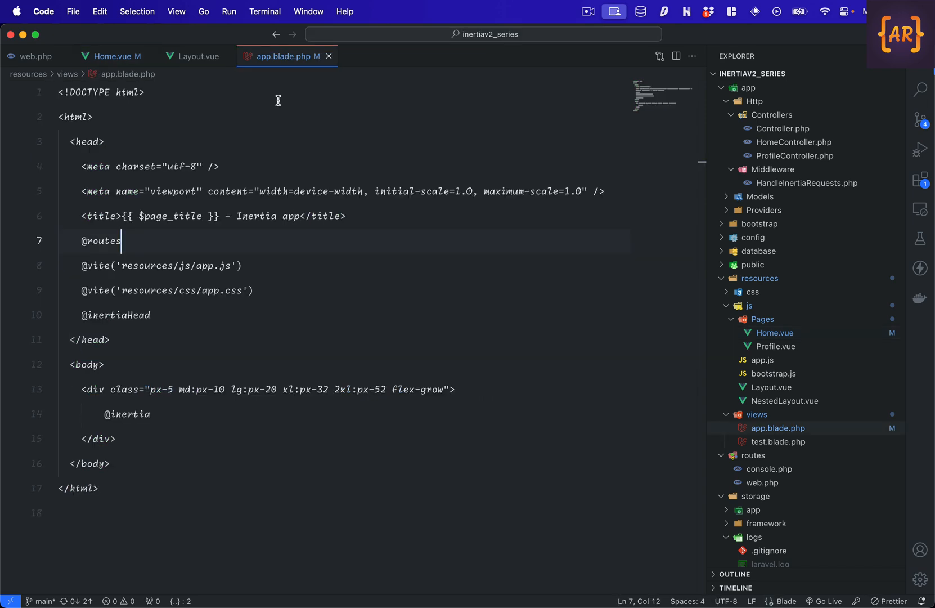
{"action": "key", "text": "cmd+tab"}
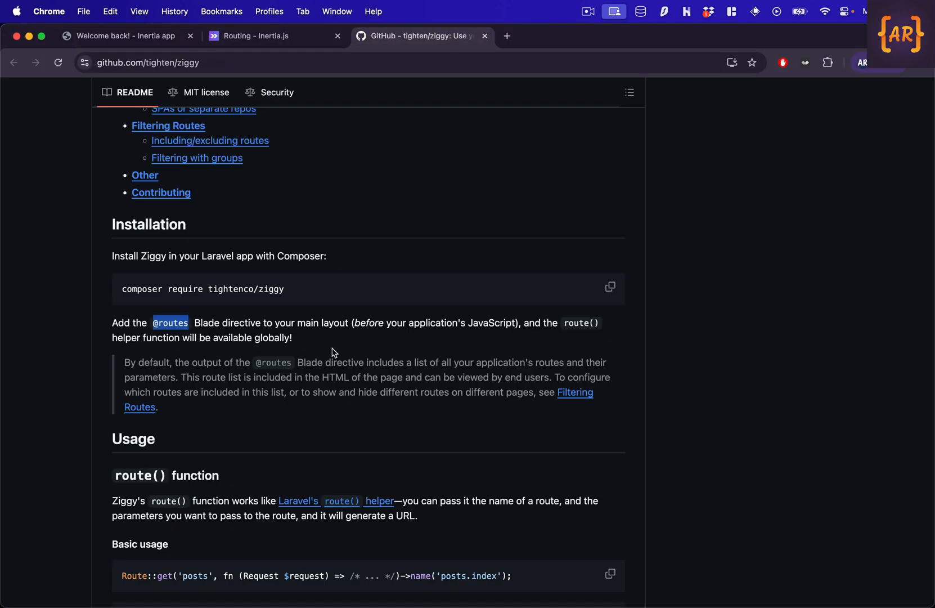
Search npmjs and have the npm home page open in a new tab beside the Ziggy README.
{"action": "type", "text": "npmjs"}
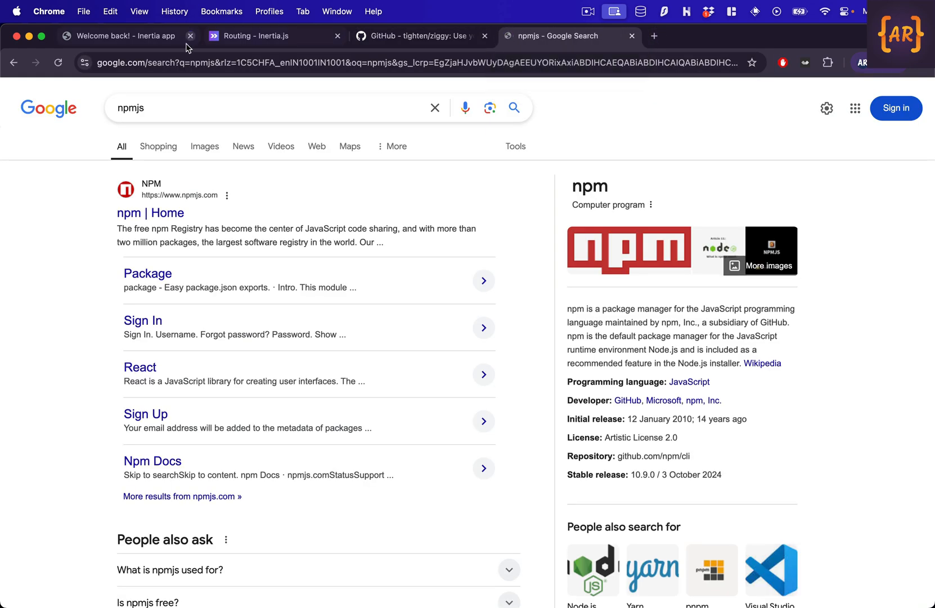
{"action": "left_click", "coordinate": [151, 212]}
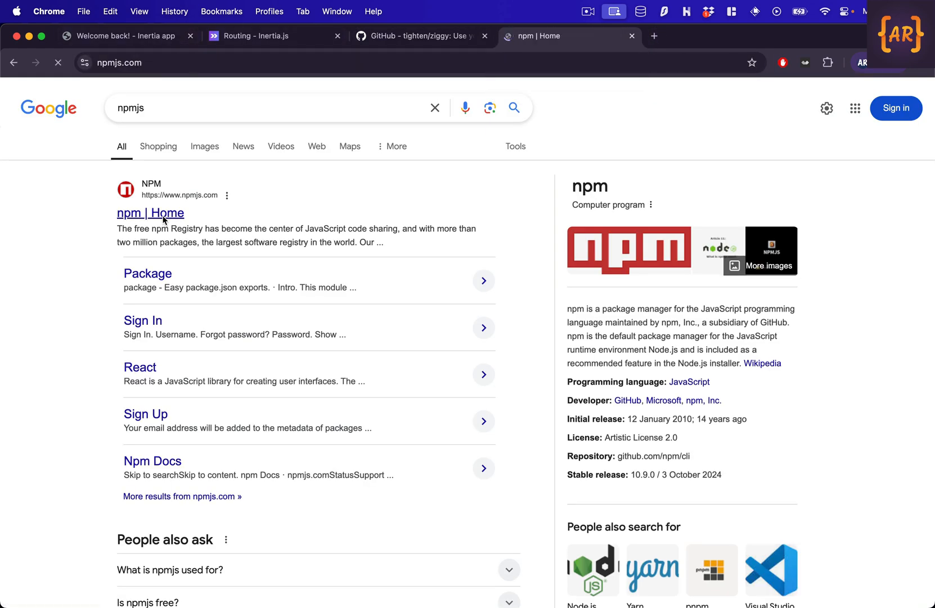
{"action": "left_click", "coordinate": [421, 36]}
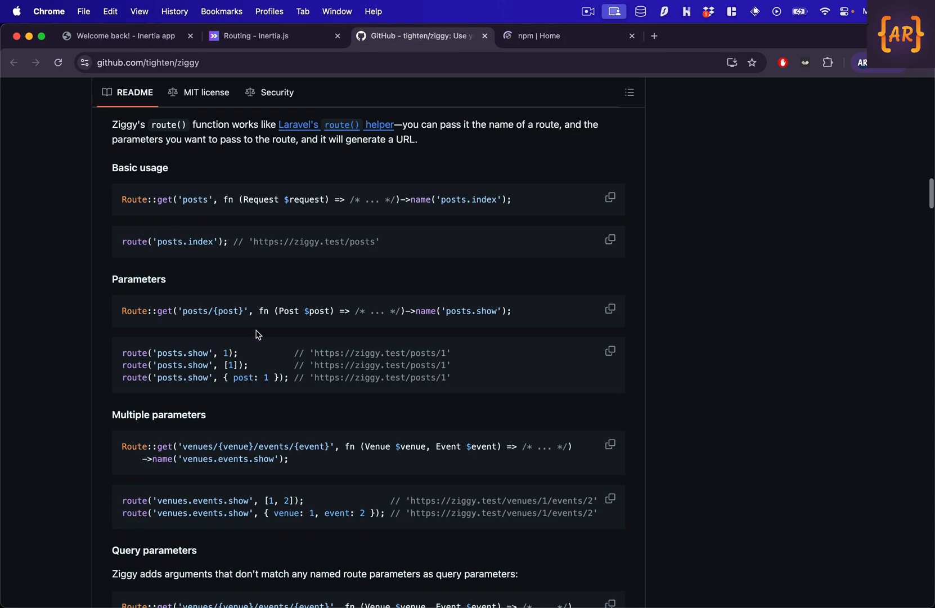
Read the Ziggy README's JavaScript frameworks and ziggy:generate sections, then move to the npm tab.
{"action": "scroll", "scroll_direction": "down", "scroll_amount": 3}
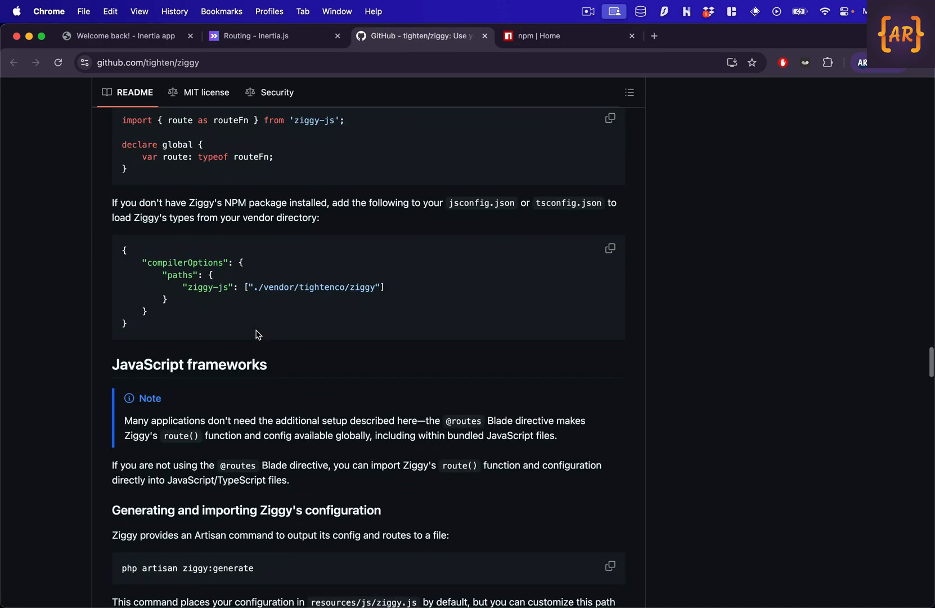
{"action": "scroll", "scroll_direction": "down", "scroll_amount": 3}
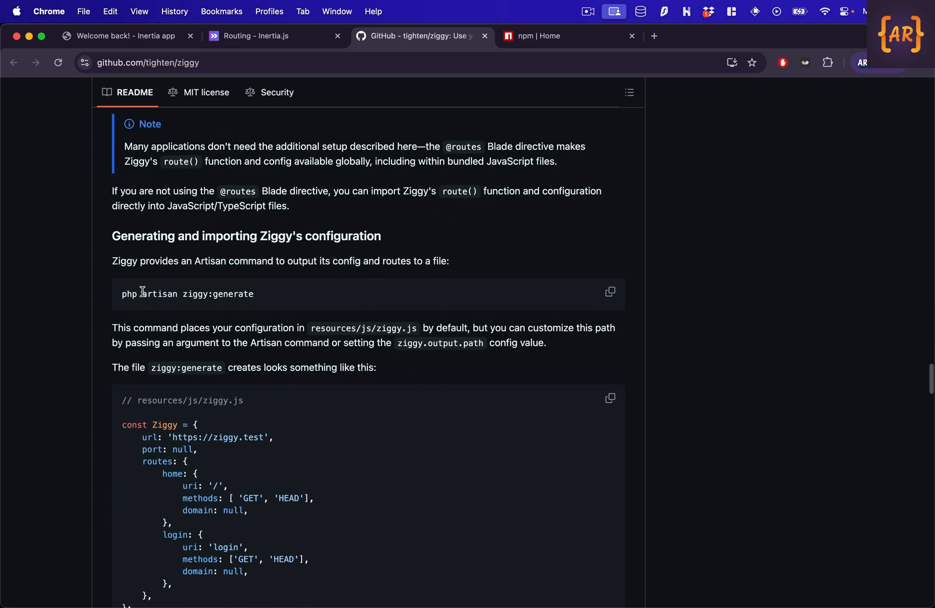
{"action": "mouse_move", "coordinate": [232, 307]}
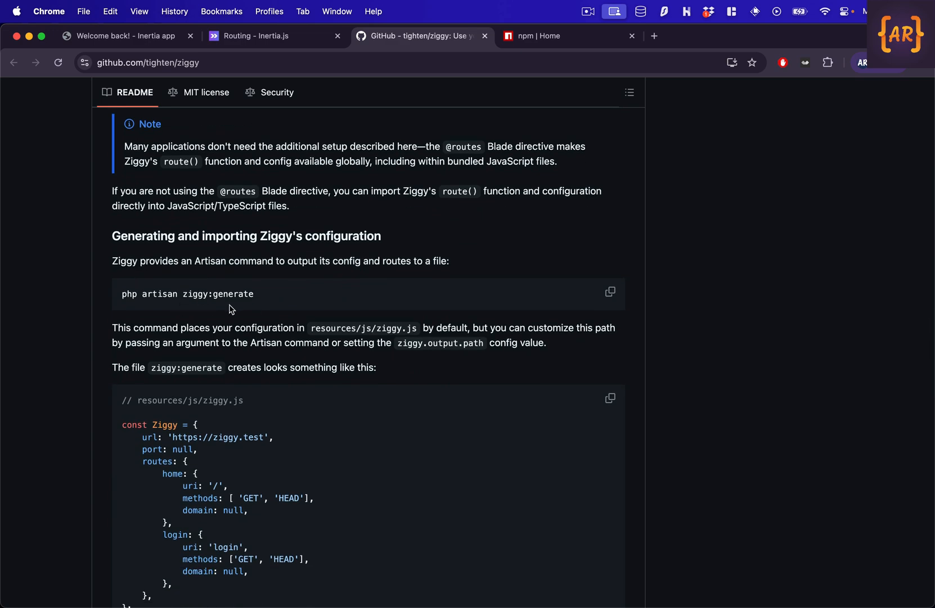
{"action": "scroll", "scroll_direction": "down", "scroll_amount": 3}
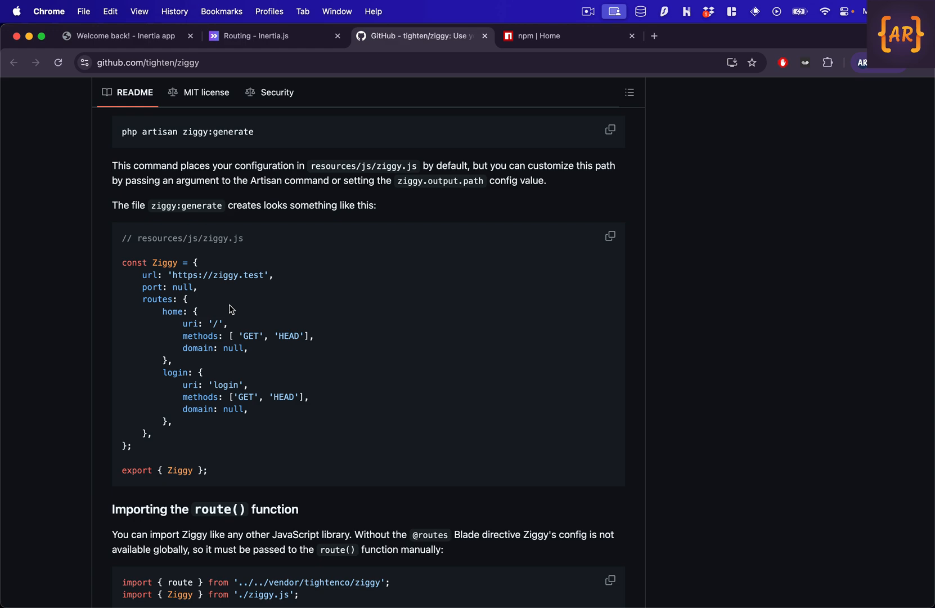
{"action": "scroll", "scroll_direction": "down", "scroll_amount": 3}
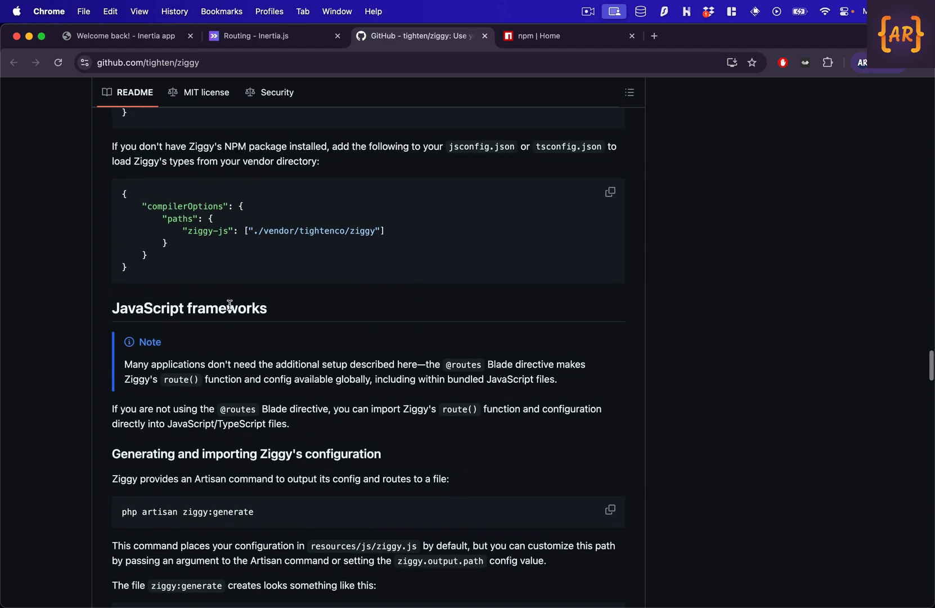
{"action": "left_click", "coordinate": [563, 36]}
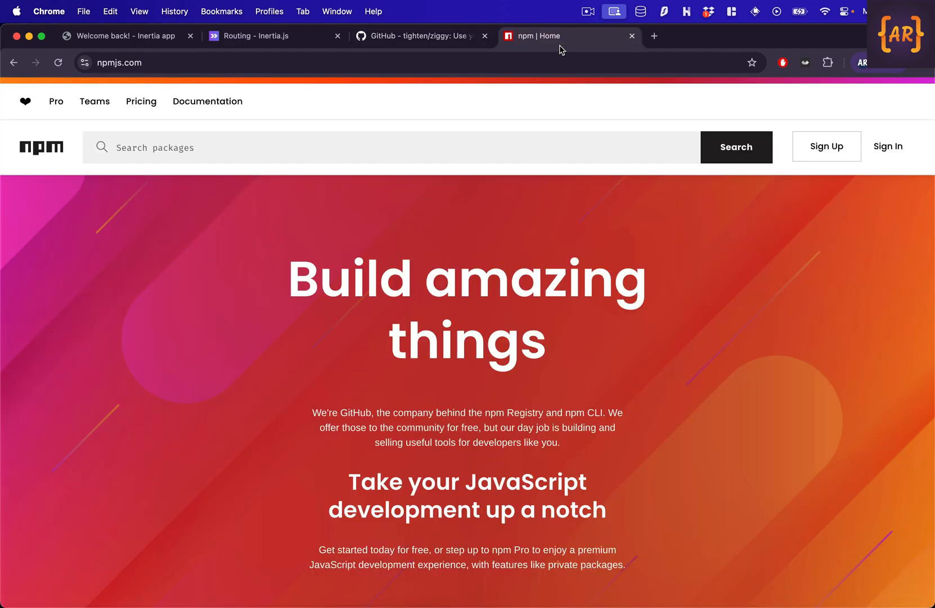
Find the ziggy-js package on npm and read its usage, TypeScript and route() import sections.
{"action": "type", "text": "zig"}
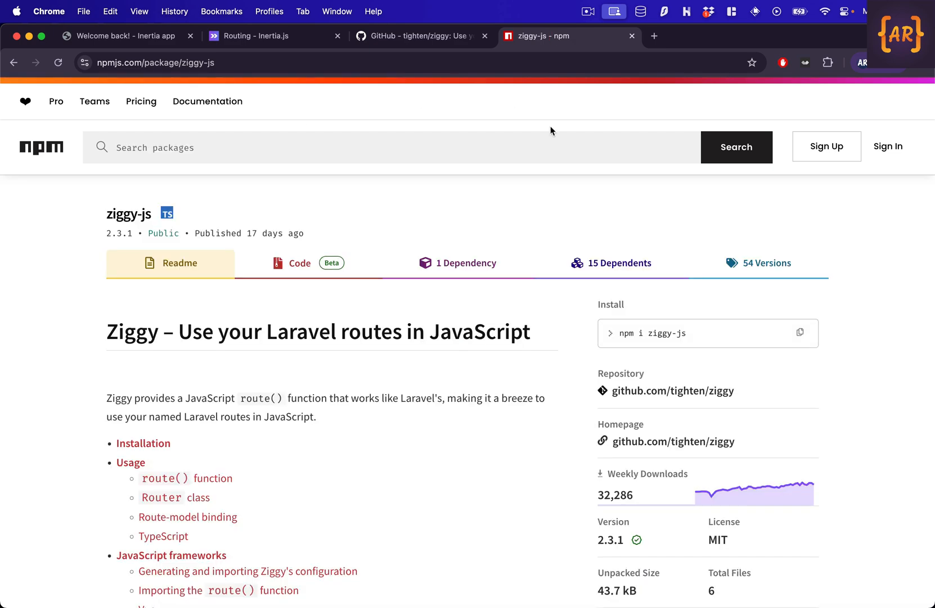
{"action": "scroll", "scroll_direction": "down", "scroll_amount": 3}
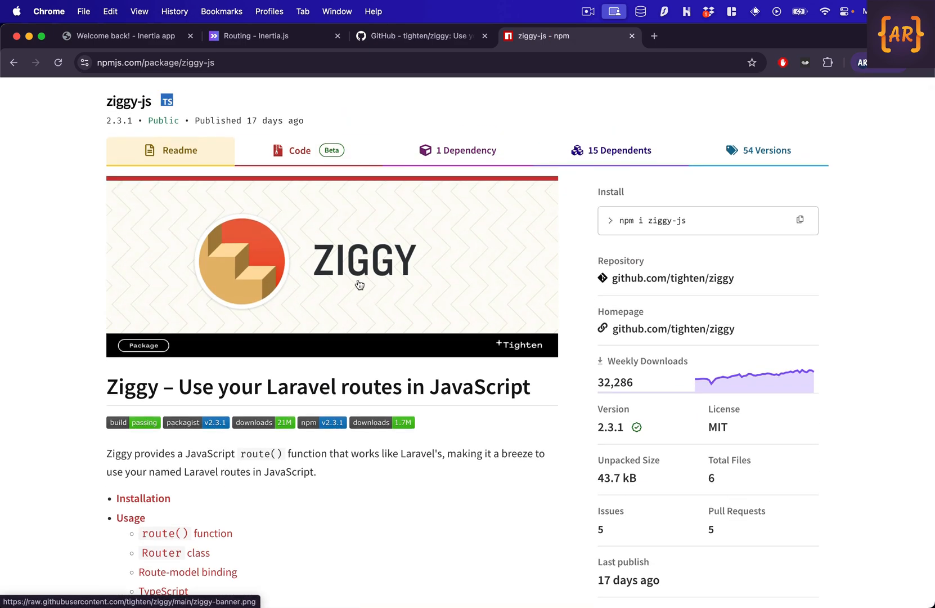
{"action": "scroll", "scroll_direction": "down", "scroll_amount": 3}
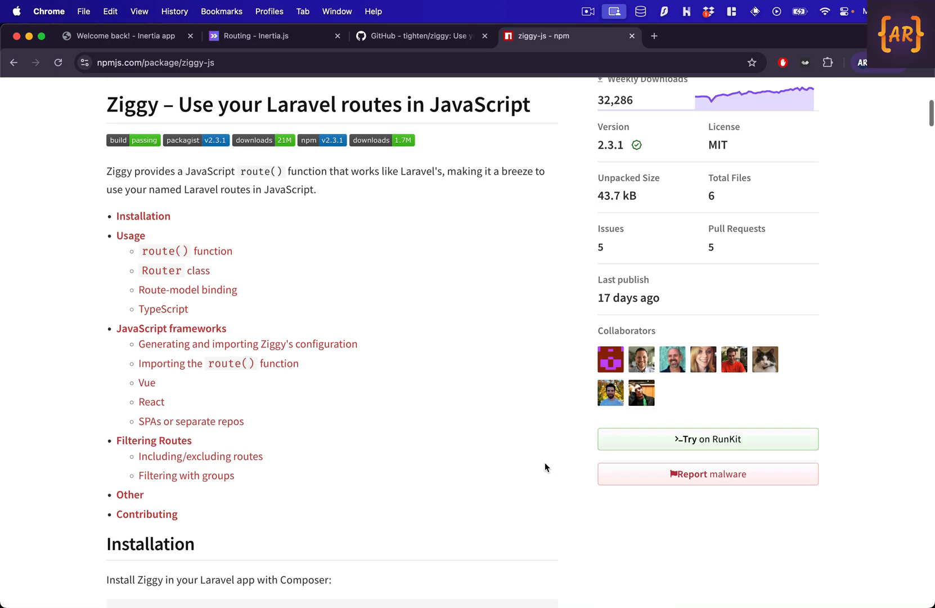
{"action": "scroll", "scroll_direction": "down", "scroll_amount": 3}
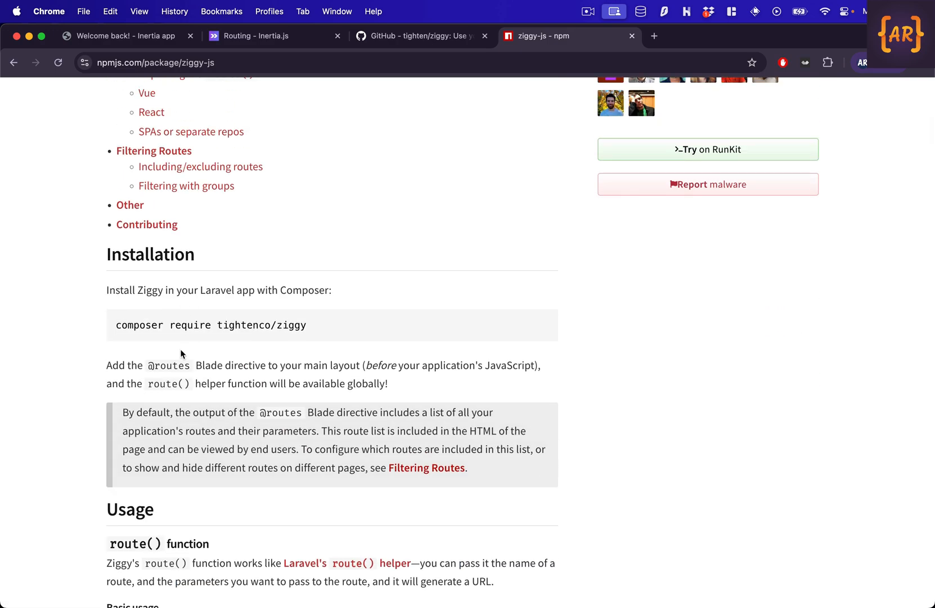
{"action": "scroll", "scroll_direction": "down", "scroll_amount": 3}
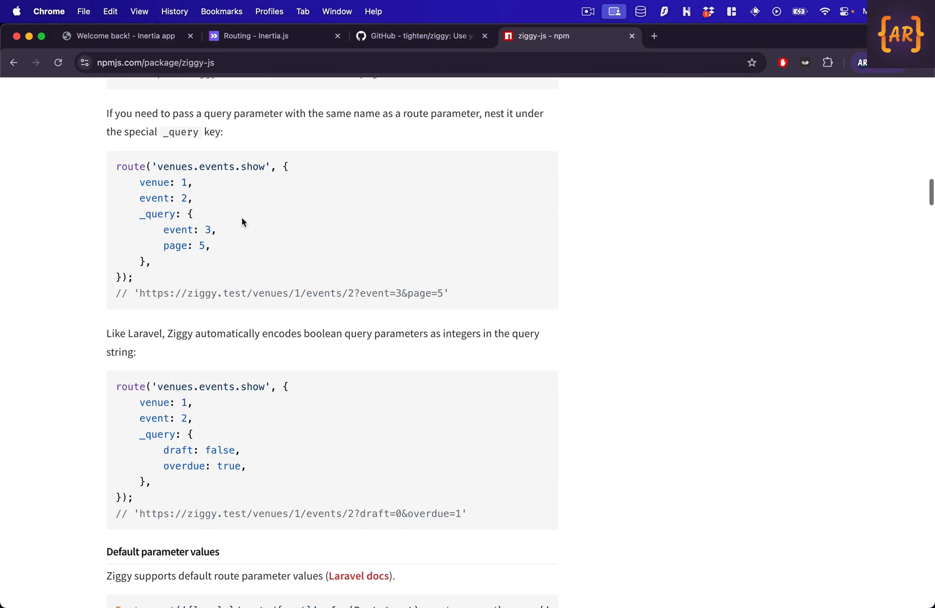
{"action": "scroll", "scroll_direction": "down", "scroll_amount": 3}
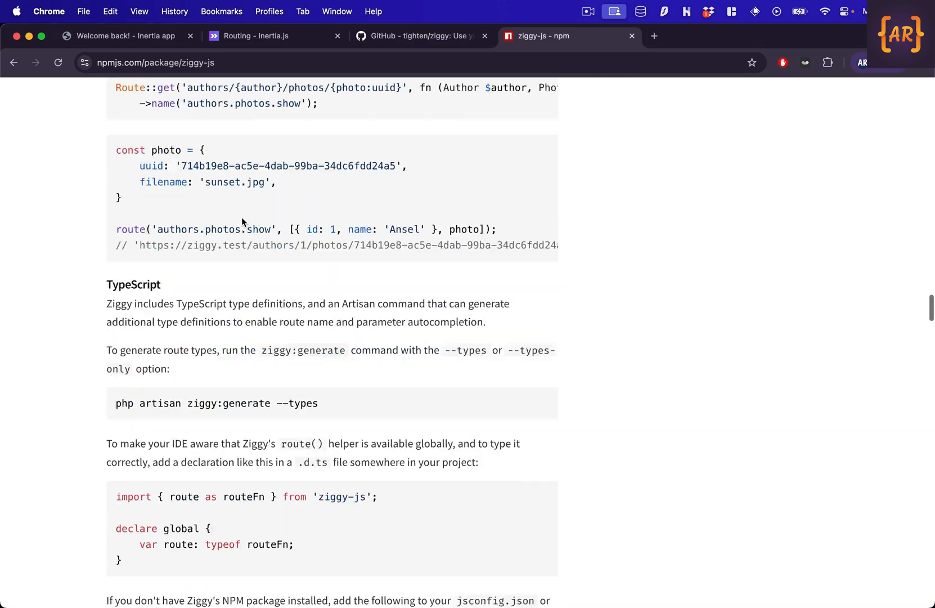
{"action": "scroll", "scroll_direction": "down", "scroll_amount": 3}
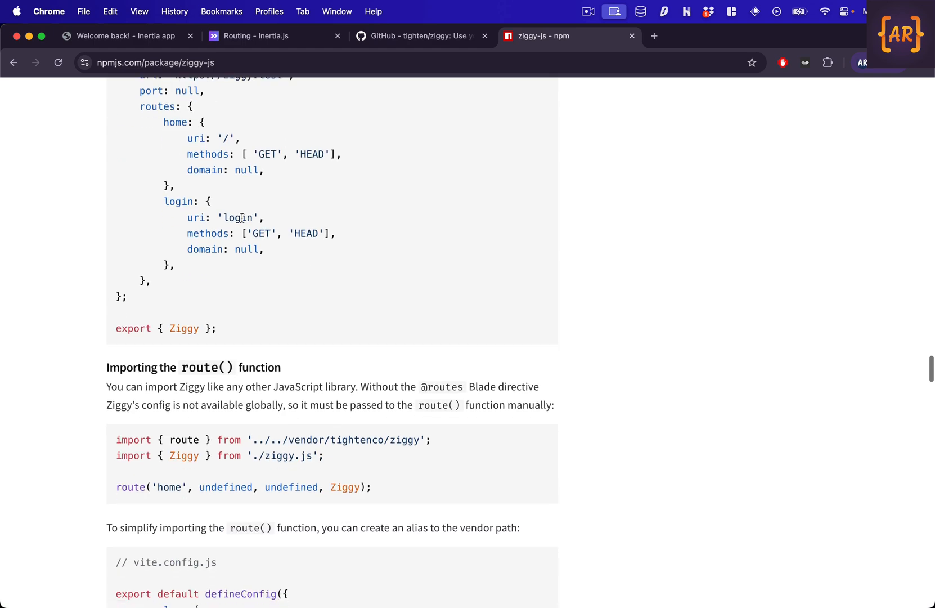
{"action": "scroll", "scroll_direction": "down", "scroll_amount": 3}
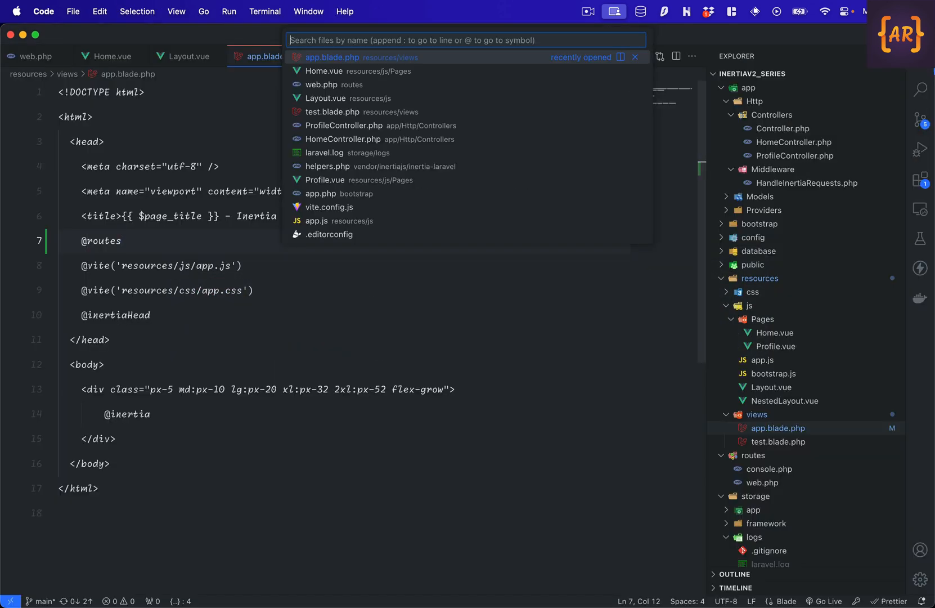
In app.js import { ZiggyVue } from 'ziggy-js' and register it with .use(ZiggyVue).
{"action": "left_click", "coordinate": [317, 221]}
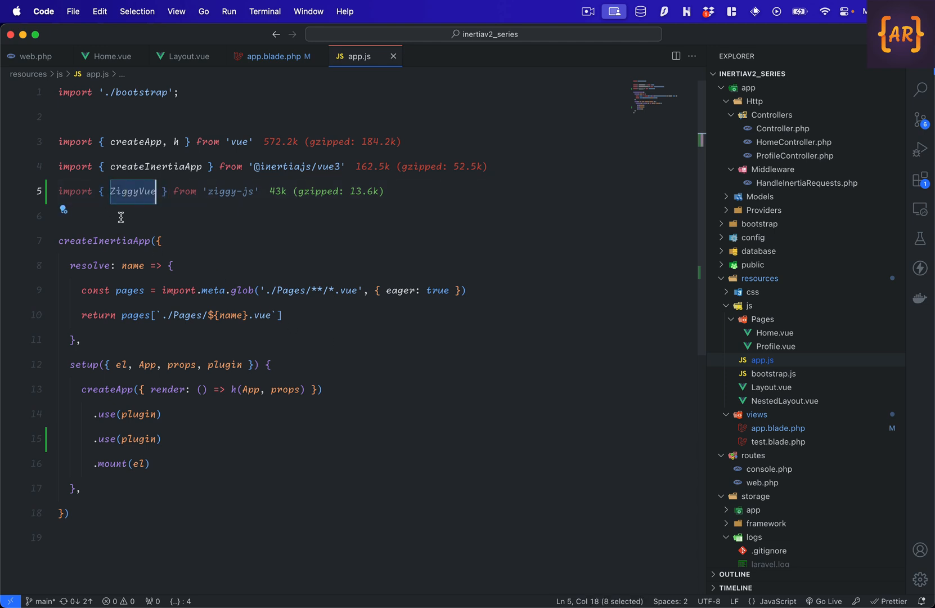
{"action": "type", "text": "ZiggyVue"}
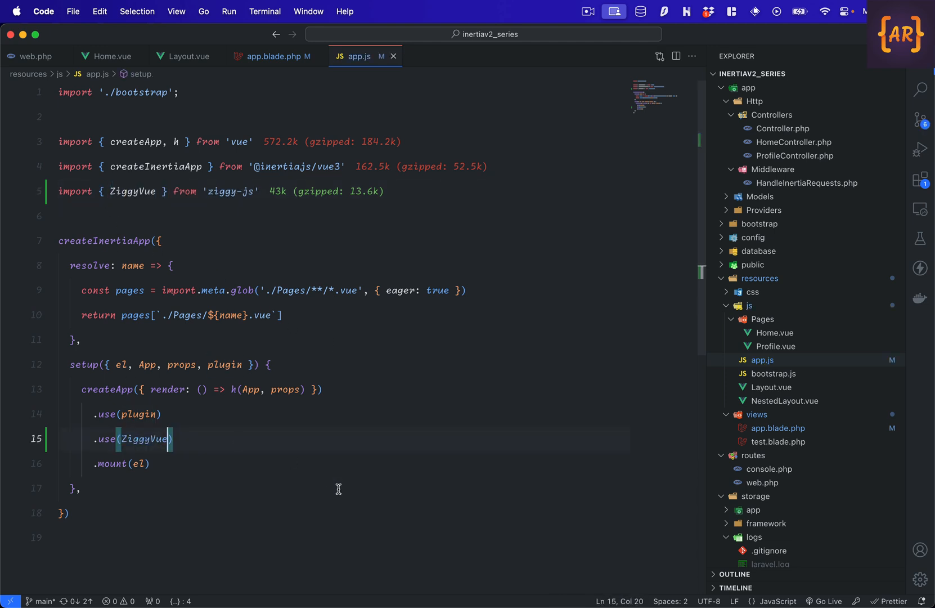
{"action": "mouse_move", "coordinate": [266, 465]}
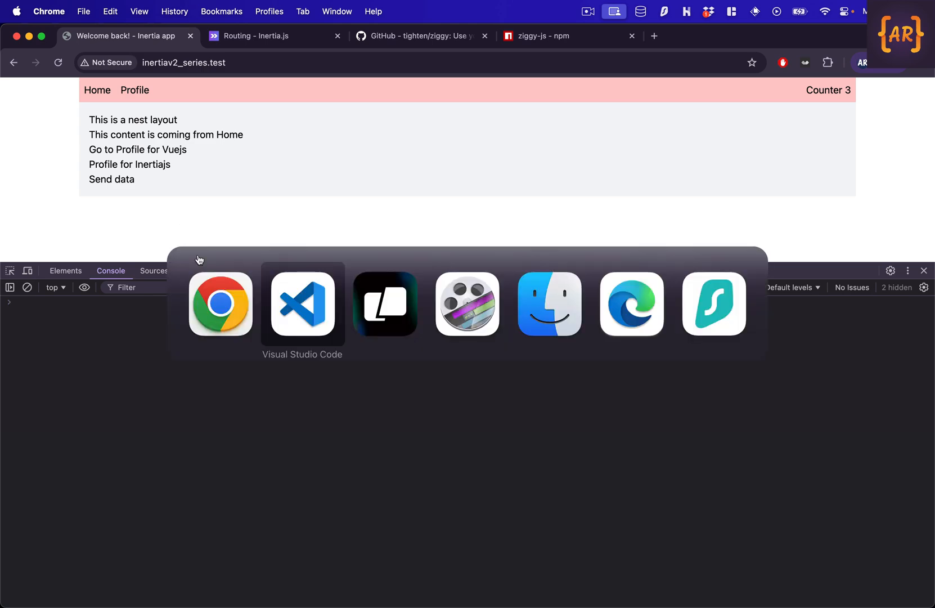
Bind both Profile links in Home.vue to :href="route('profile')" instead of /profile.
{"action": "left_click", "coordinate": [302, 304]}
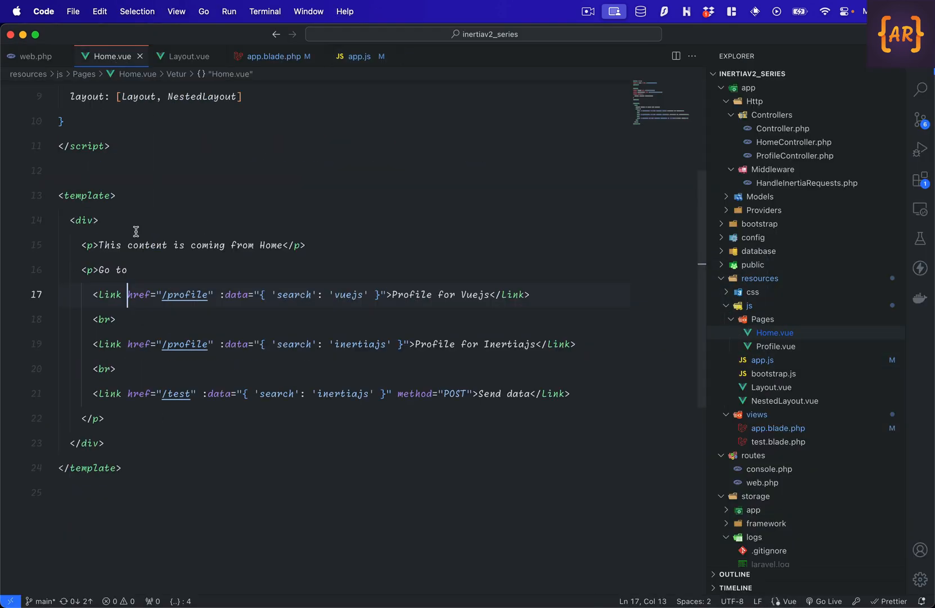
{"action": "type", "text": ":"}
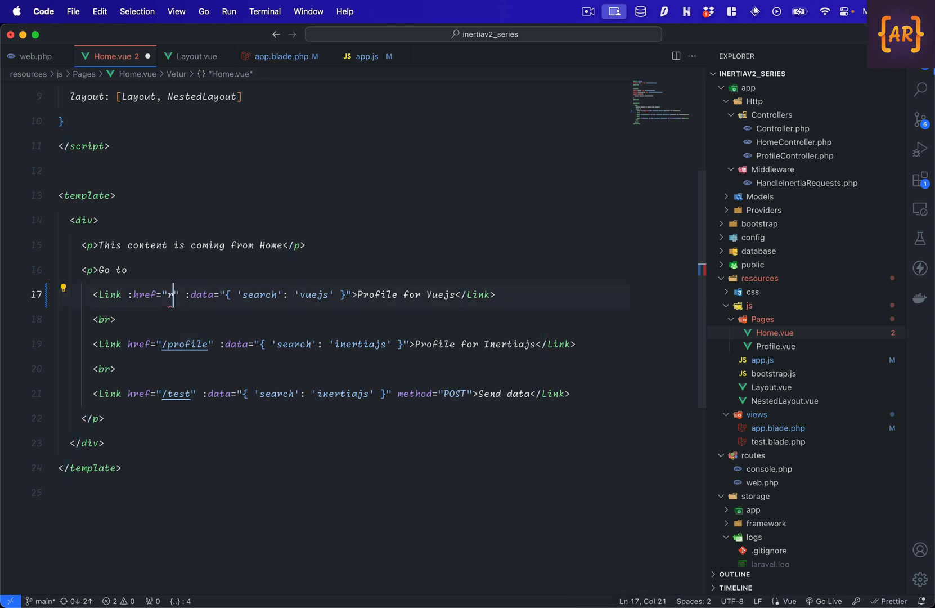
{"action": "type", "text": "oute('profile"}
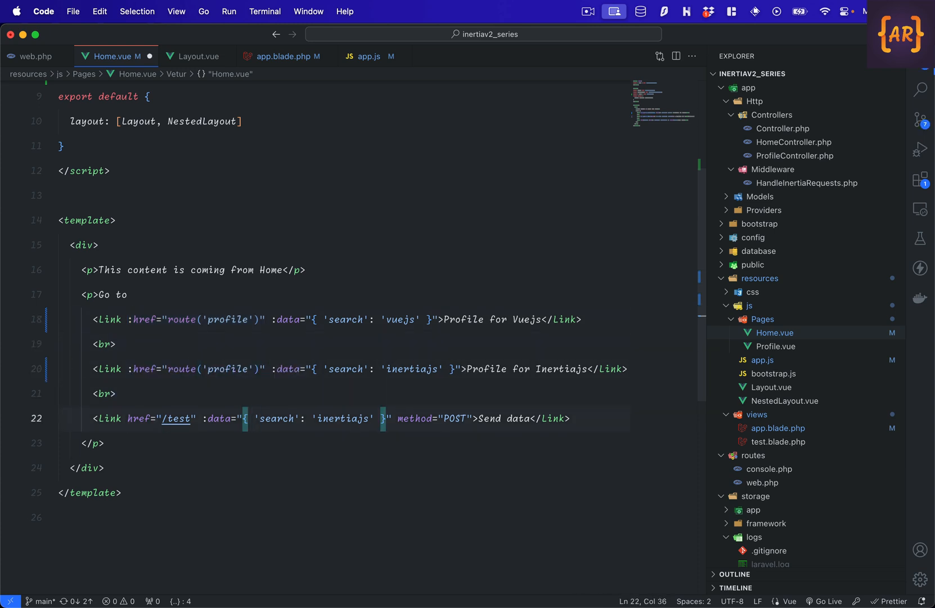
{"action": "mouse_move", "coordinate": [256, 361]}
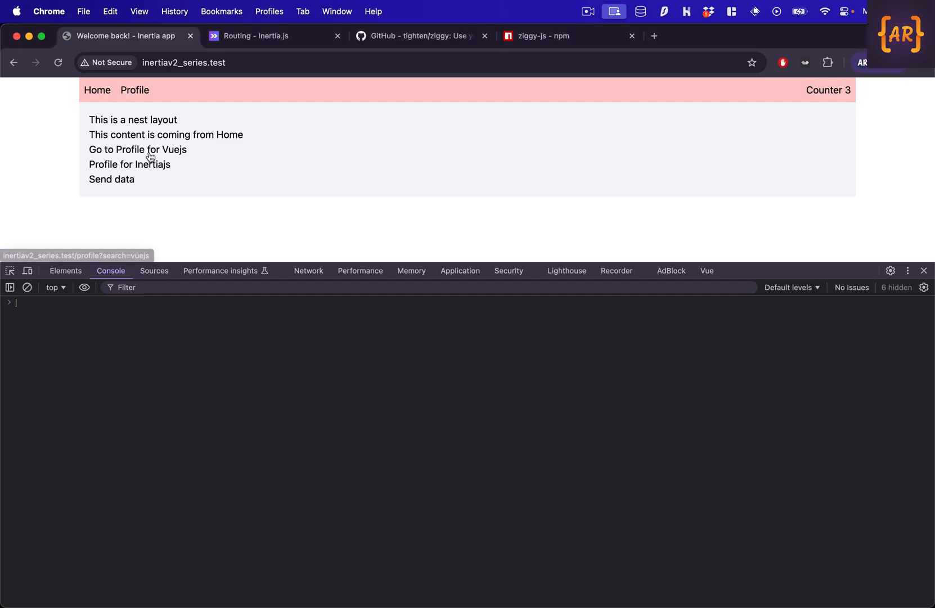
Rename the profile route URI to '/my-profile' in web.php and see the header Profile link return 404.
{"action": "left_click", "coordinate": [137, 148]}
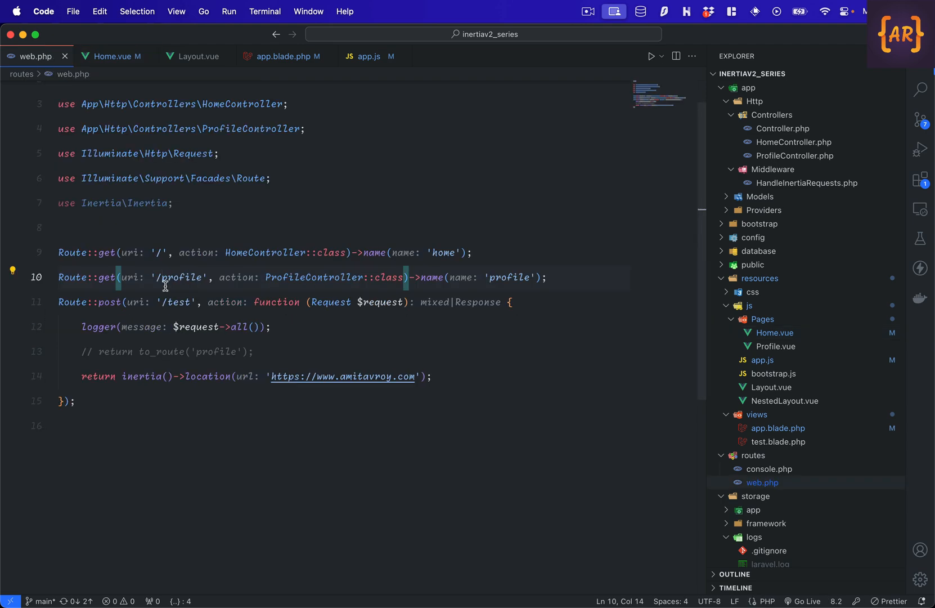
{"action": "type", "text": "my-profile?search=vuejs"}
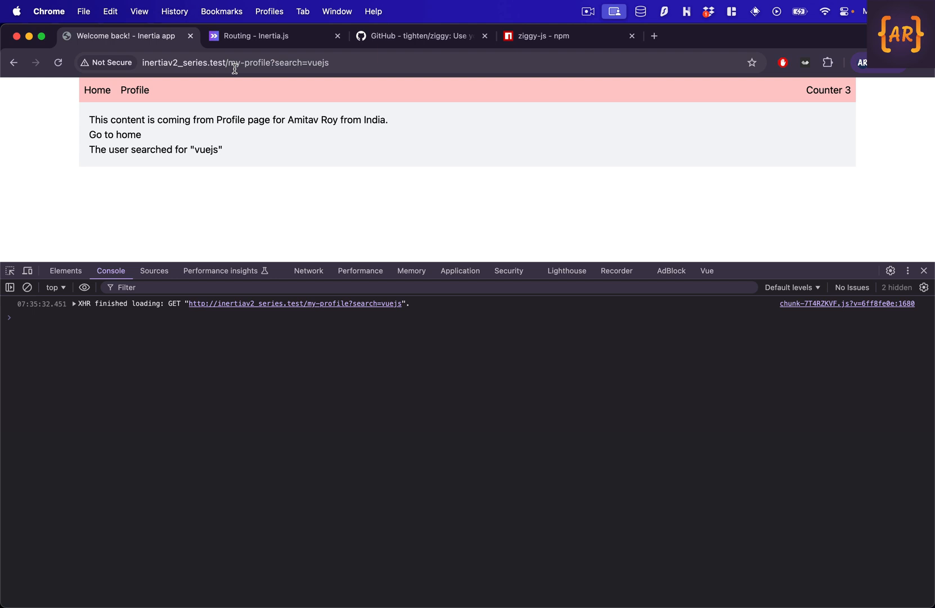
{"action": "mouse_move", "coordinate": [134, 90]}
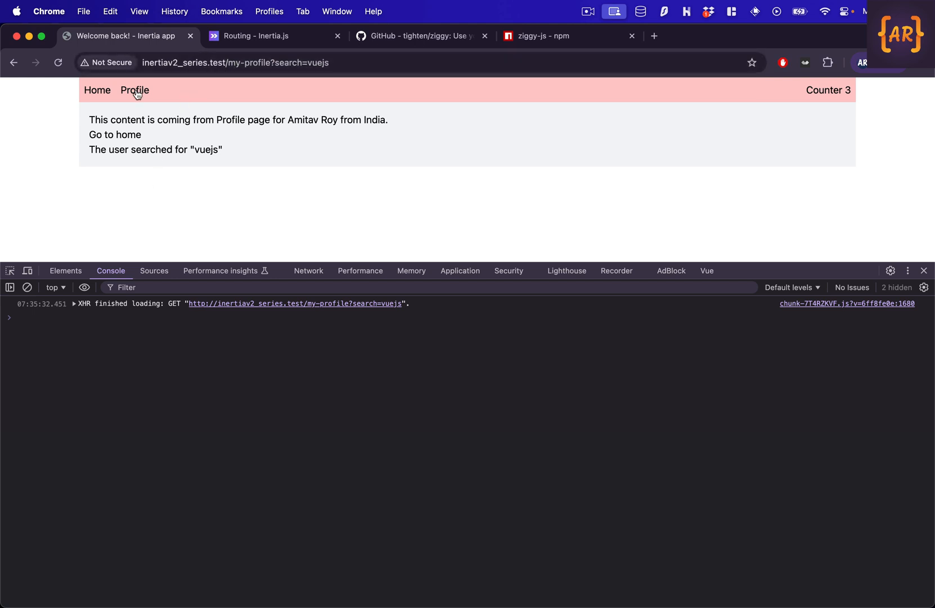
{"action": "left_click", "coordinate": [134, 90]}
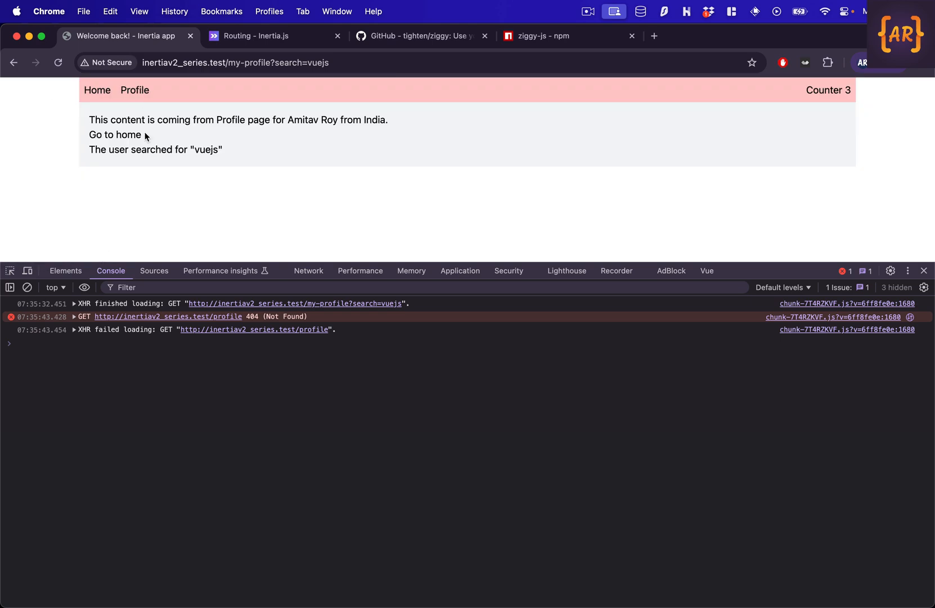
{"action": "key", "text": "cmd+tab"}
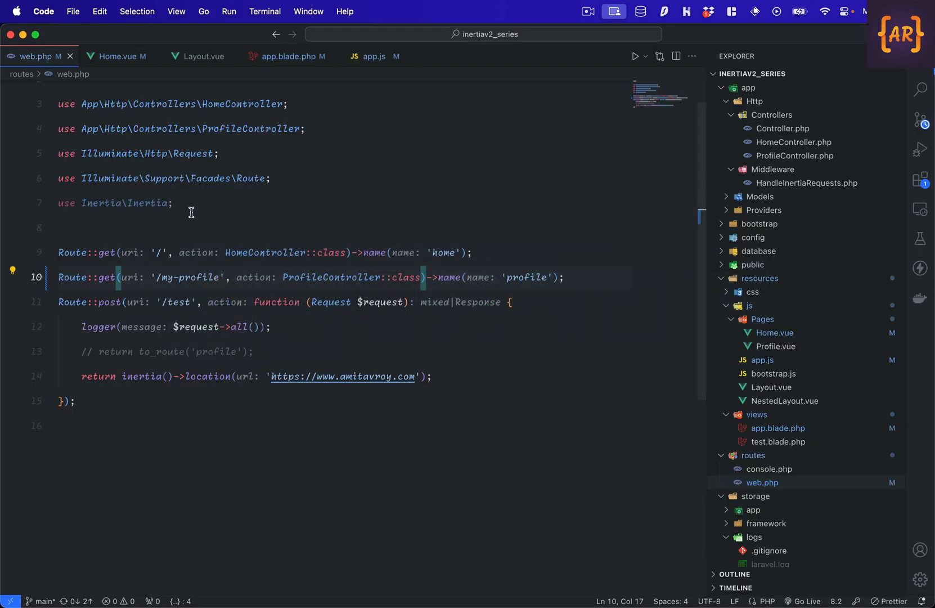
{"action": "mouse_move", "coordinate": [203, 57]}
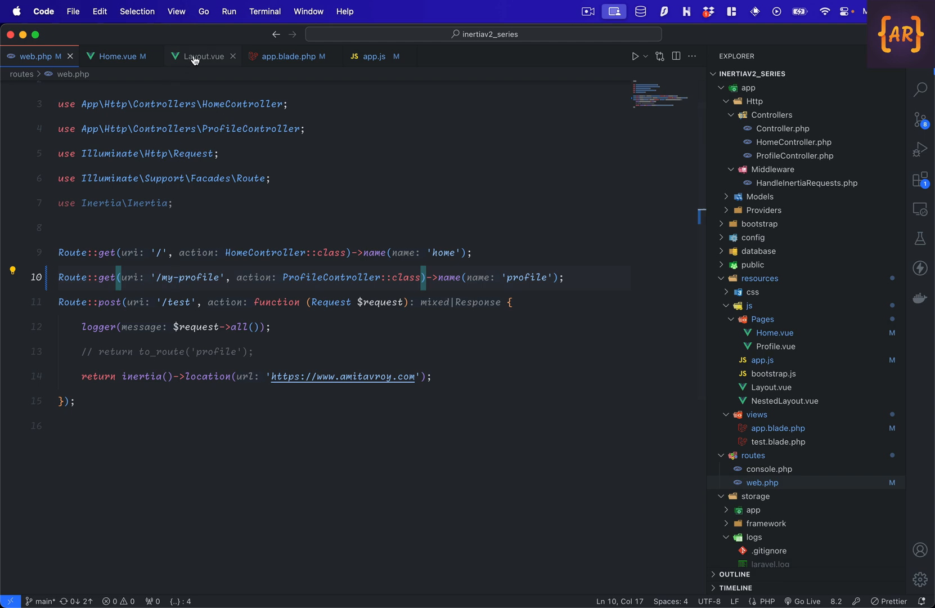
Bind Layout.vue's header Profile link to route('profile') and test Home, Profile and Inertiajs navigation.
{"action": "left_click", "coordinate": [202, 56]}
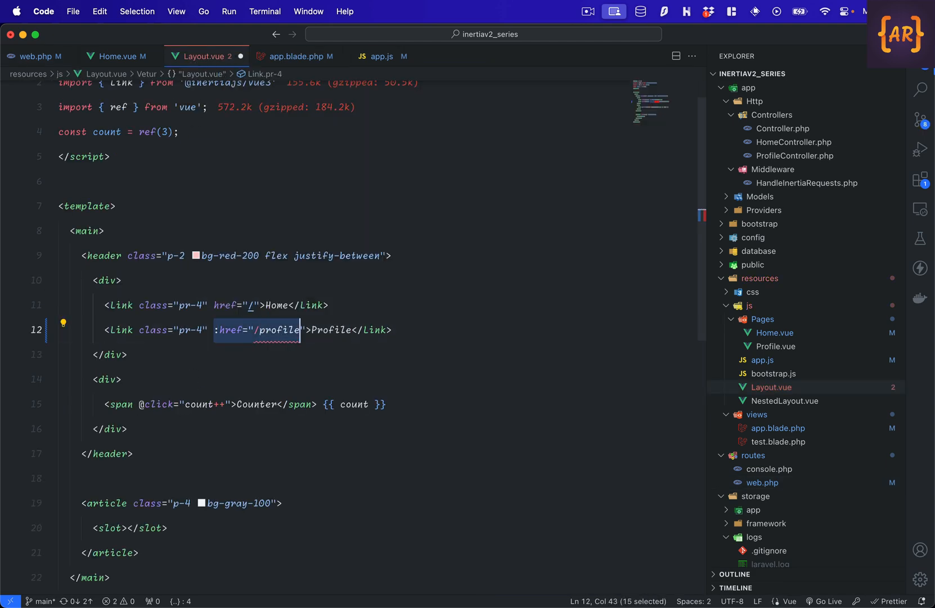
{"action": "type", "text": "route('profile')"}
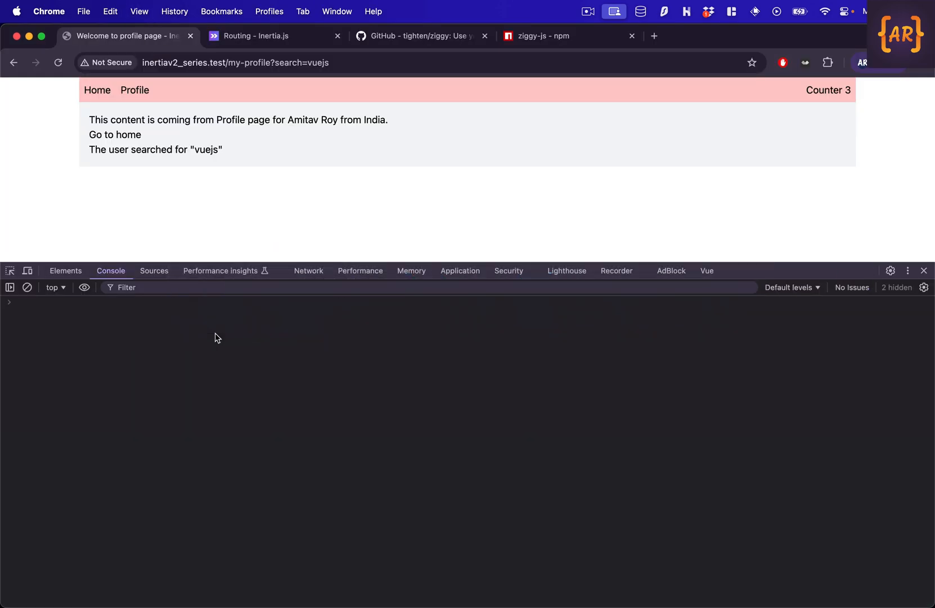
{"action": "left_click", "coordinate": [96, 90]}
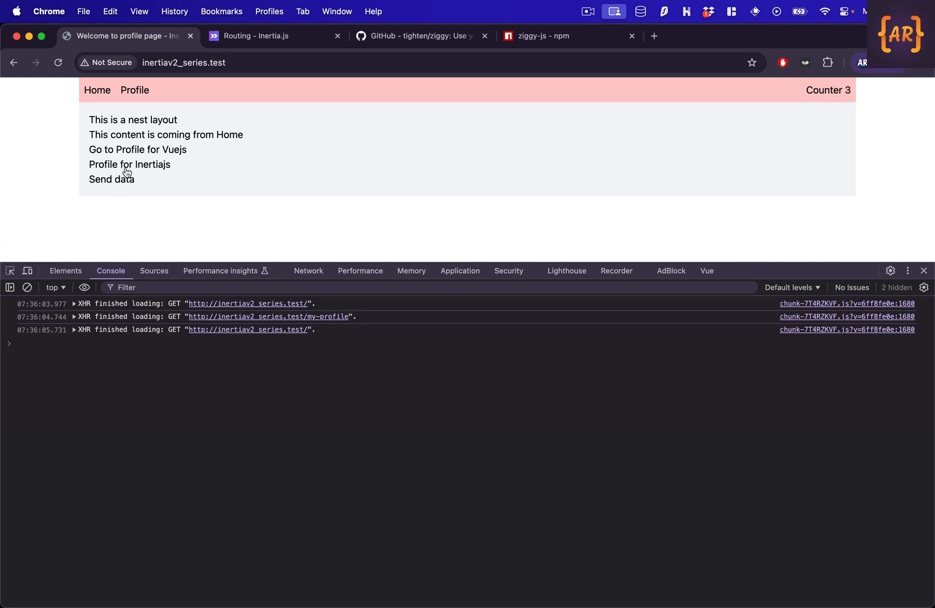
{"action": "left_click", "coordinate": [129, 164]}
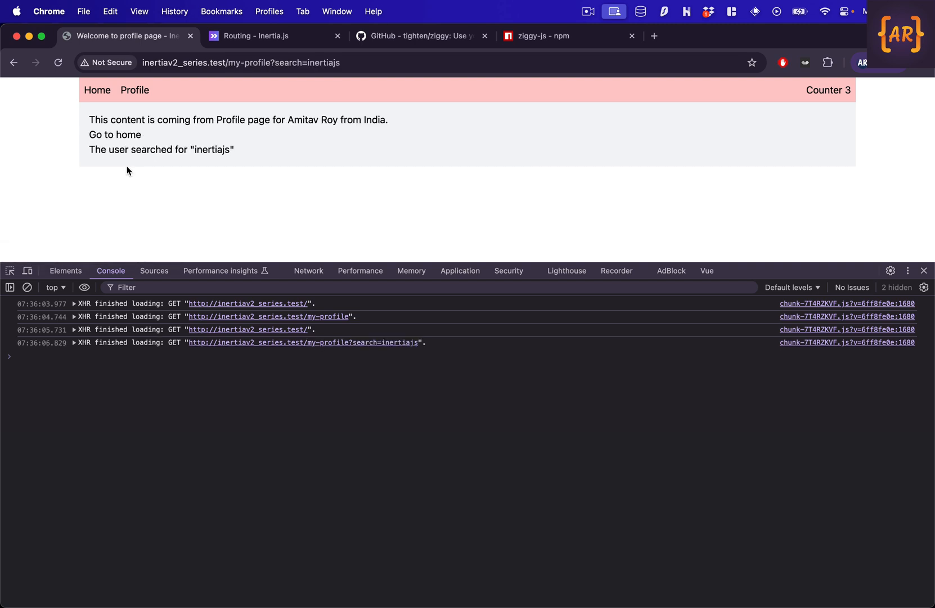
{"action": "mouse_move", "coordinate": [198, 136]}
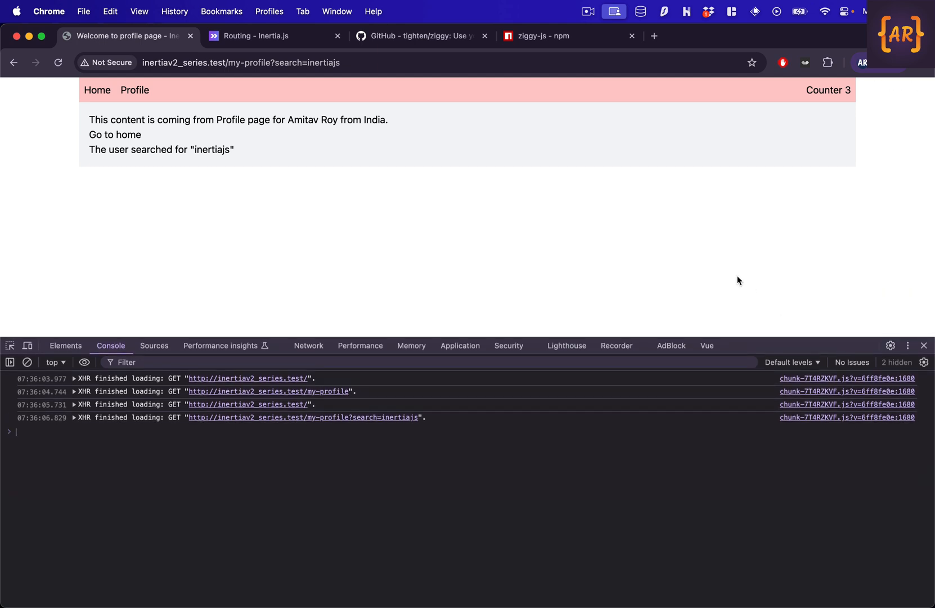
{"action": "mouse_move", "coordinate": [303, 274]}
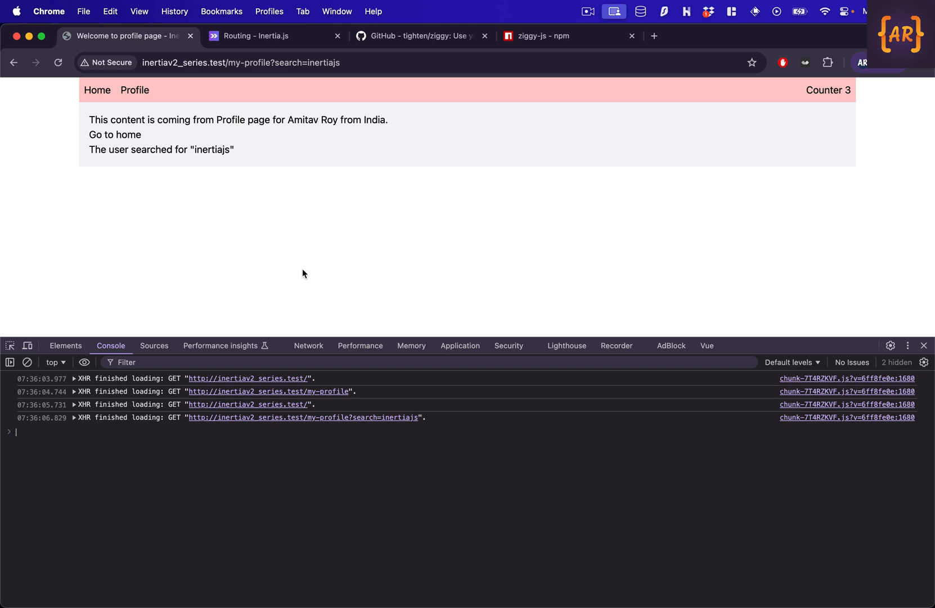
Expand the head's first script in Elements to show Ziggy listing profile with URI my-profile.
{"action": "left_click", "coordinate": [65, 346]}
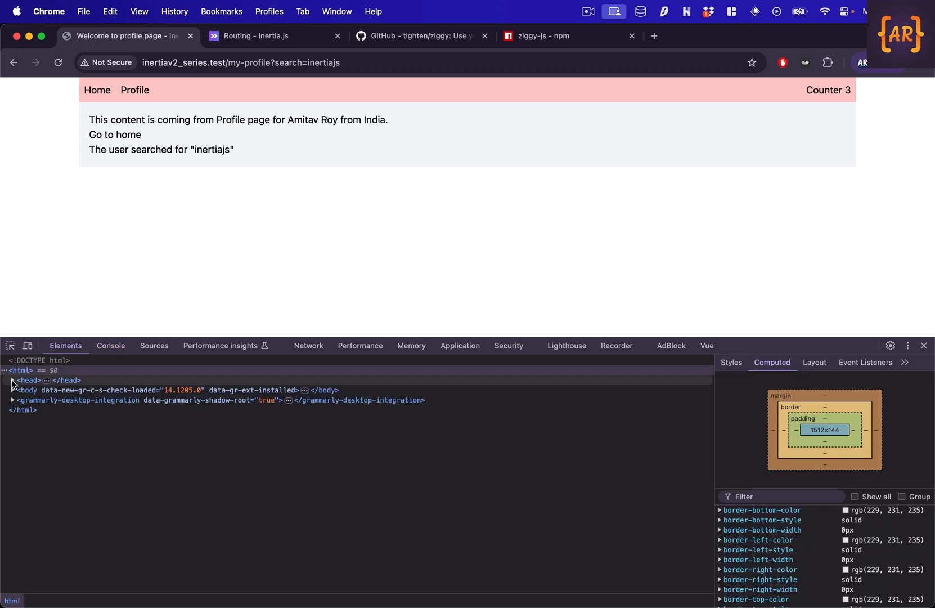
{"action": "left_click", "coordinate": [13, 380]}
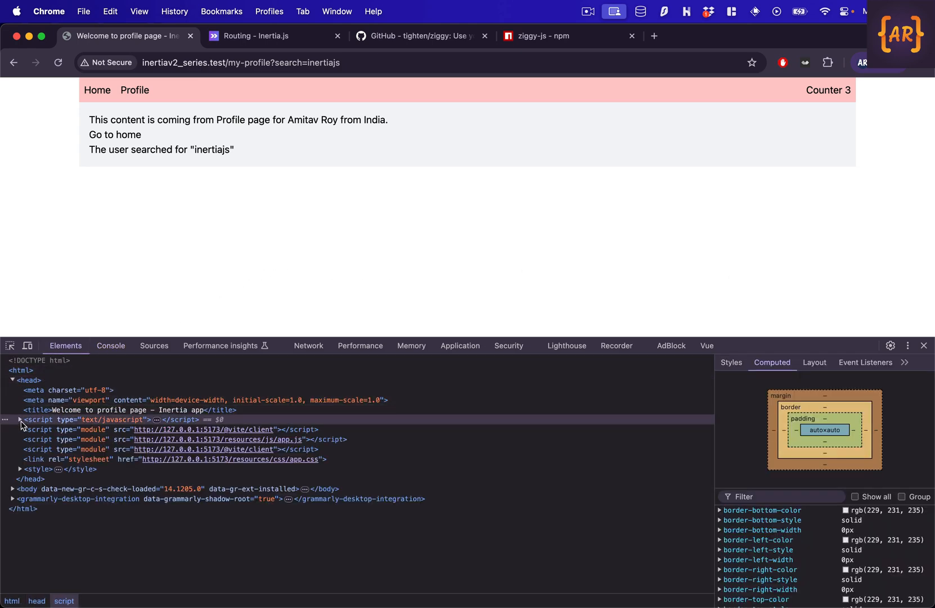
{"action": "left_click", "coordinate": [12, 419]}
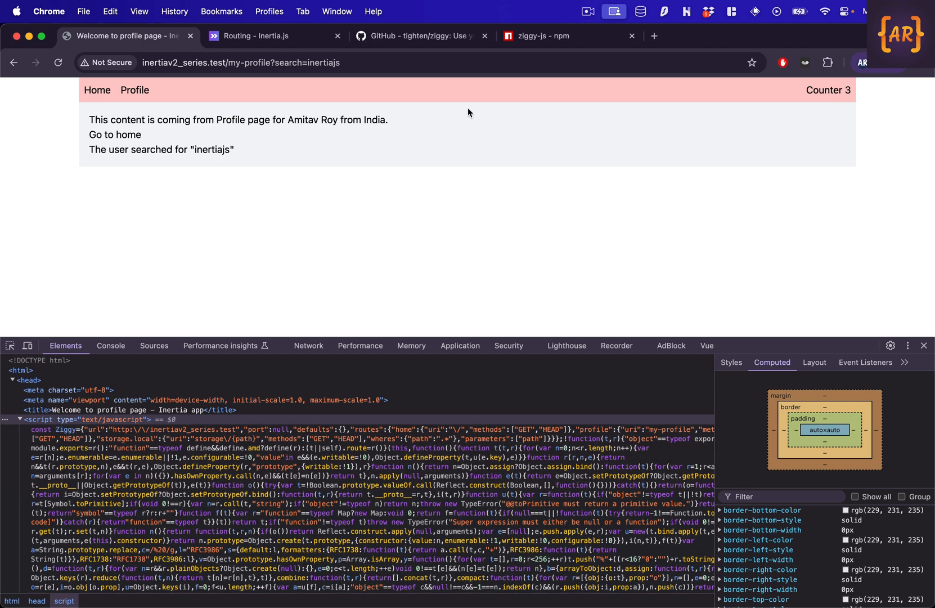
{"action": "mouse_move", "coordinate": [420, 261]}
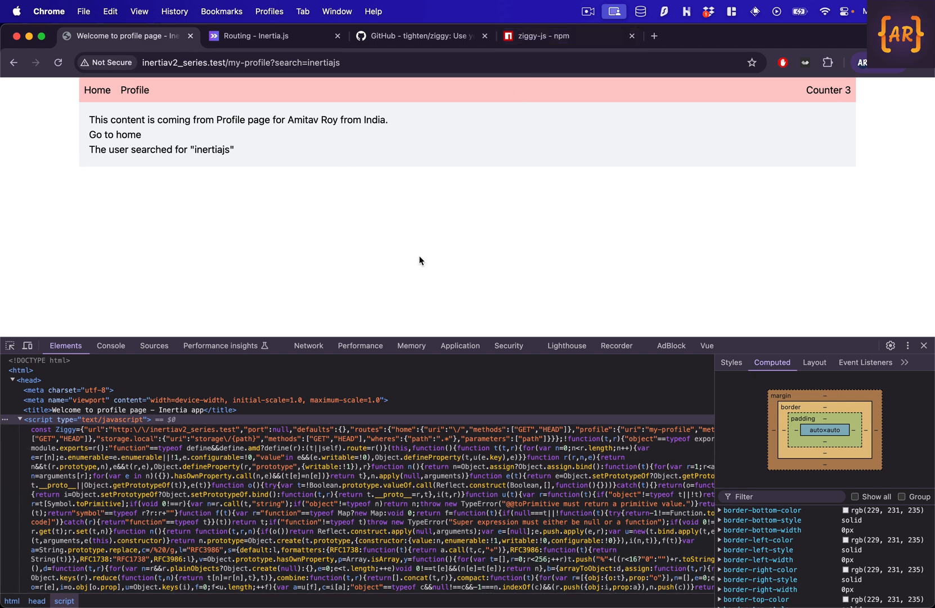
{"action": "mouse_move", "coordinate": [561, 36]}
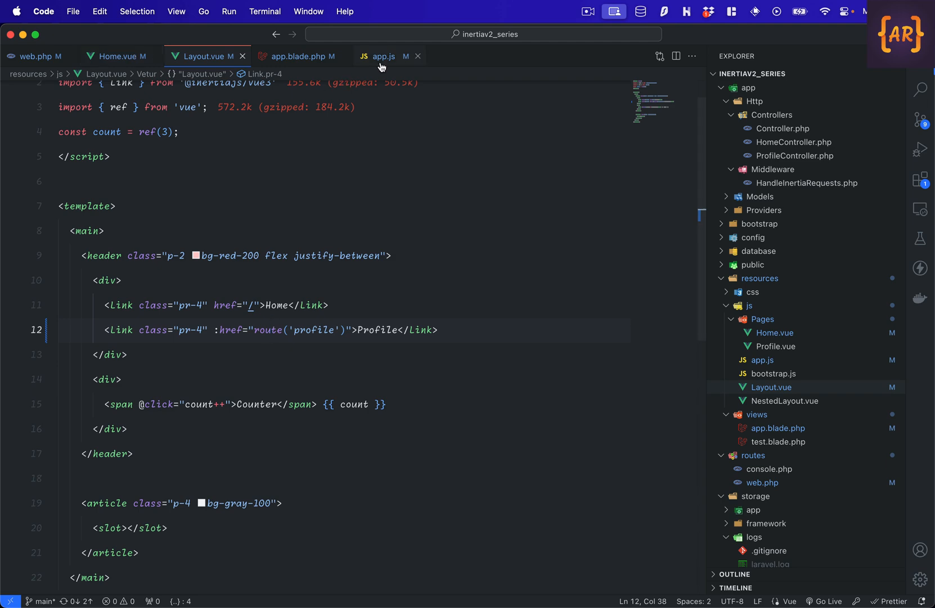
Show app.js with ZiggyVue imported from ziggy-js and registered via .use(ZiggyVue).
{"action": "left_click", "coordinate": [384, 56]}
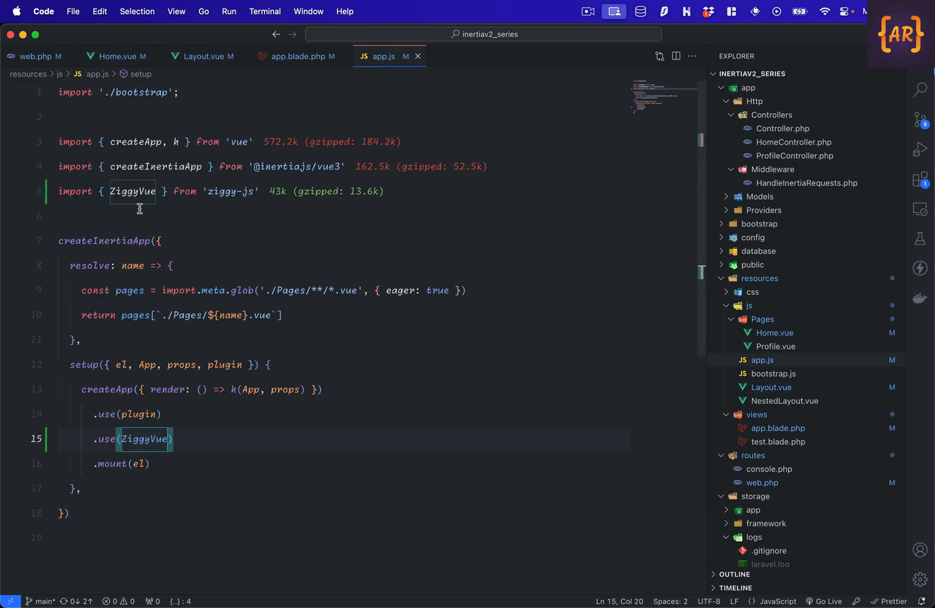